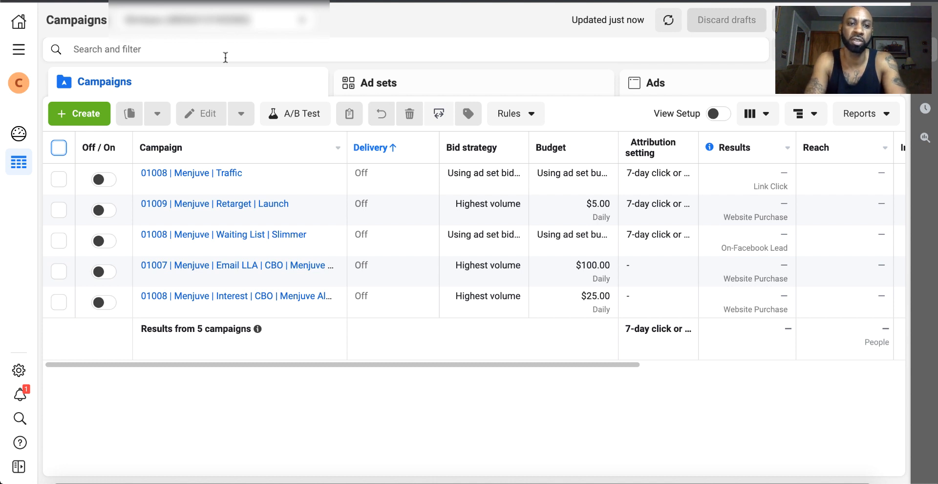
pyautogui.moveTo(106, 81)
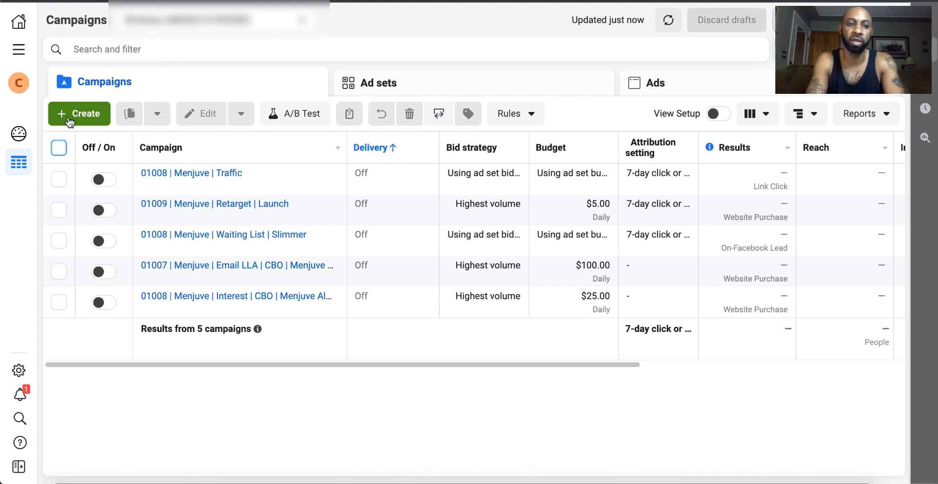
# Step: Start a new campaign with the Sales objective and the manual sales campaign setup
pyautogui.click(78, 114)
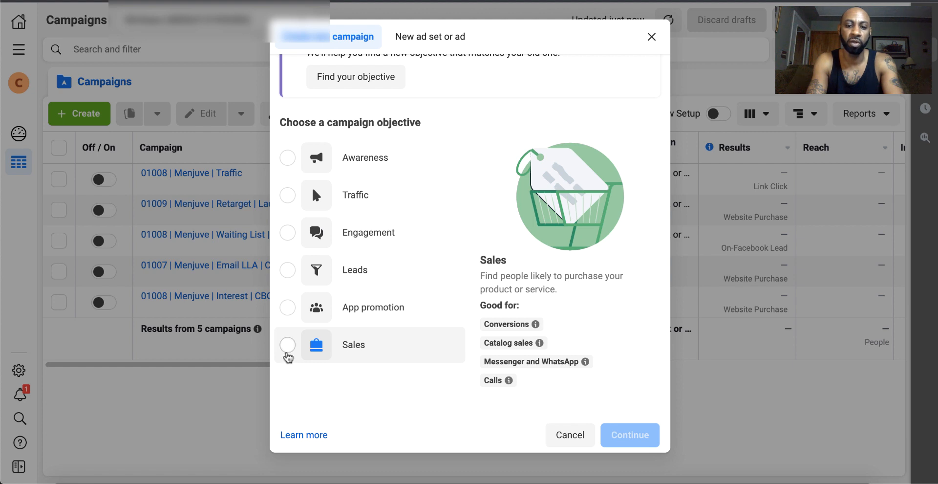
pyautogui.click(287, 345)
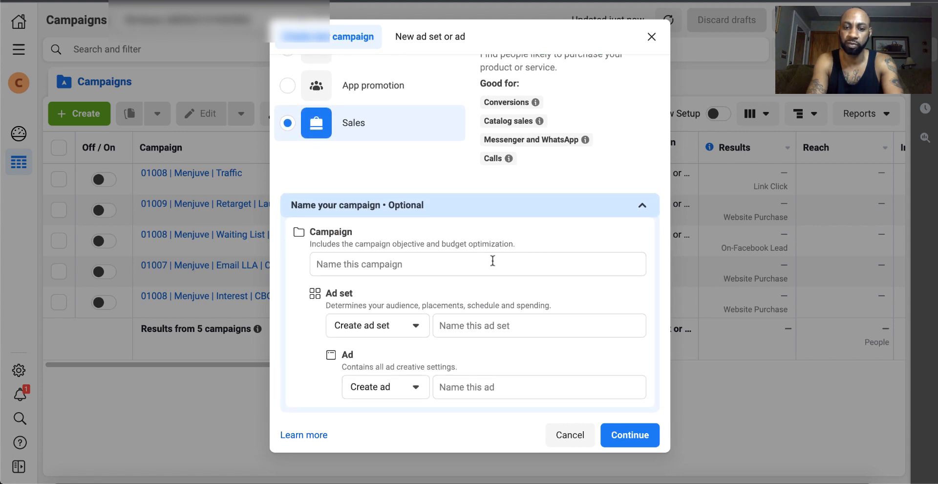
pyautogui.click(628, 435)
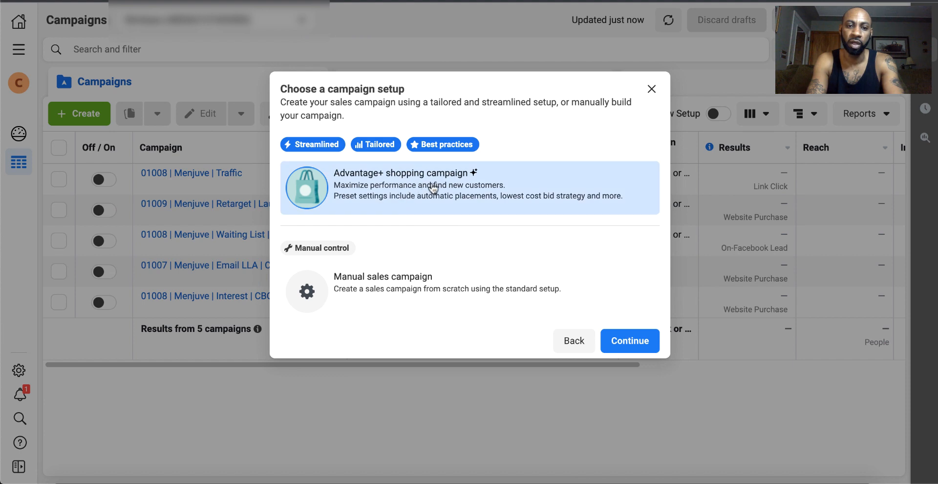
pyautogui.moveTo(437, 184)
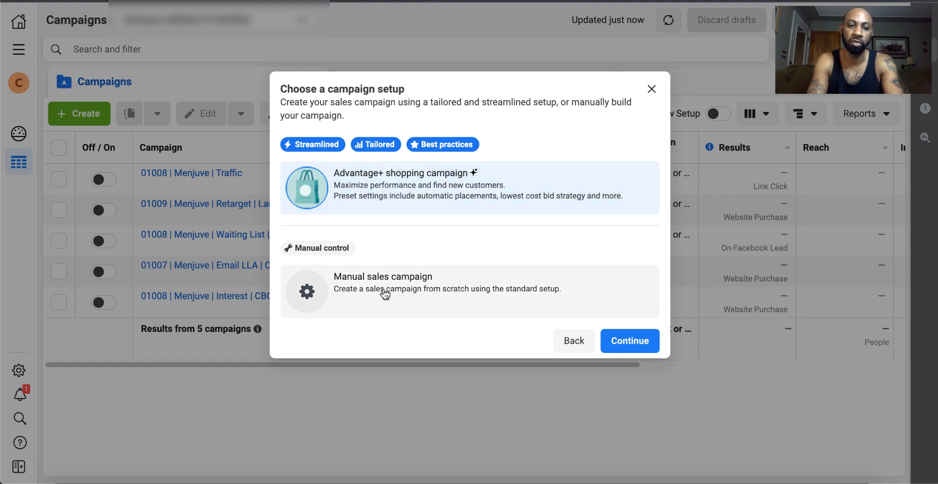
pyautogui.click(468, 290)
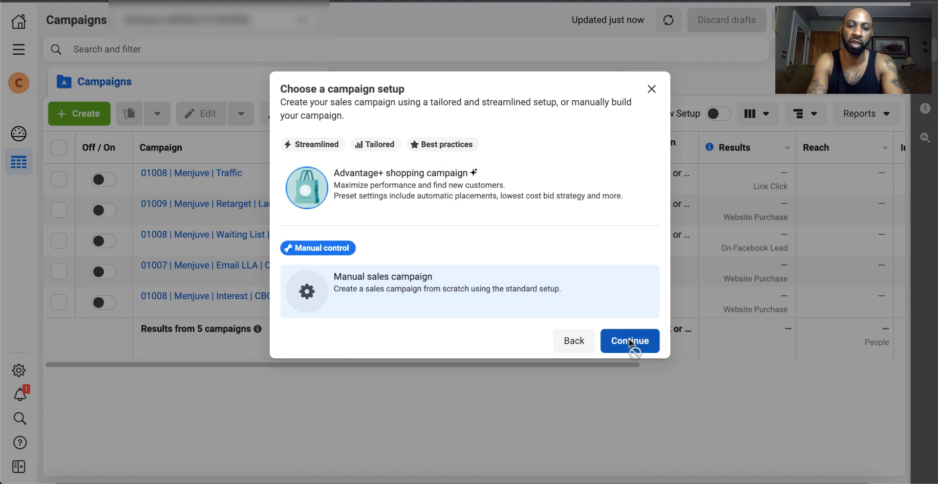
# Step: Open the campaign editor and set the daily campaign budget to $20.00
pyautogui.click(629, 340)
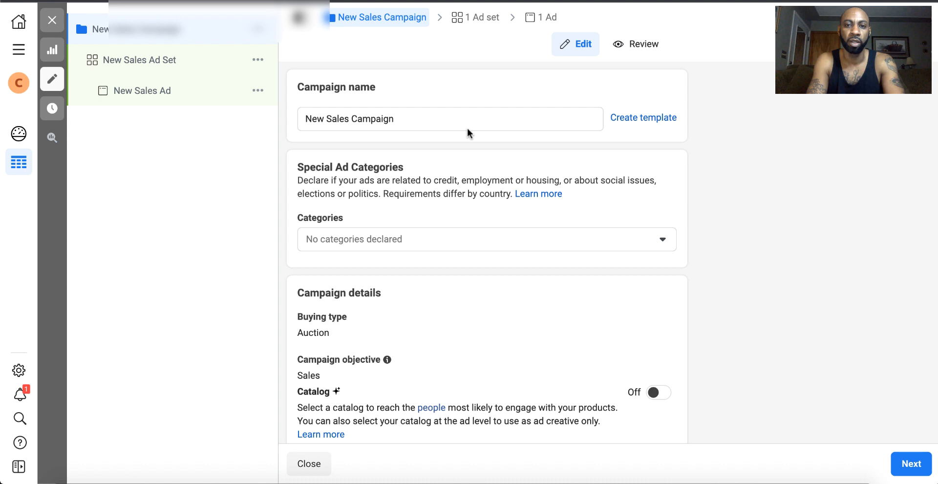
pyautogui.moveTo(362, 159)
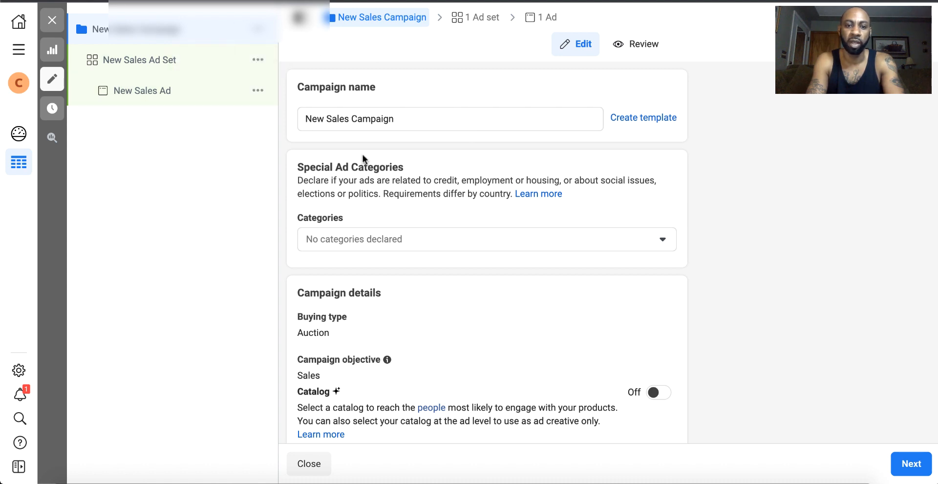
pyautogui.scroll(-3)
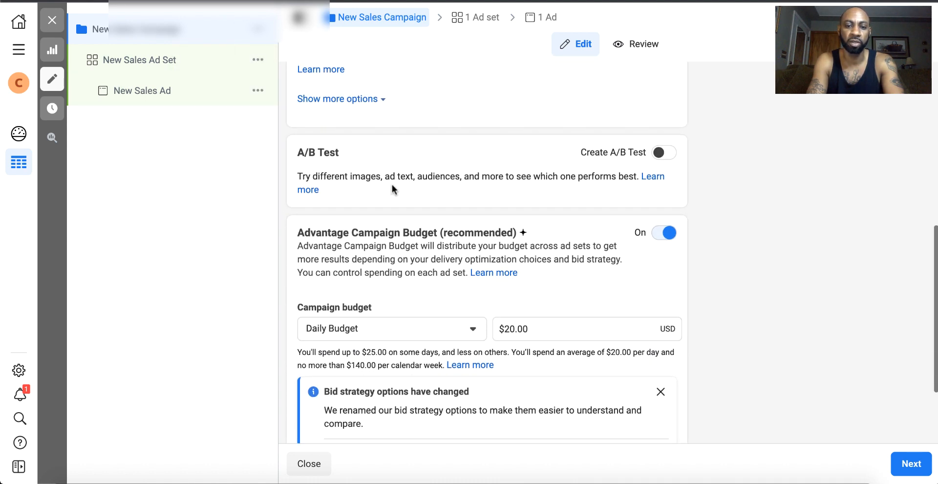
pyautogui.scroll(-3)
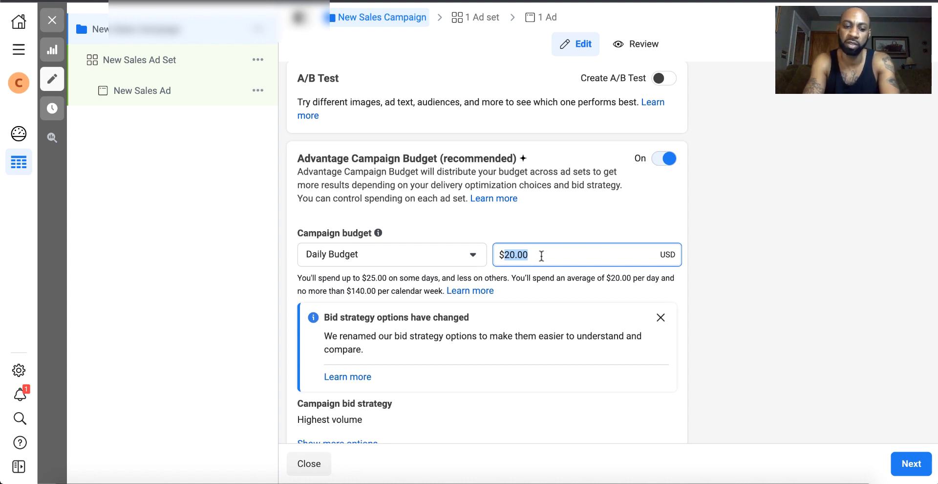
pyautogui.write('5')
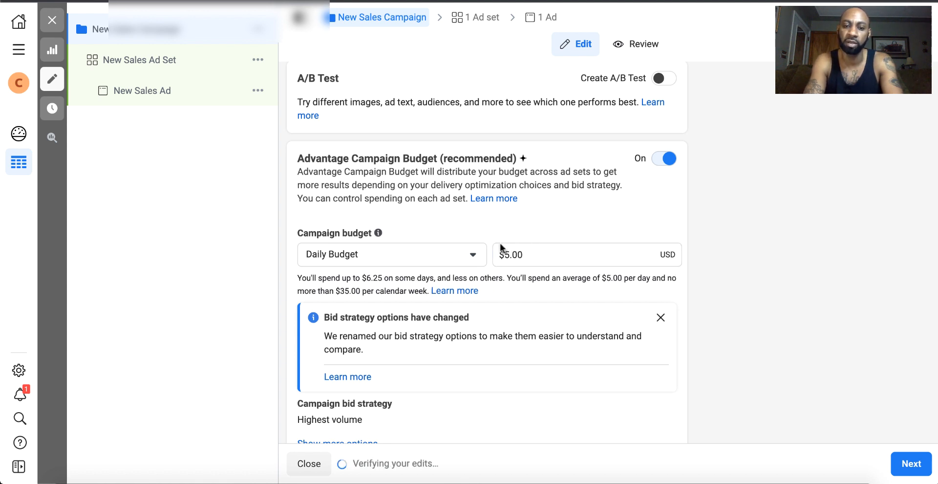
pyautogui.click(586, 254)
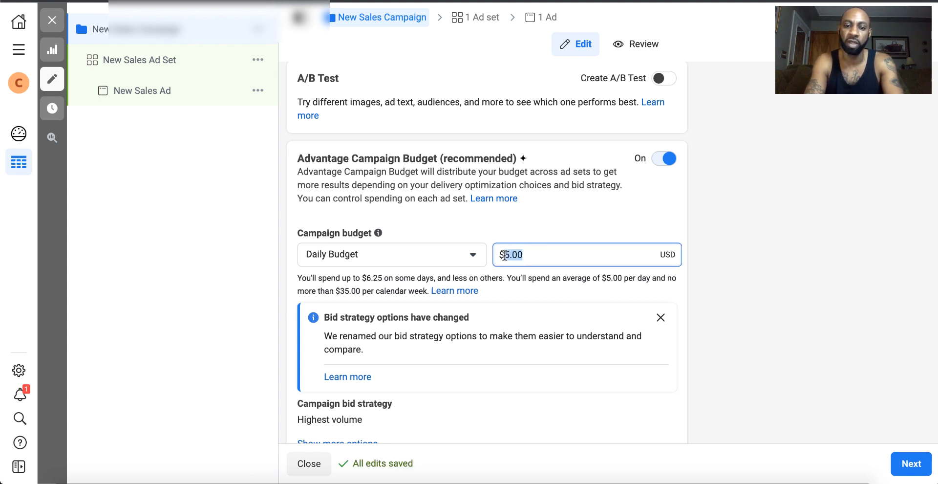
pyautogui.write('20')
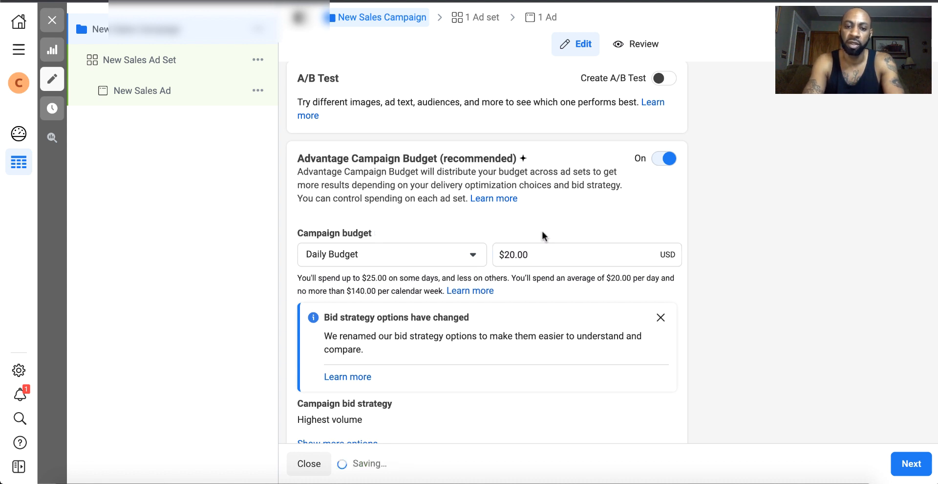
pyautogui.click(586, 254)
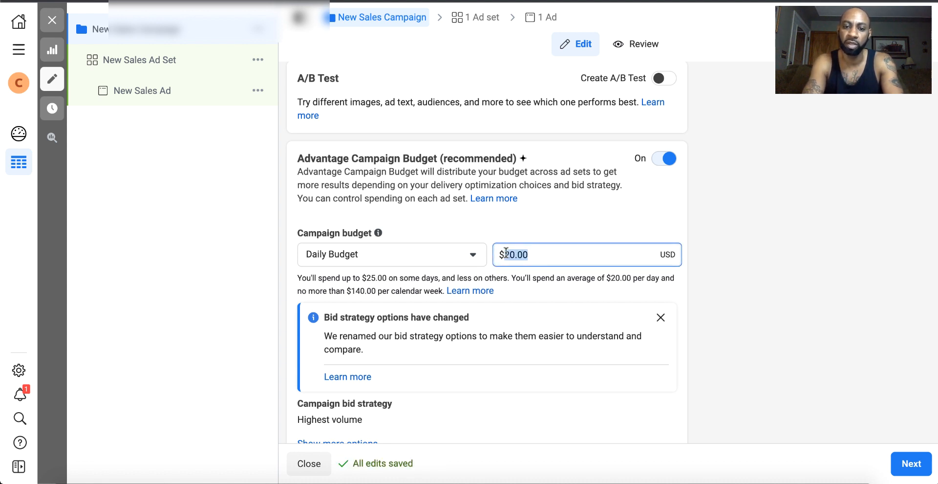
pyautogui.click(514, 231)
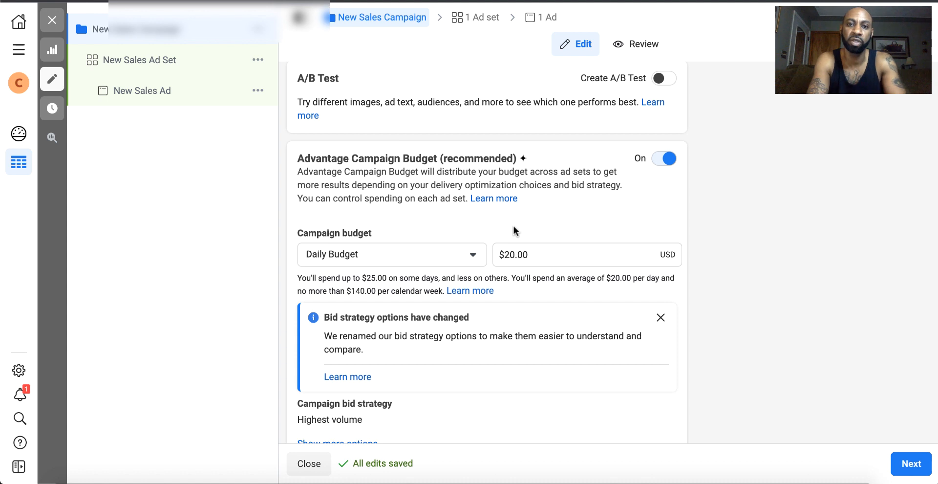
pyautogui.moveTo(492, 198)
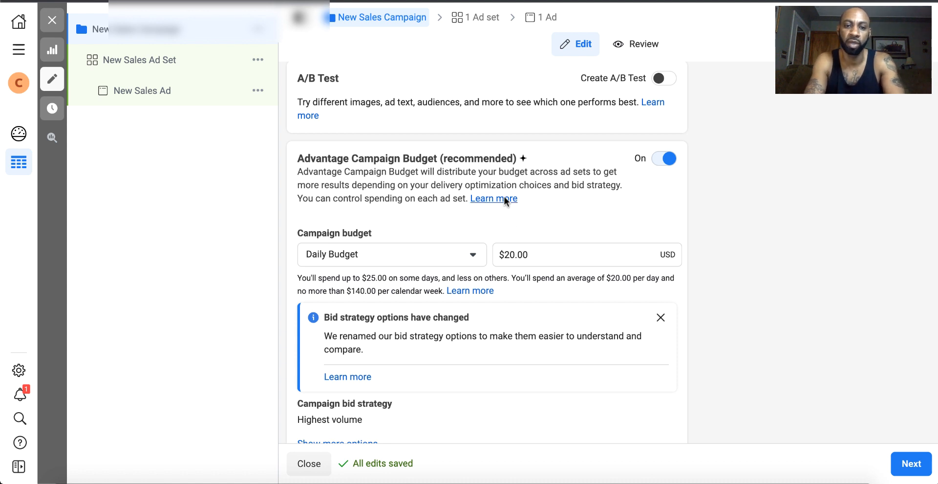
pyautogui.scroll(-3)
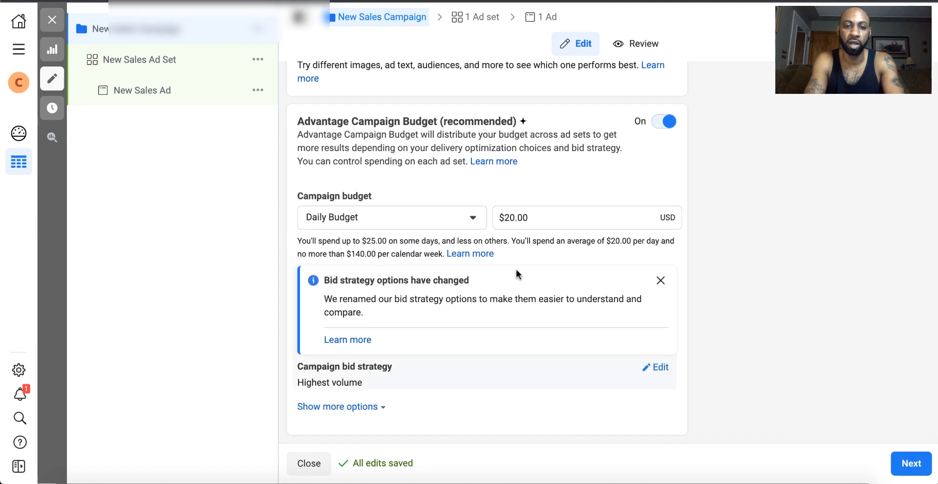
pyautogui.click(586, 218)
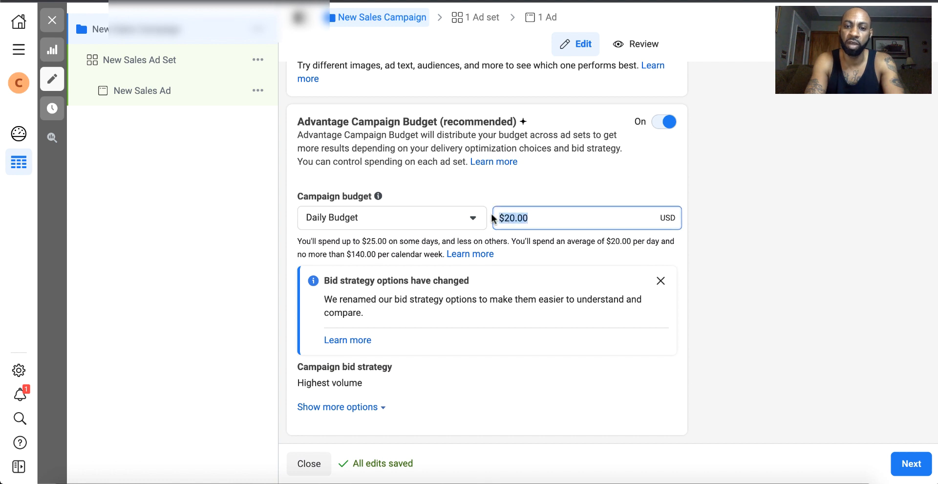
pyautogui.moveTo(483, 16)
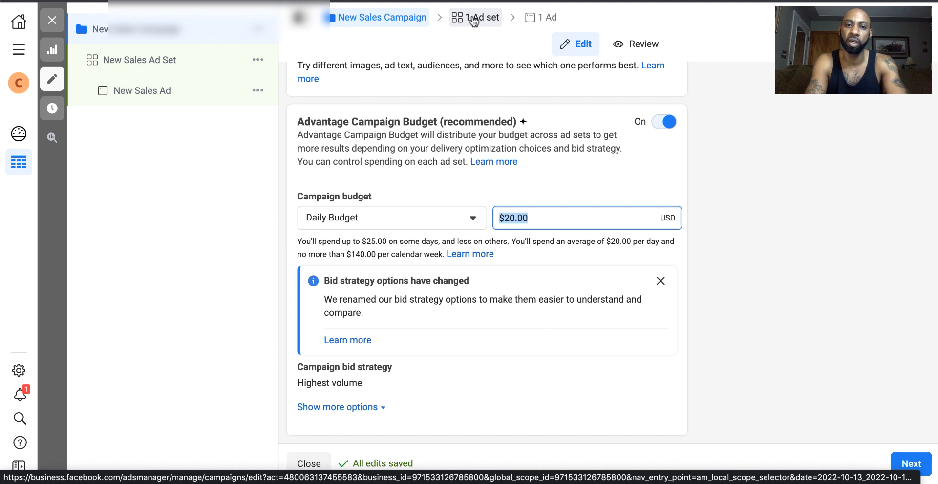
# Step: Open the New Sales Ad Set and choose Slimbaes Pixel for website conversions
pyautogui.click(480, 17)
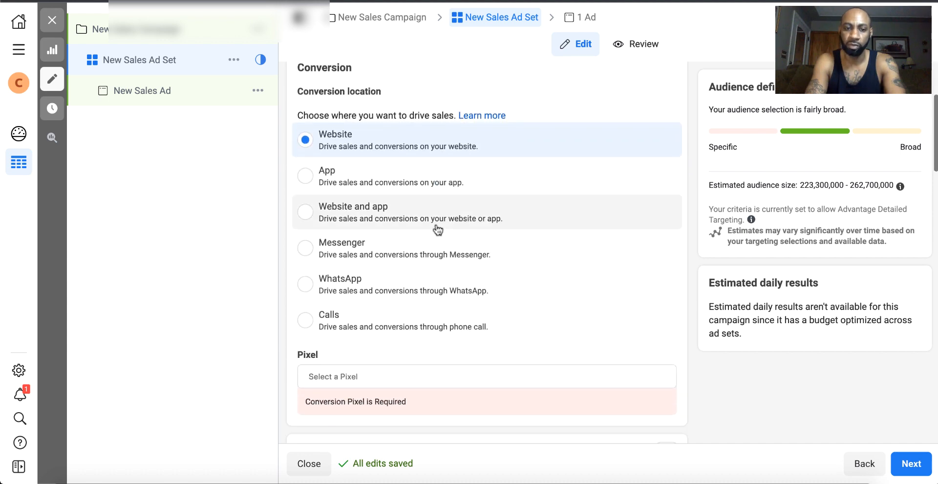
pyautogui.scroll(-3)
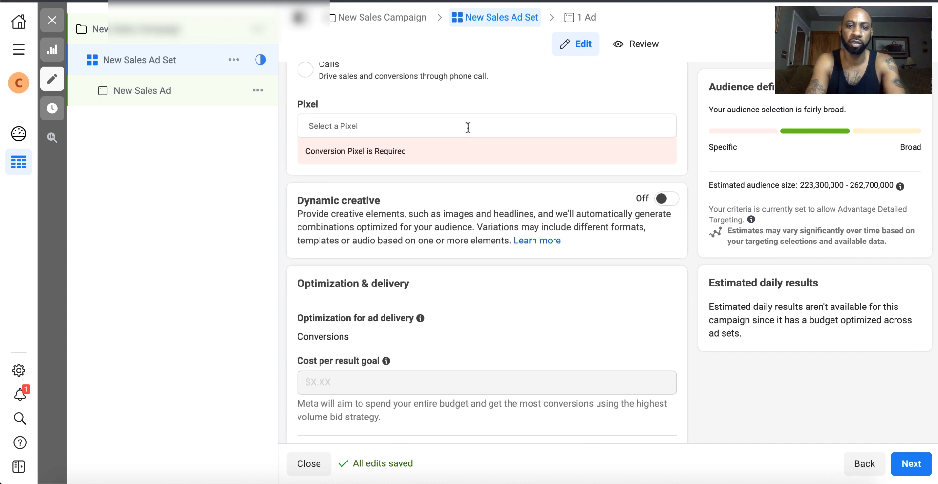
pyautogui.write('Slimbaes Pixel')
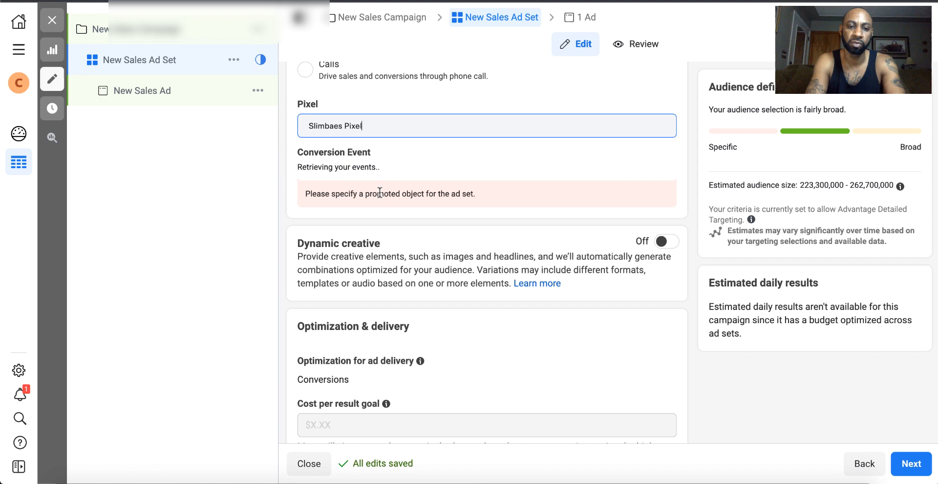
pyautogui.scroll(-3)
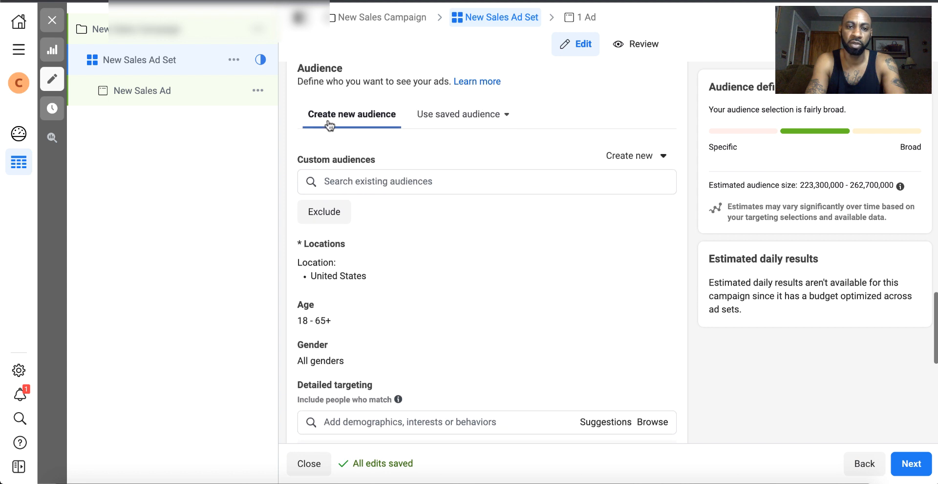
# Step: Start a new custom audience based on website visitors
pyautogui.click(629, 155)
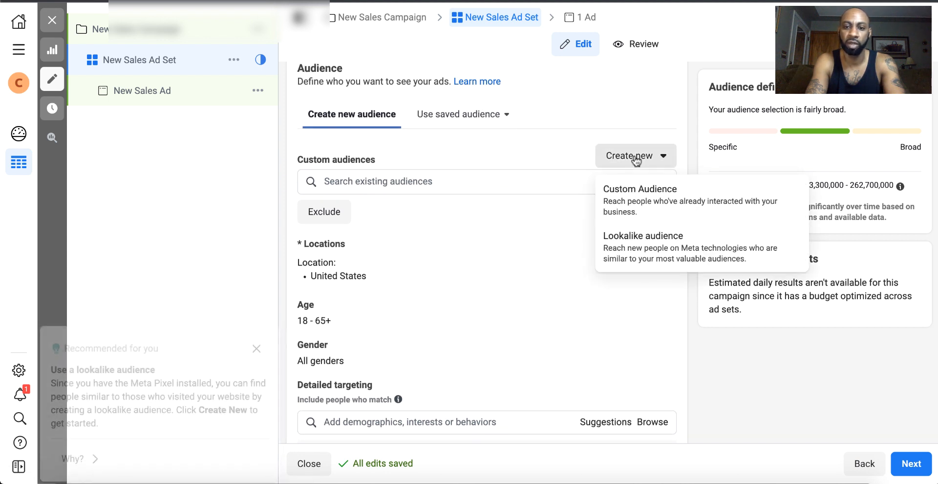
pyautogui.click(639, 189)
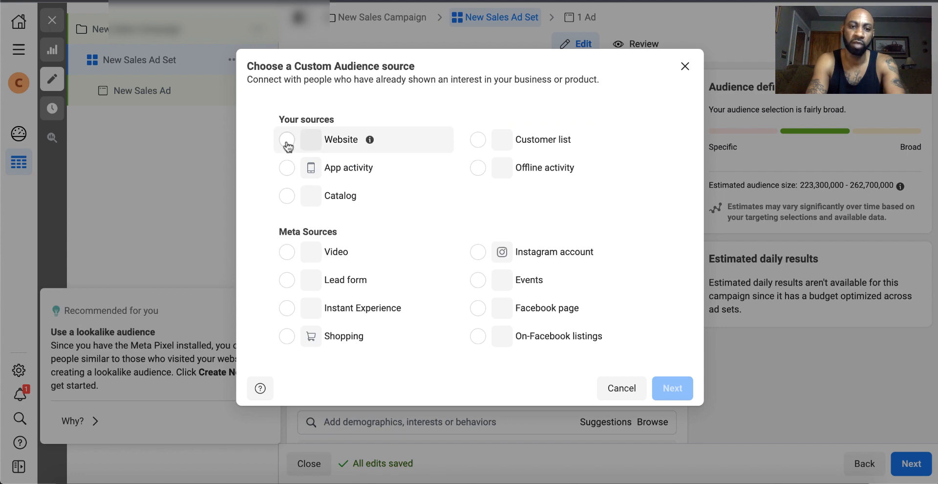
pyautogui.click(287, 139)
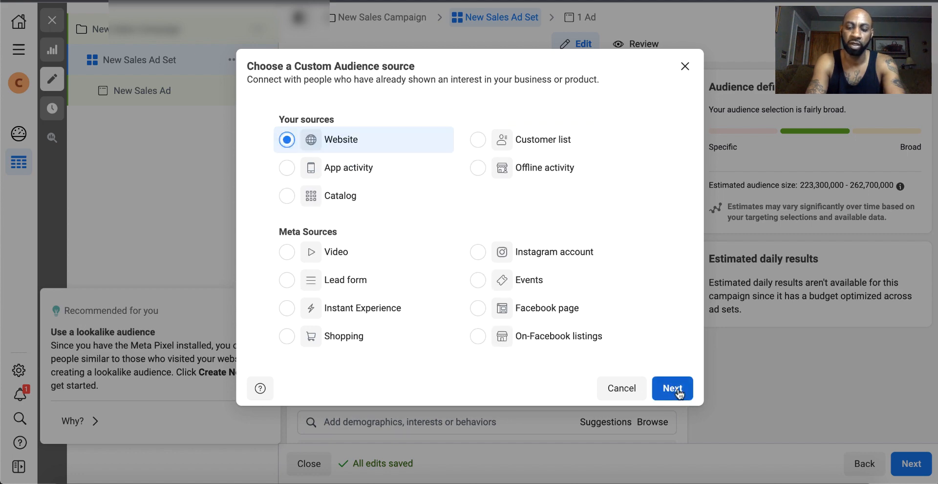
pyautogui.click(672, 388)
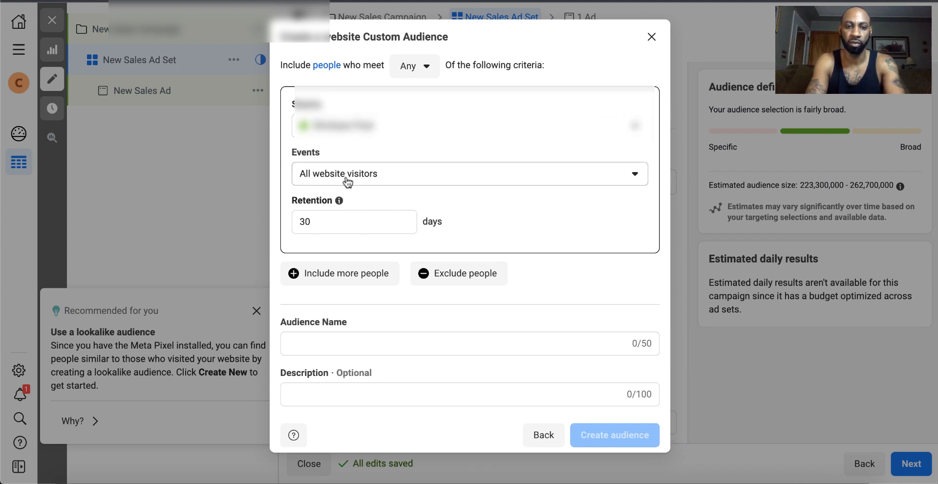
pyautogui.moveTo(382, 183)
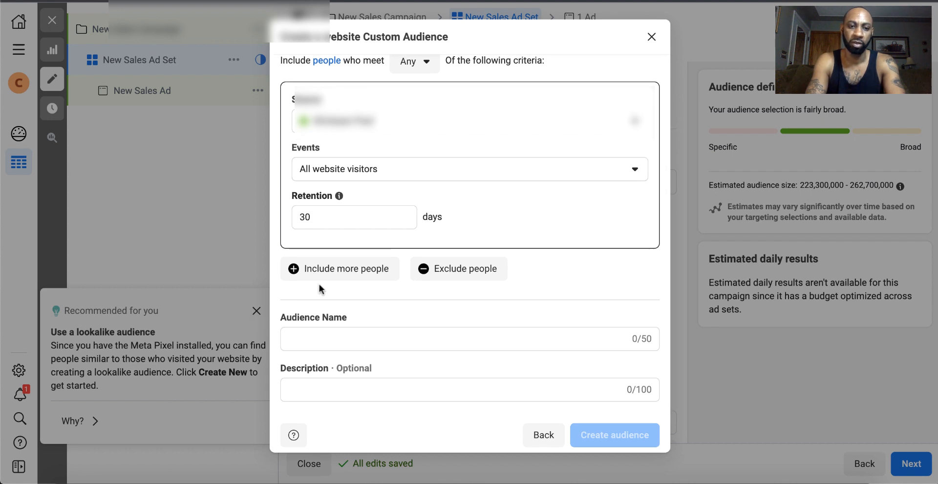
# Step: Set 30-day retention, name it 'All Website Visitors - 30 Days', and create it
pyautogui.click(354, 217)
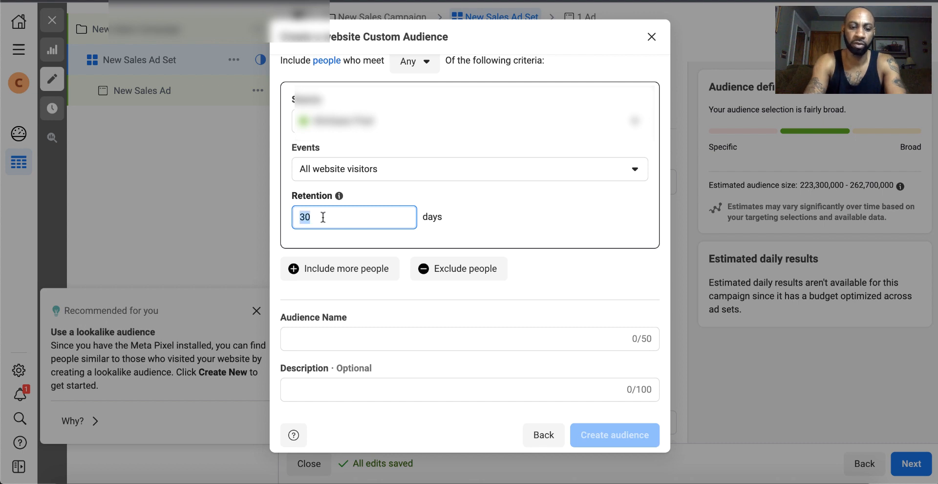
pyautogui.moveTo(514, 236)
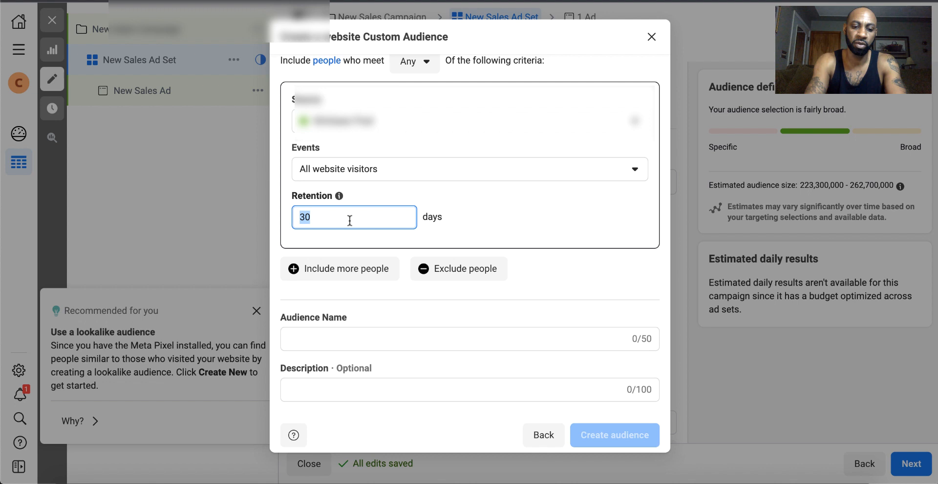
pyautogui.write('180')
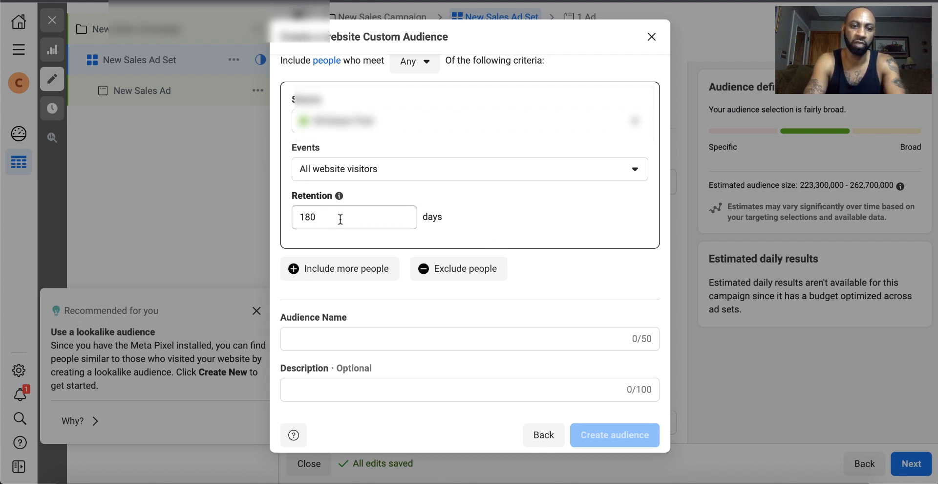
pyautogui.write('30')
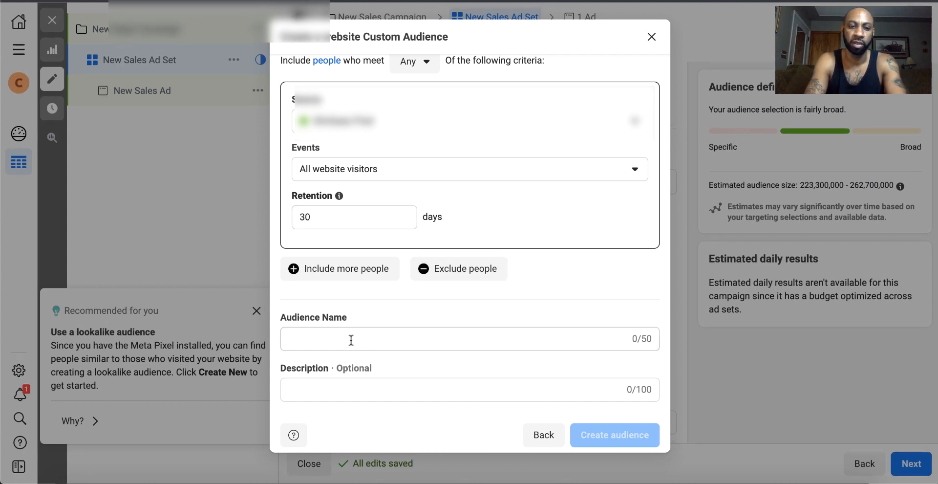
pyautogui.click(468, 338)
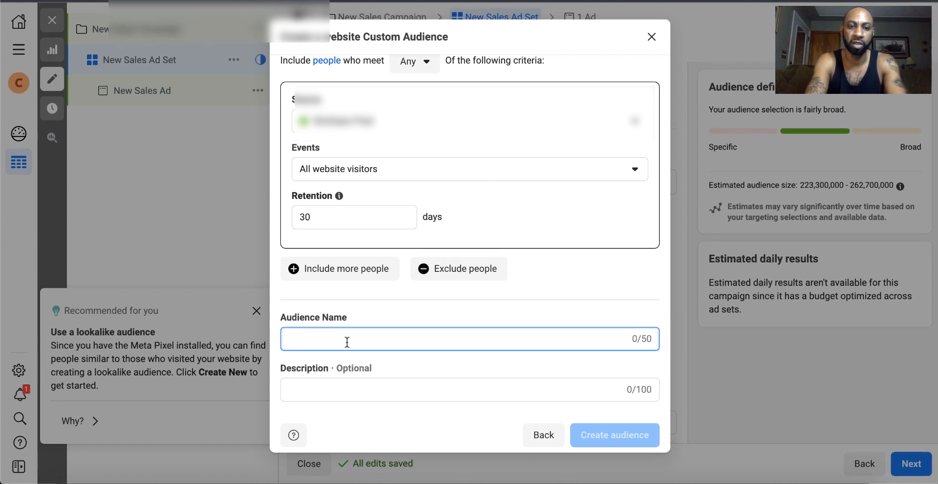
pyautogui.write('All Website Visitors')
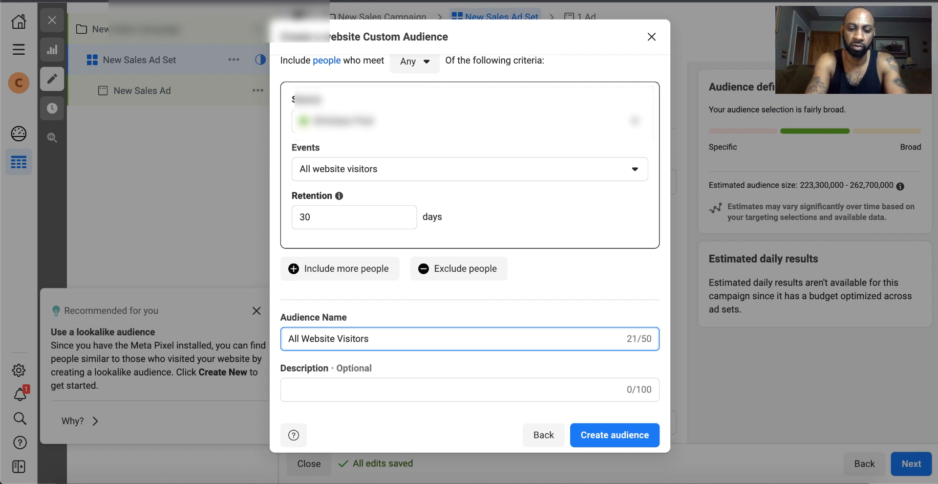
pyautogui.write('- 30 D')
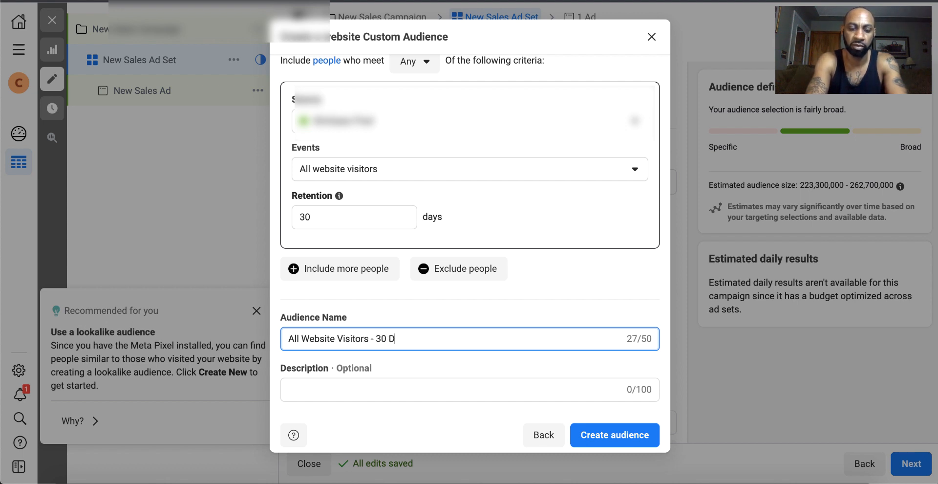
pyautogui.write('ays')
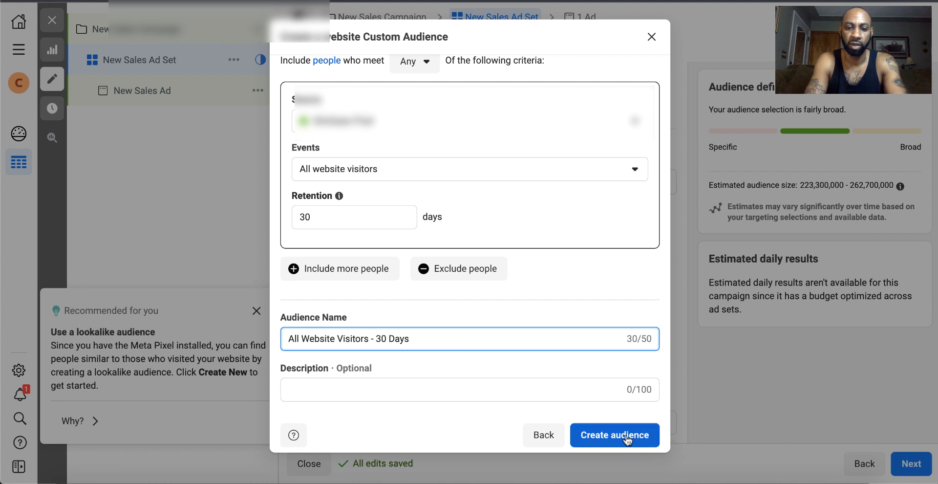
pyautogui.click(613, 434)
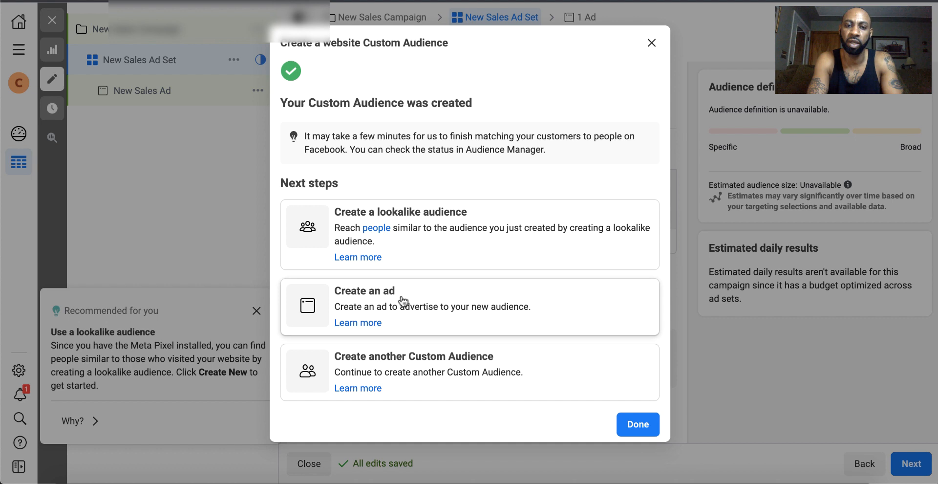
pyautogui.moveTo(498, 362)
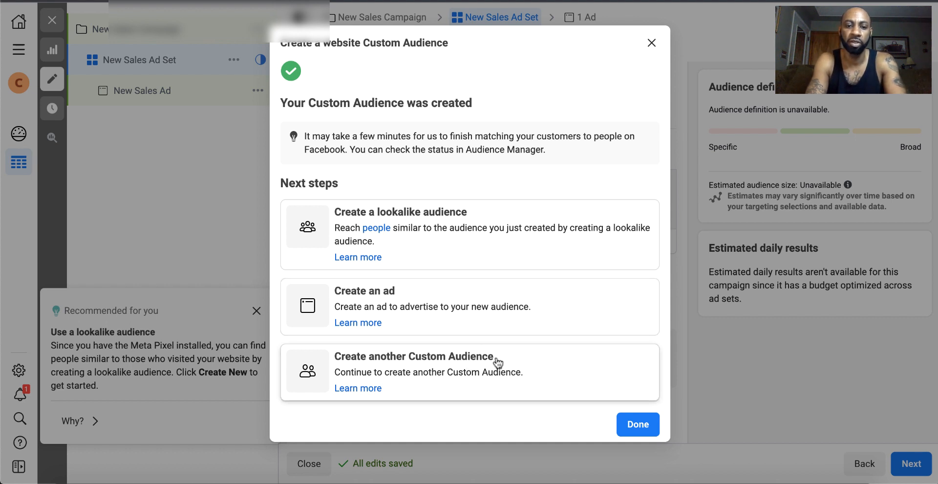
pyautogui.moveTo(362, 367)
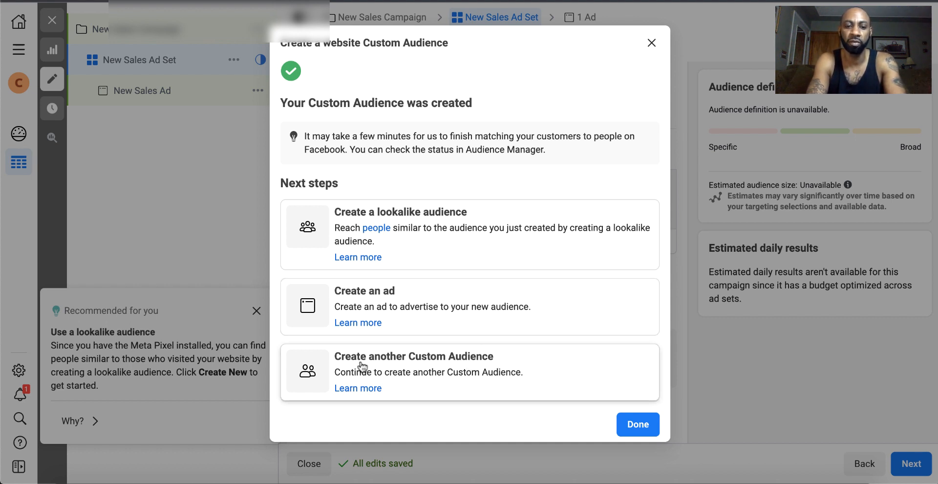
pyautogui.moveTo(400, 364)
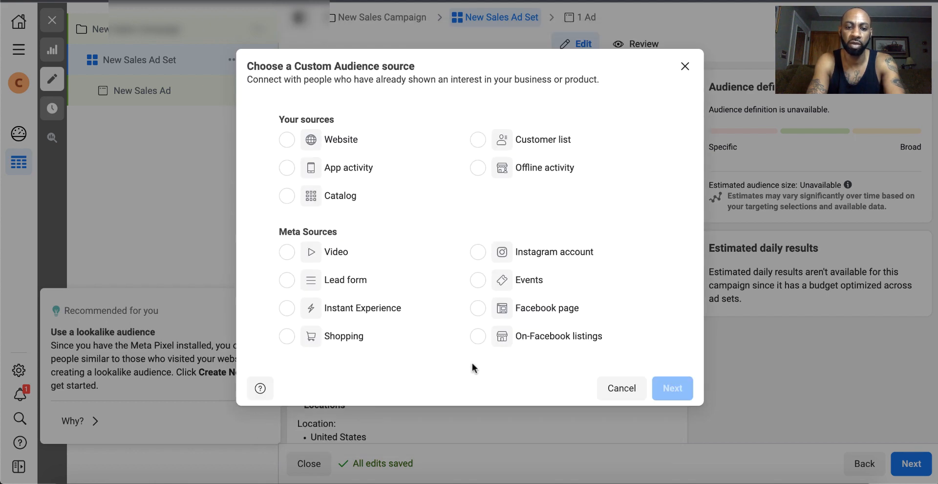
pyautogui.moveTo(484, 232)
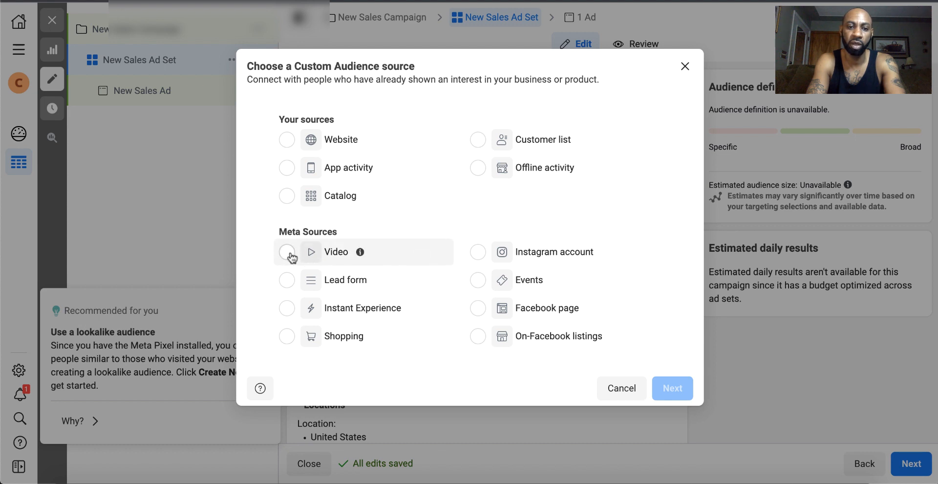
pyautogui.moveTo(289, 257)
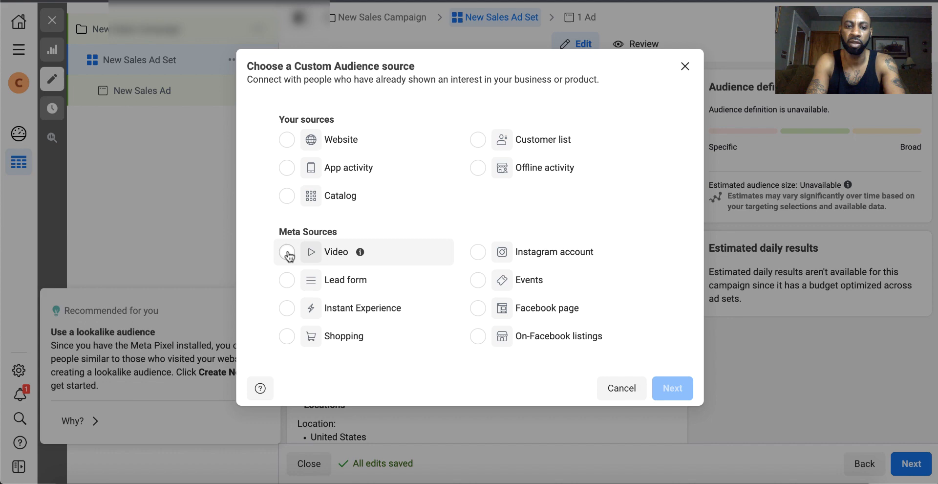
# Step: Select Video under Meta Sources as the new audience's source
pyautogui.click(287, 251)
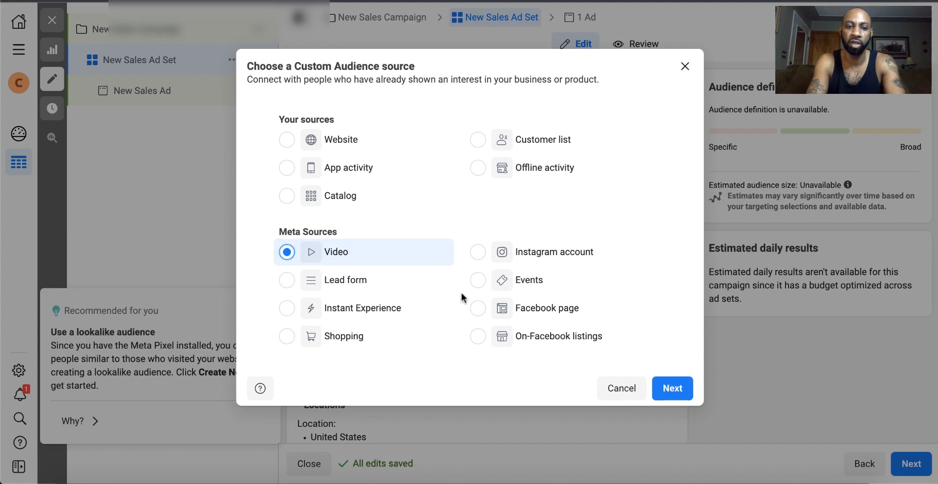
# Step: Target people who watched 50% of a video and open the video picker
pyautogui.click(672, 387)
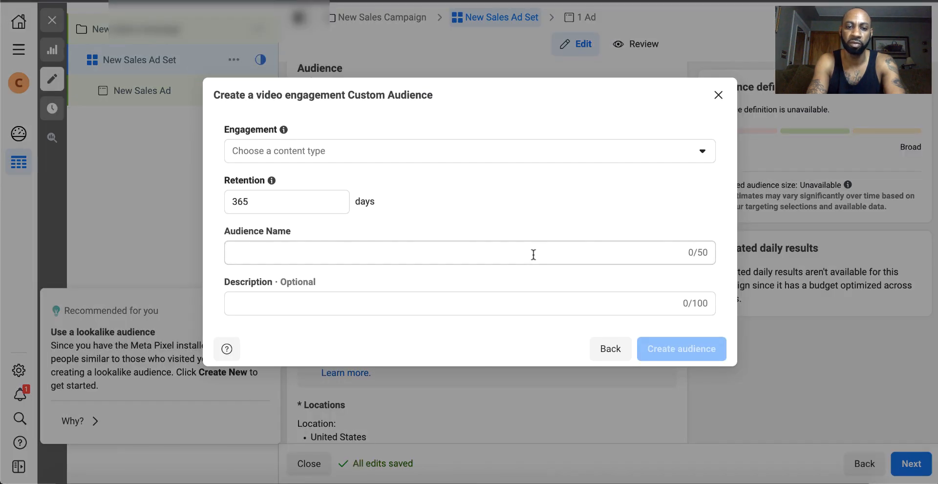
pyautogui.click(469, 151)
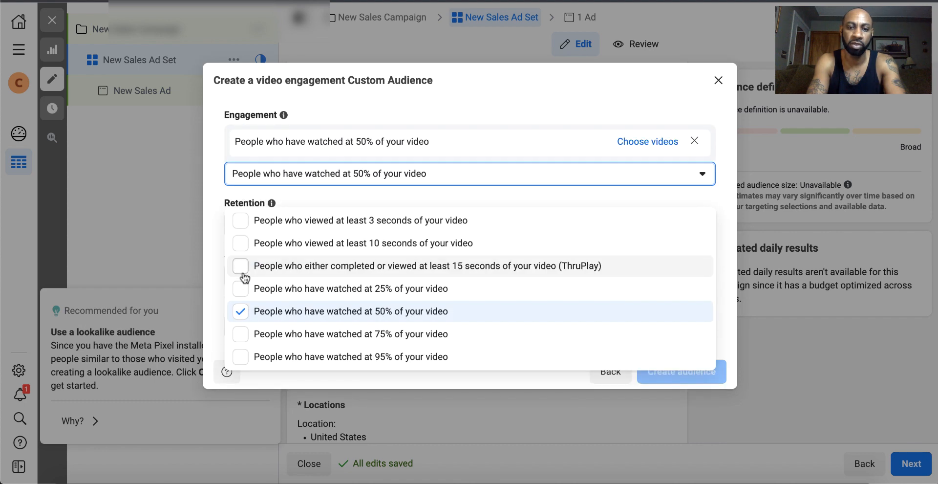
pyautogui.moveTo(303, 319)
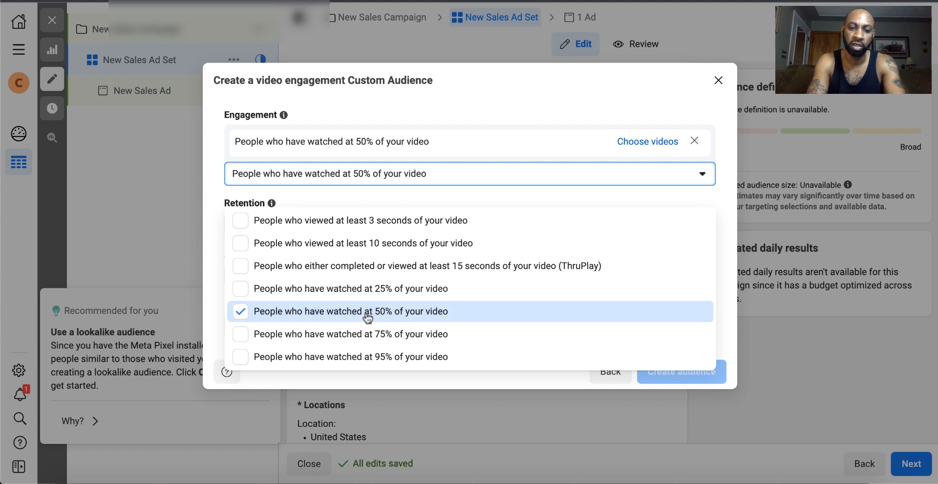
pyautogui.moveTo(476, 303)
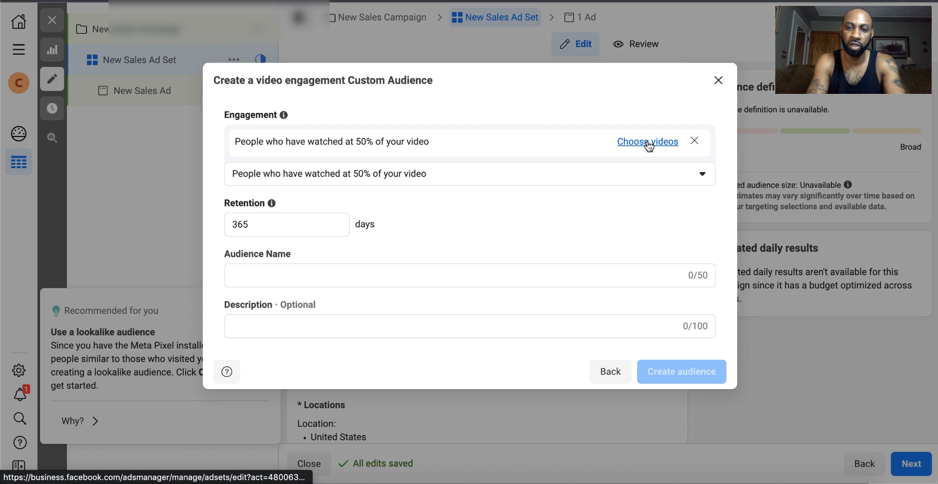
pyautogui.click(646, 142)
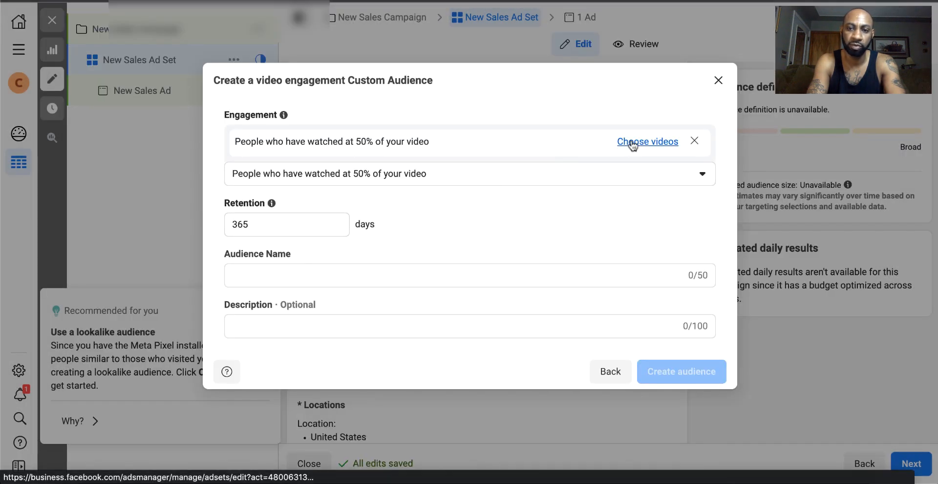
pyautogui.click(647, 141)
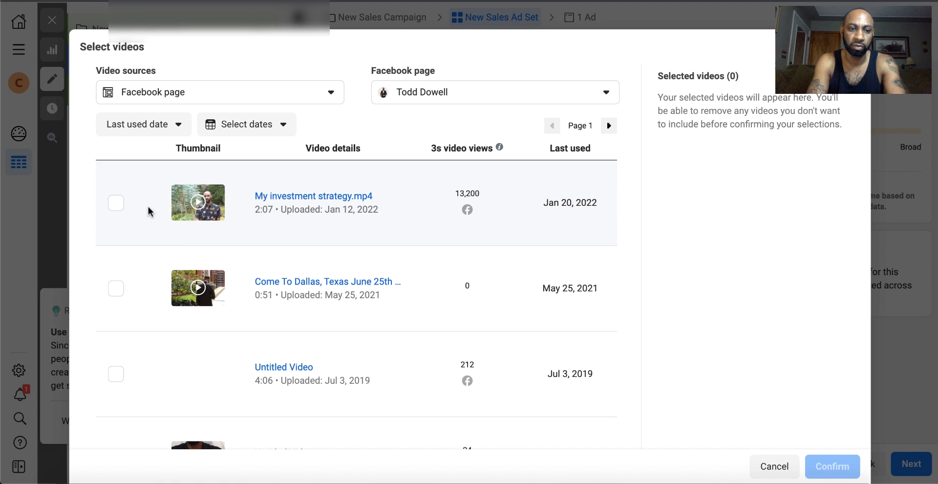
# Step: Pick the body slimming massager video from another Facebook page and confirm it
pyautogui.click(495, 92)
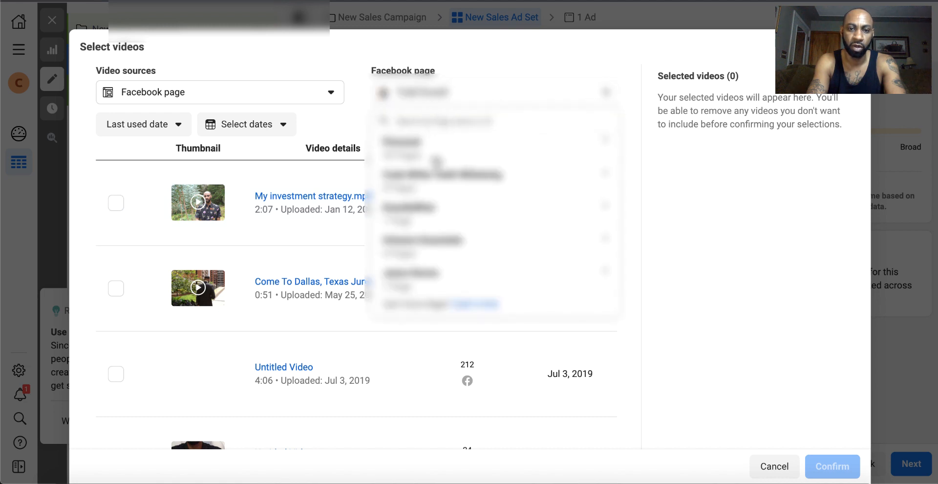
pyautogui.scroll(-3)
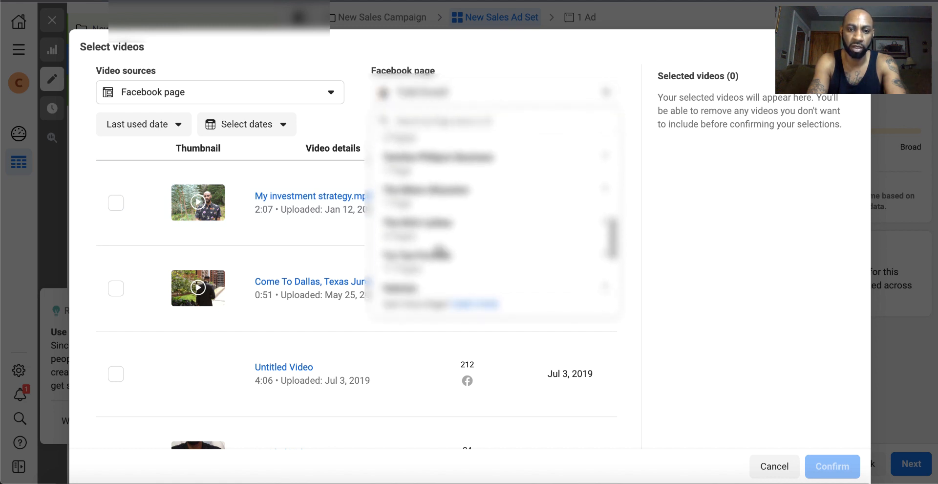
pyautogui.scroll(-3)
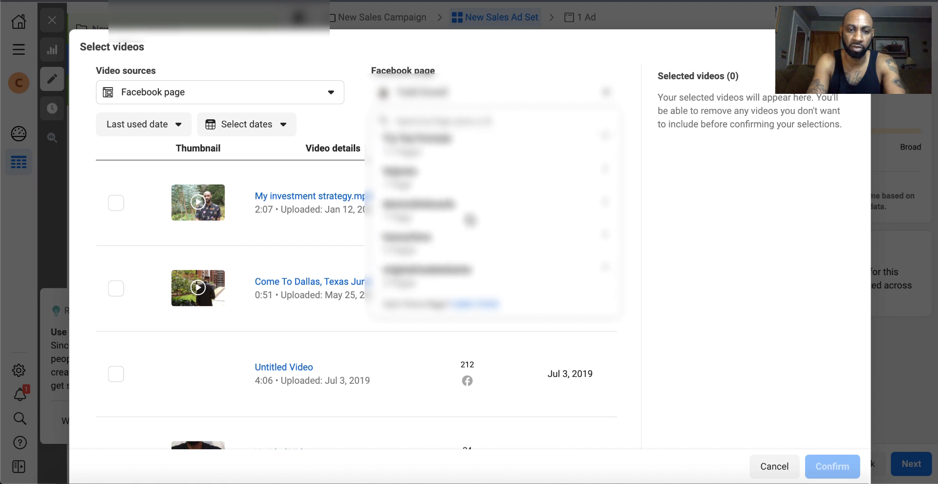
pyautogui.scroll(-3)
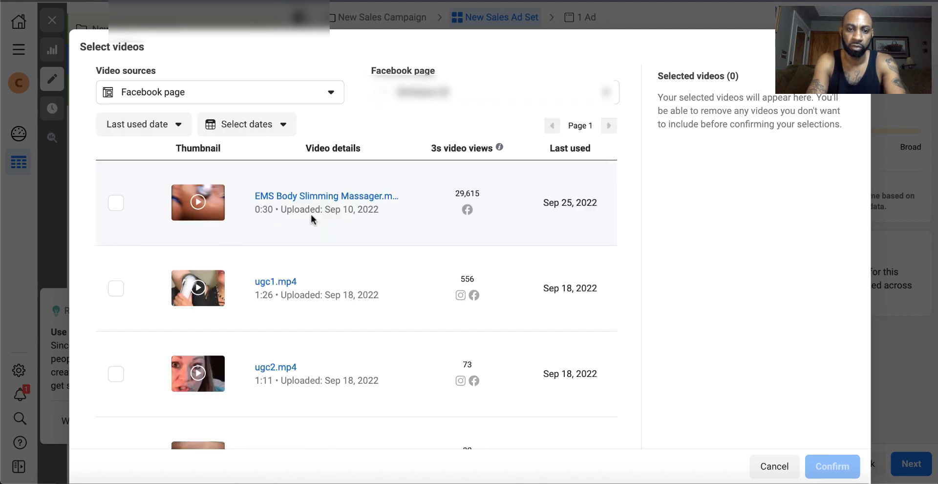
pyautogui.click(115, 203)
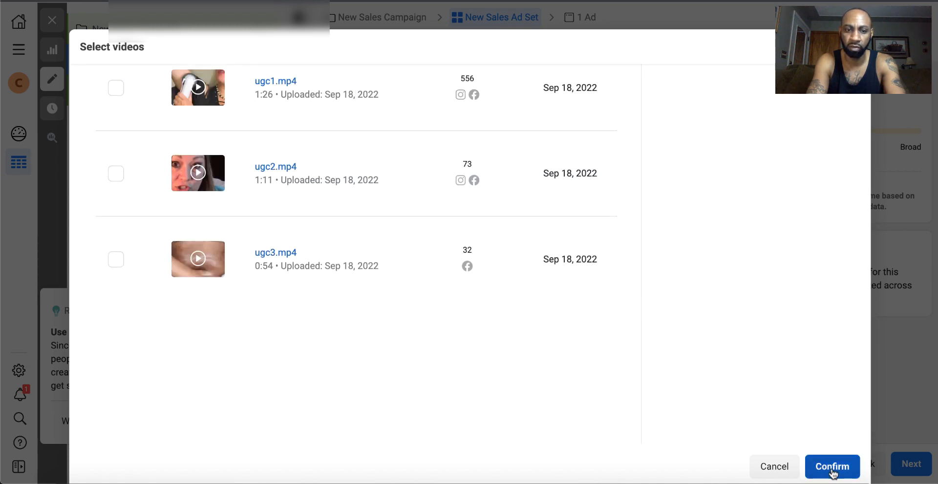
pyautogui.click(832, 466)
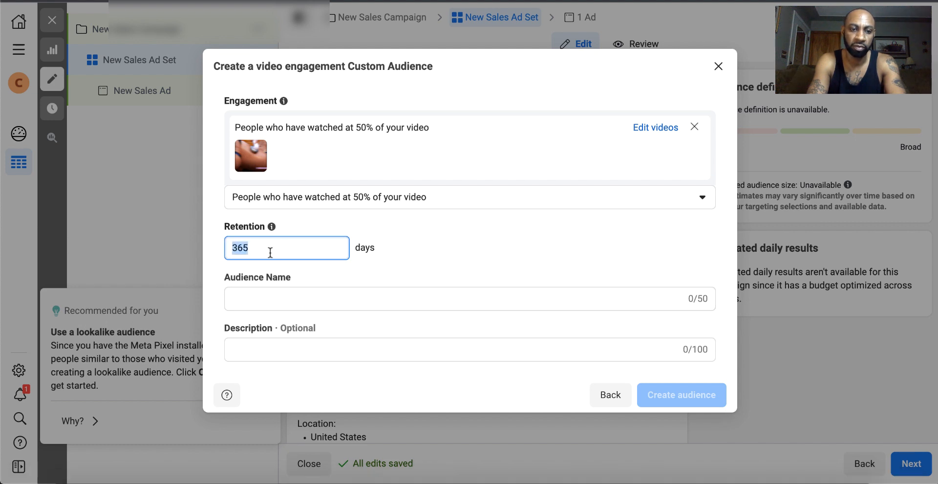
# Step: Name the video viewers audience '50% Vid…' and create it with 365-day retention
pyautogui.click(469, 298)
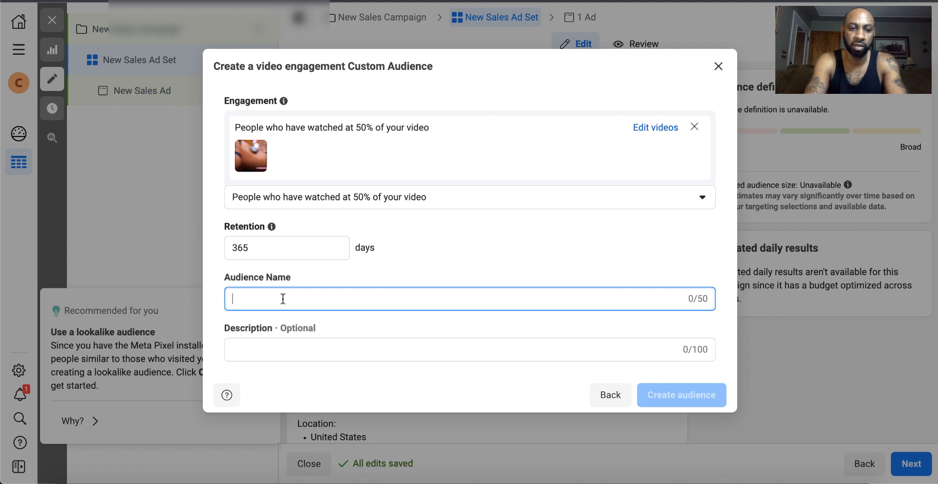
pyautogui.write('5')
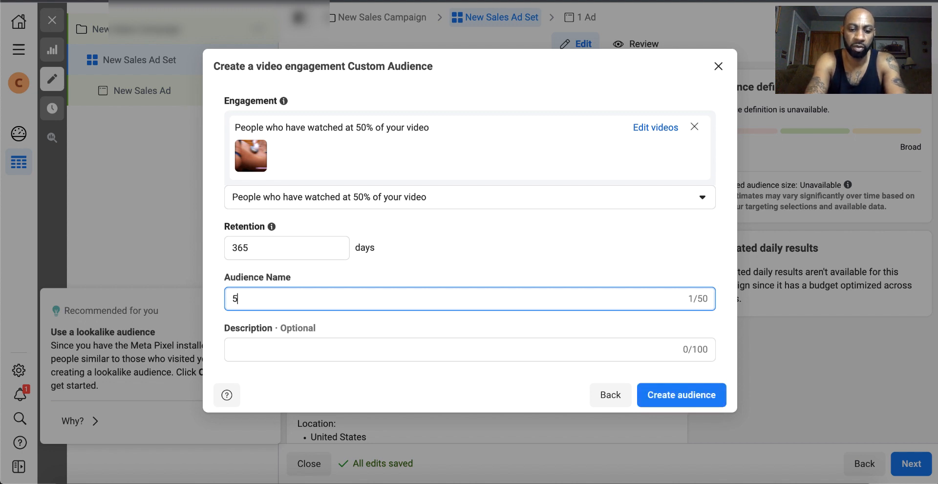
pyautogui.write('0% Vid')
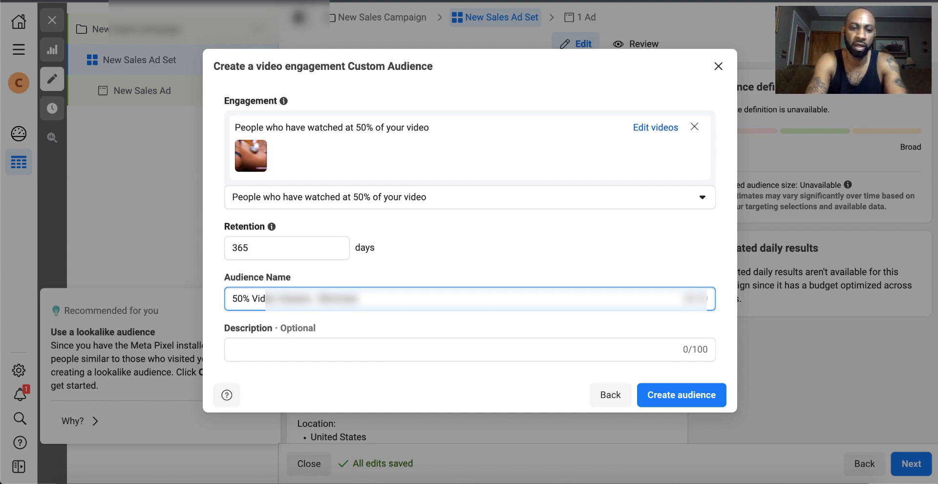
pyautogui.moveTo(440, 323)
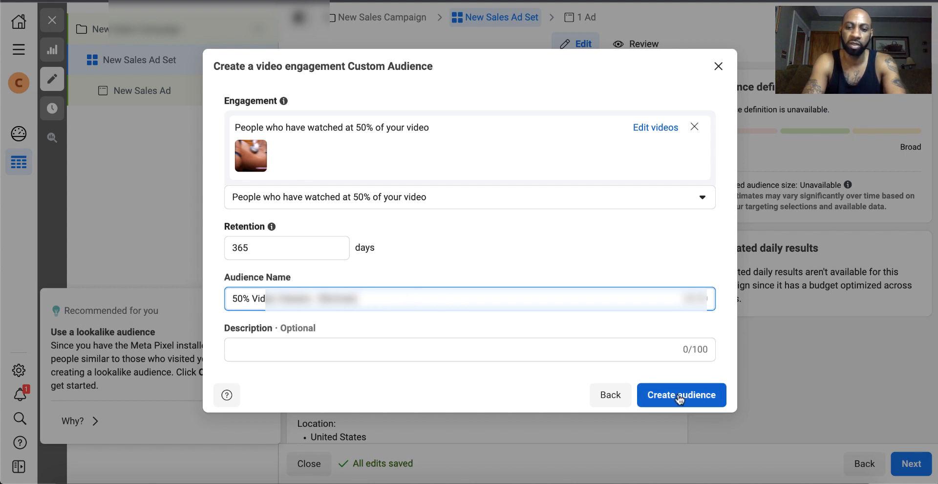
pyautogui.click(680, 394)
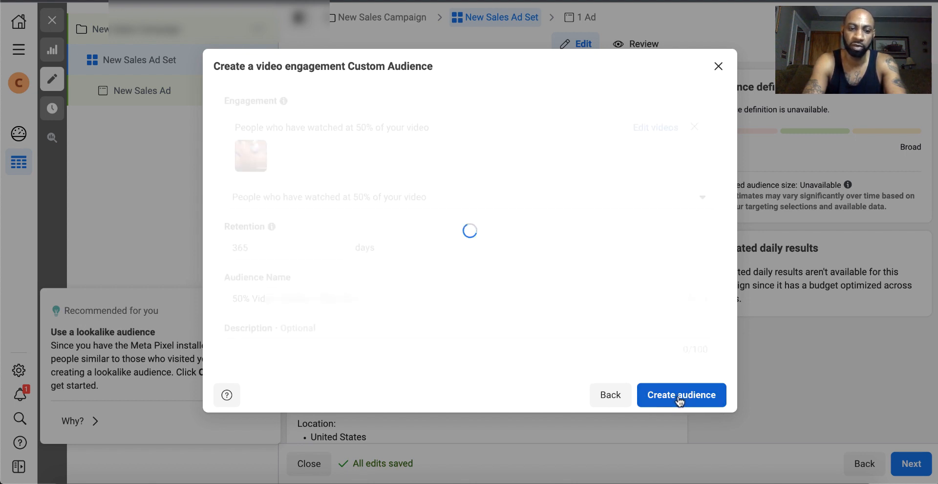
pyautogui.click(681, 394)
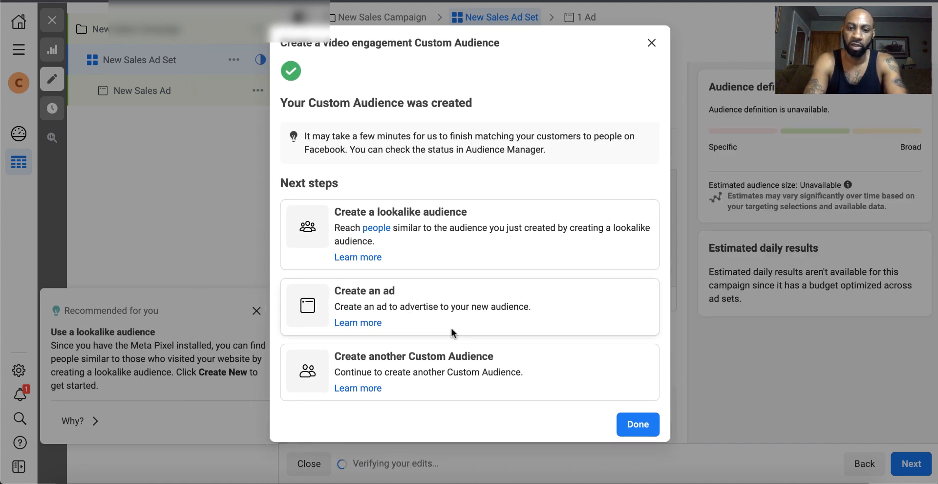
# Step: Start another custom audience sourced from the Instagram account
pyautogui.click(412, 356)
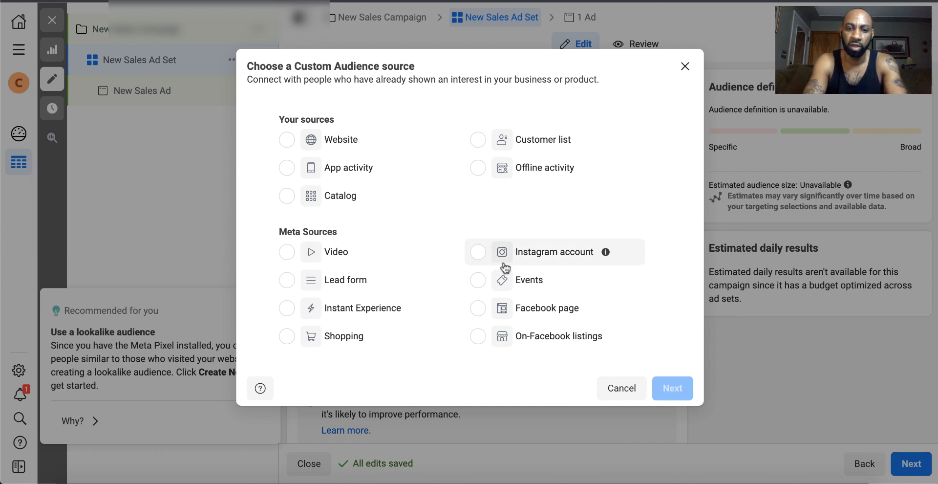
pyautogui.click(477, 252)
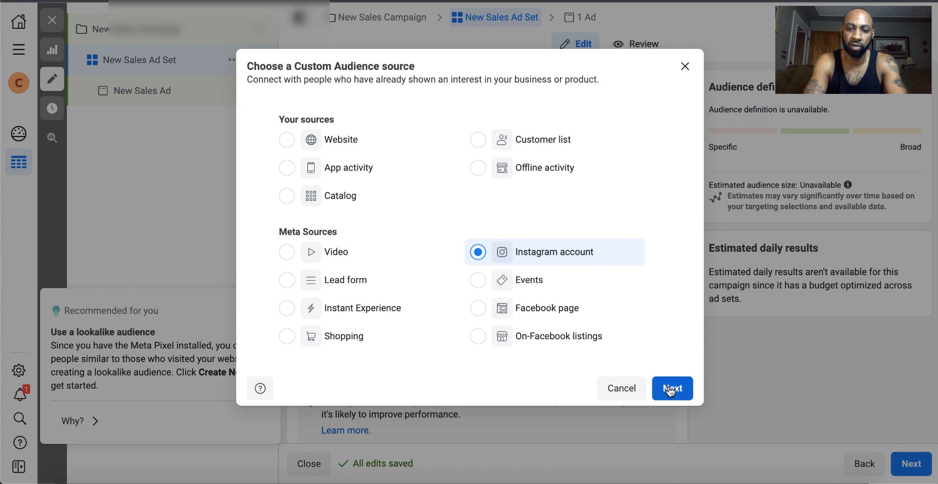
pyautogui.click(672, 388)
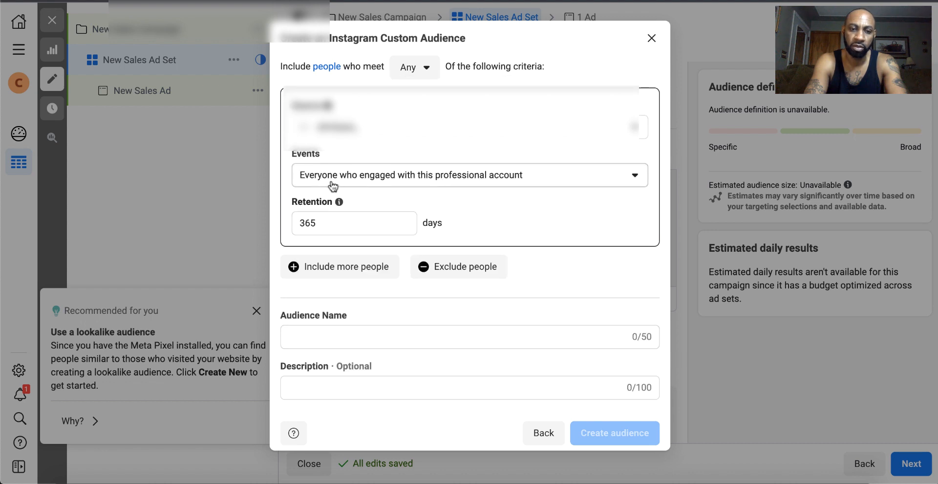
pyautogui.moveTo(446, 168)
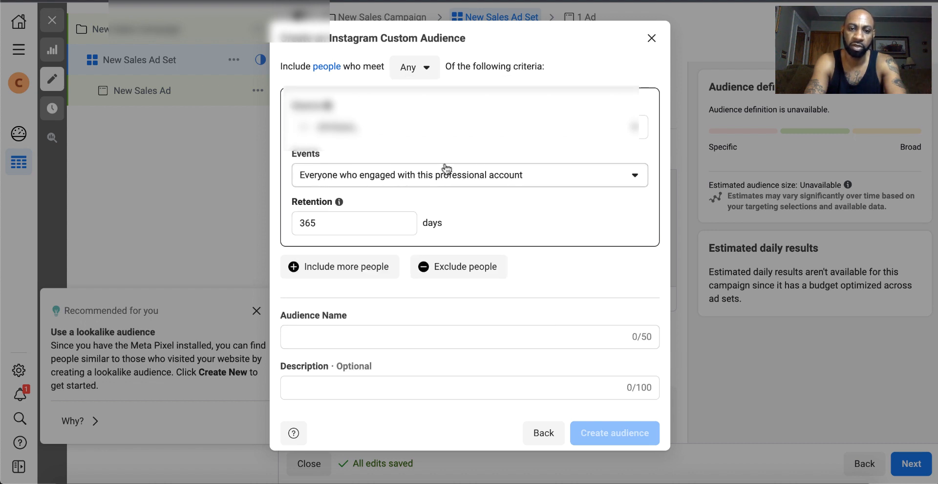
# Step: Name the Instagram engagers audience 'Ig E…', create it, and begin another audience
pyautogui.click(469, 336)
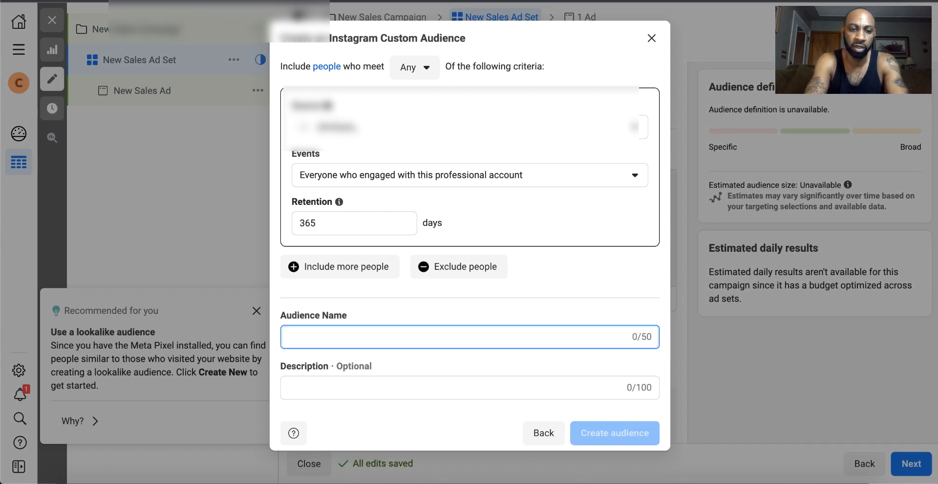
pyautogui.write('Ig Engagers -')
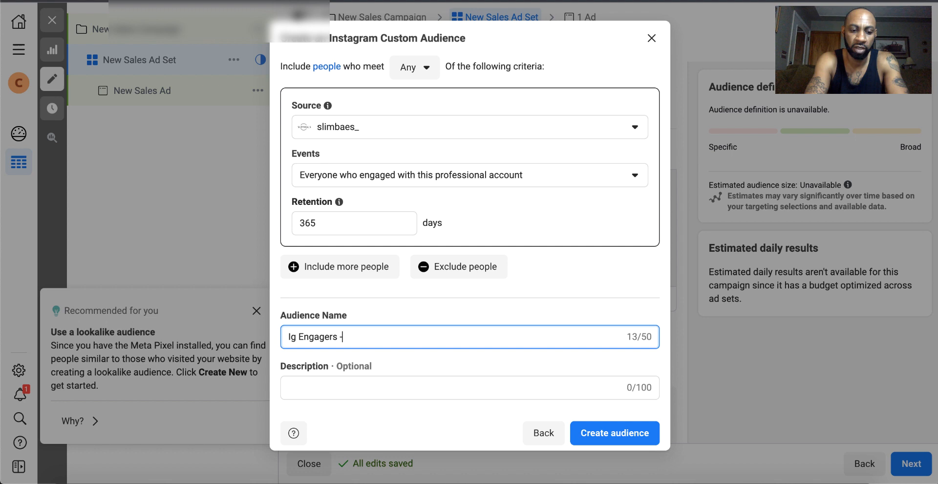
pyautogui.write('3')
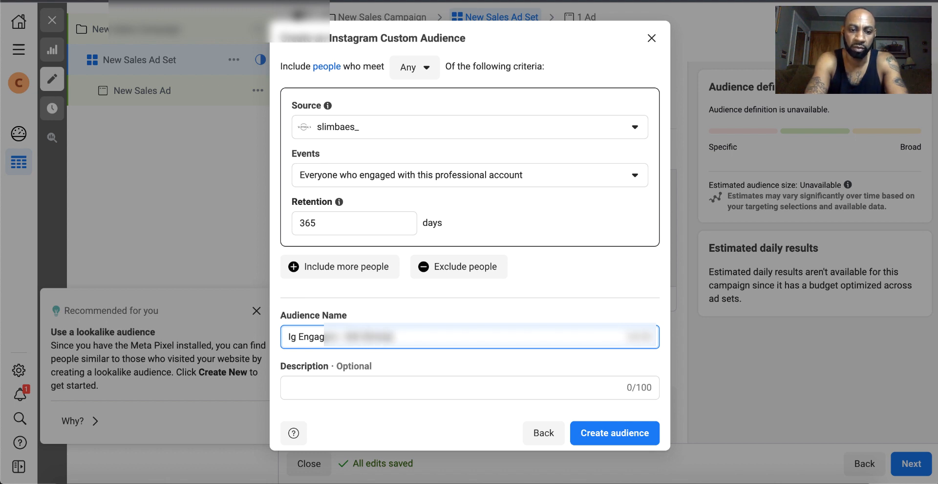
pyautogui.click(613, 432)
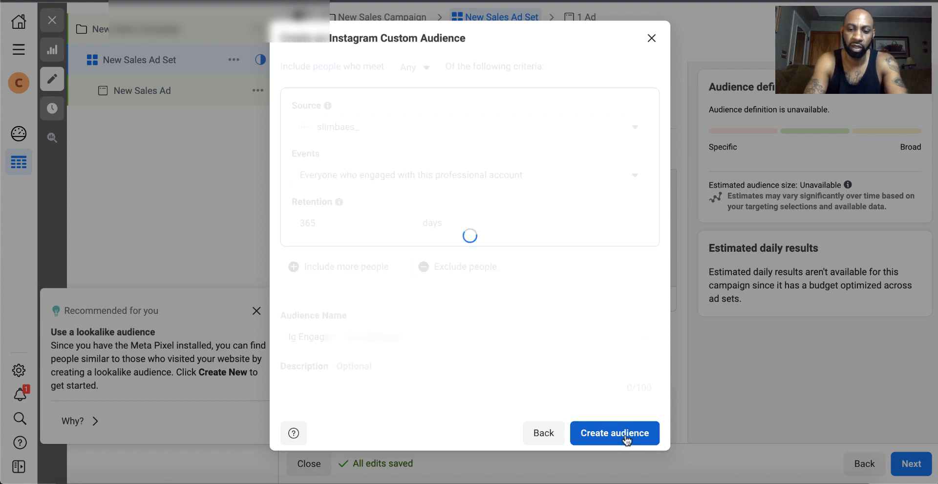
pyautogui.click(614, 432)
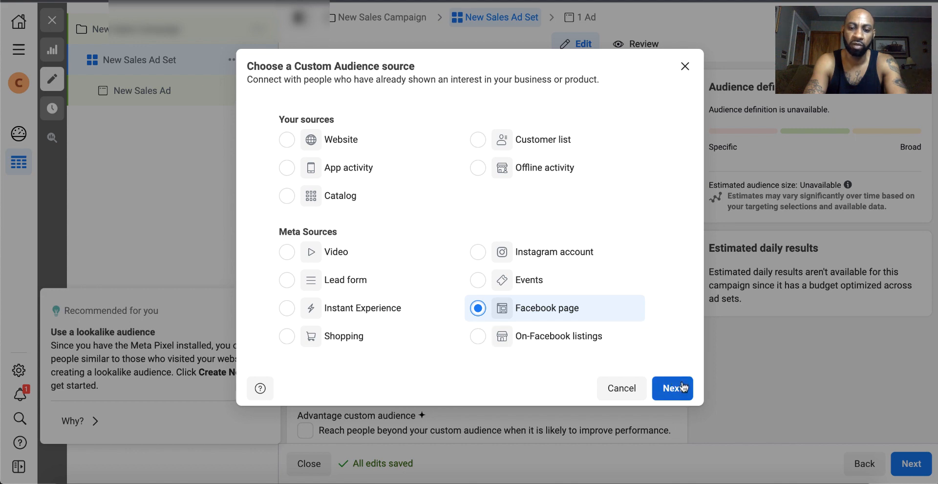
# Step: Name the Facebook page audience 'Fb Enga…' and create it with 365-day retention
pyautogui.click(672, 387)
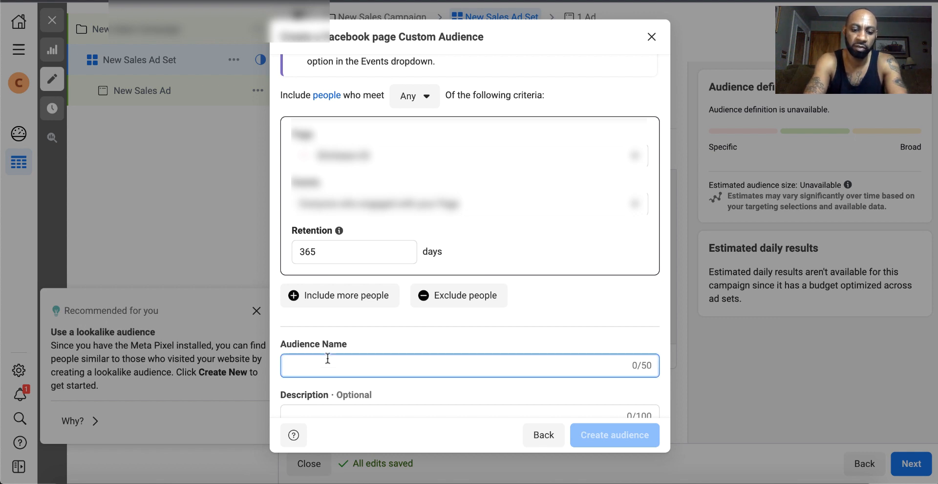
pyautogui.write('Fb Enga')
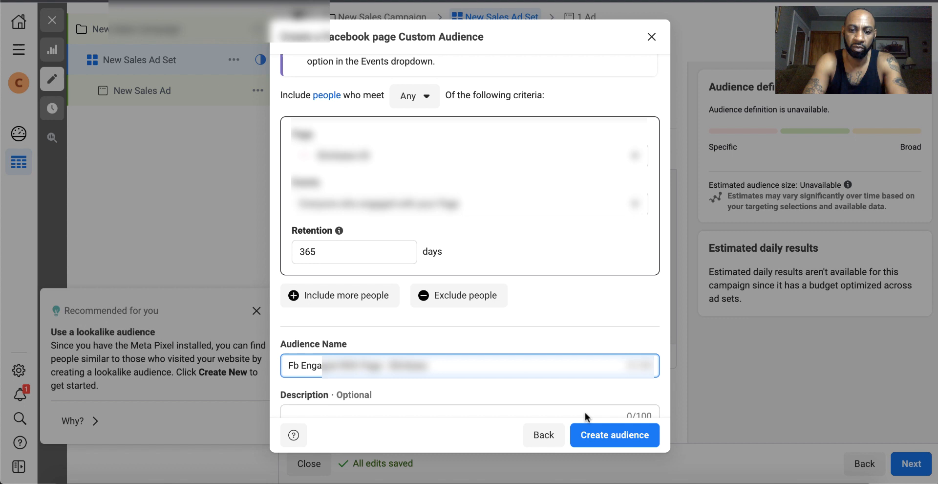
pyautogui.click(614, 435)
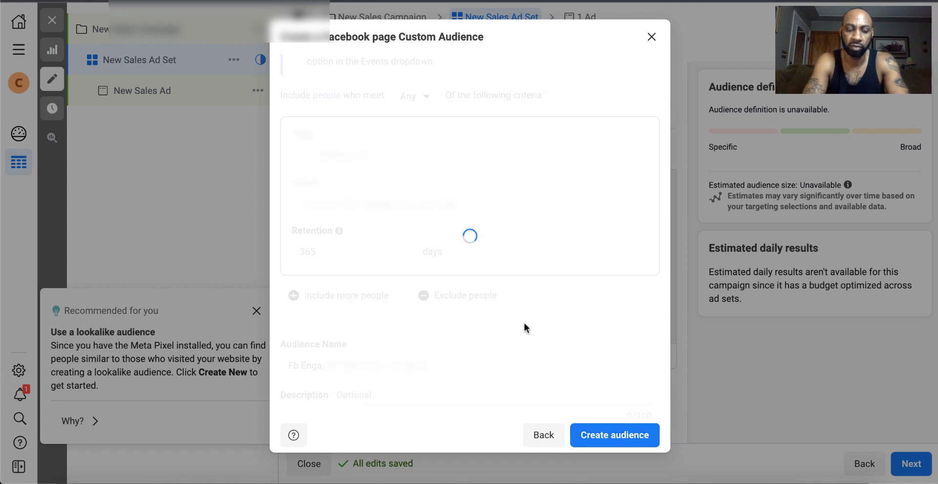
pyautogui.click(614, 434)
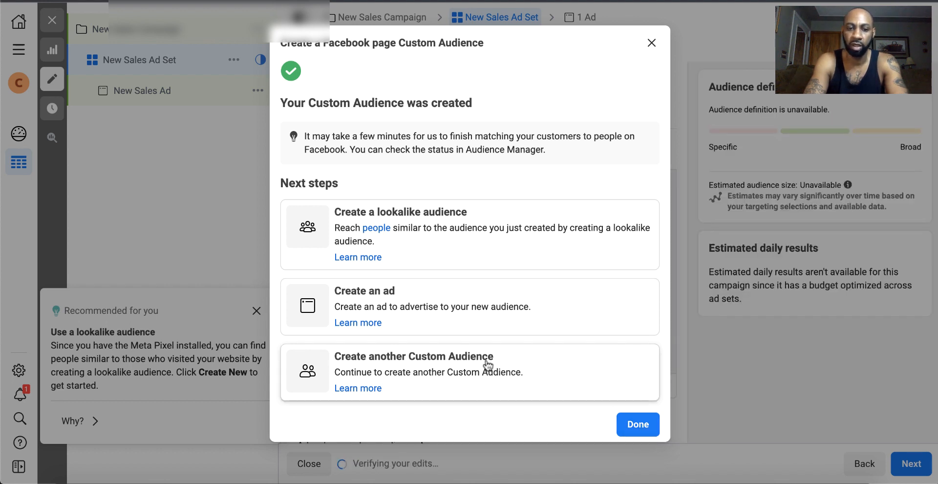
pyautogui.moveTo(507, 332)
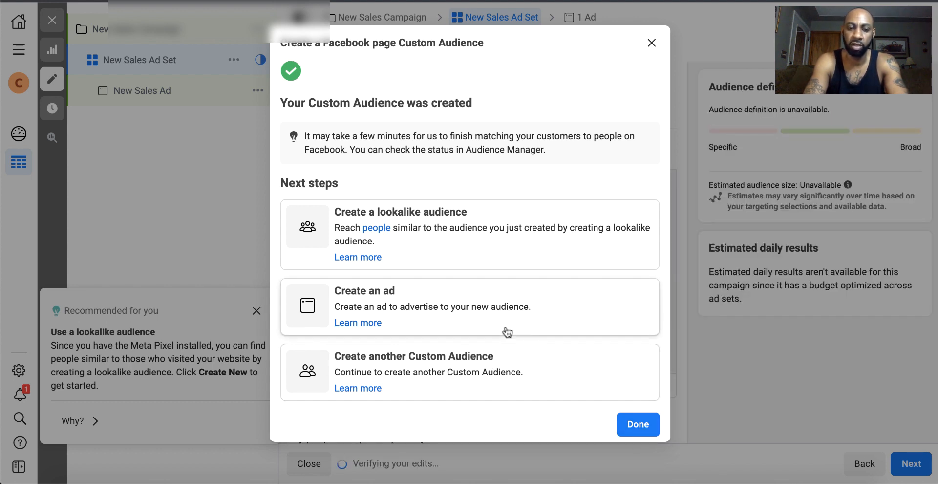
# Step: Dismiss the audience-created confirmation and return to the New Sales Ad Set's Audience section
pyautogui.click(637, 424)
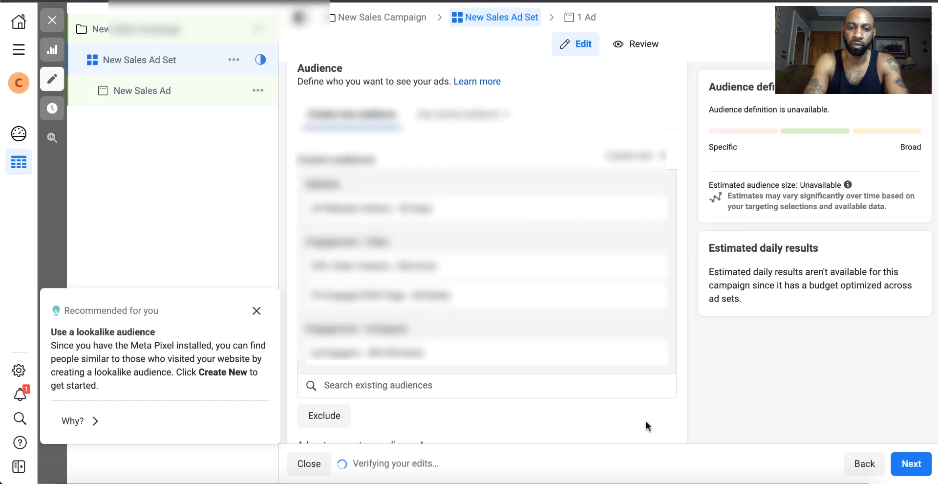
pyautogui.click(256, 310)
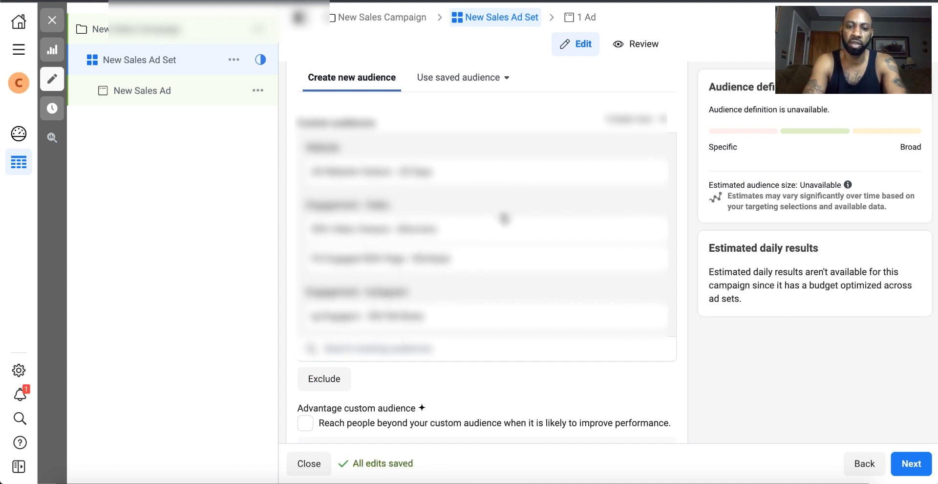
pyautogui.moveTo(437, 300)
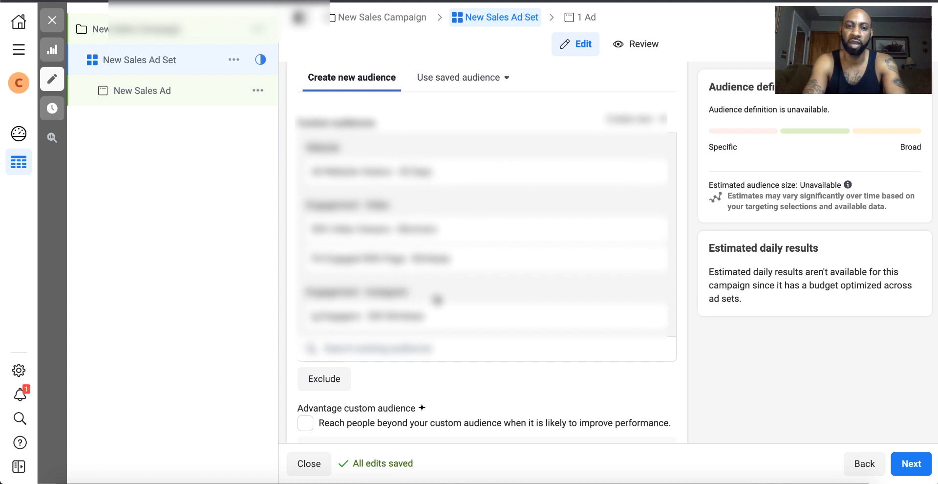
pyautogui.moveTo(505, 163)
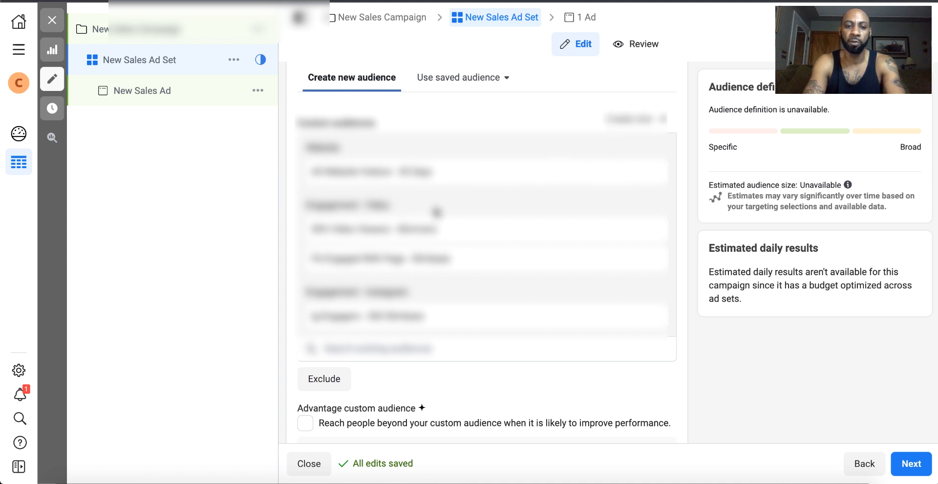
# Step: Add an audience exclusion and choose Create new > Custom Audience for it
pyautogui.scroll(-3)
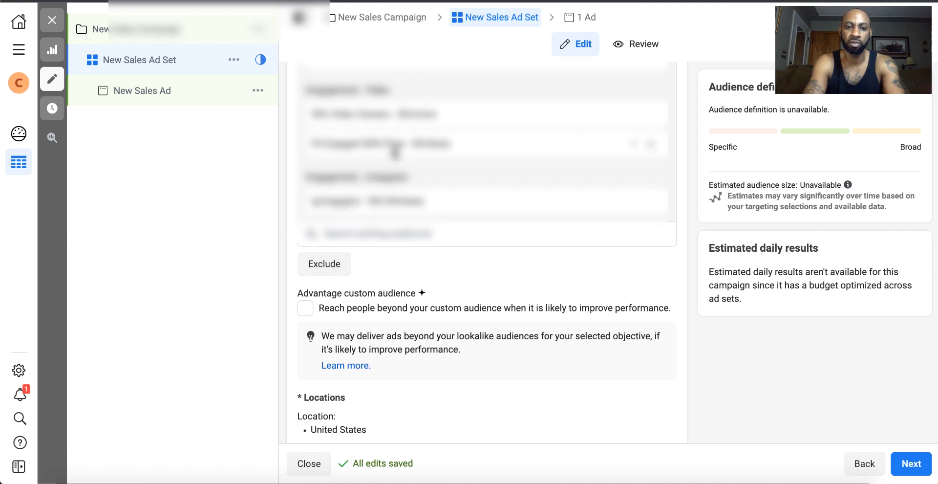
pyautogui.click(323, 264)
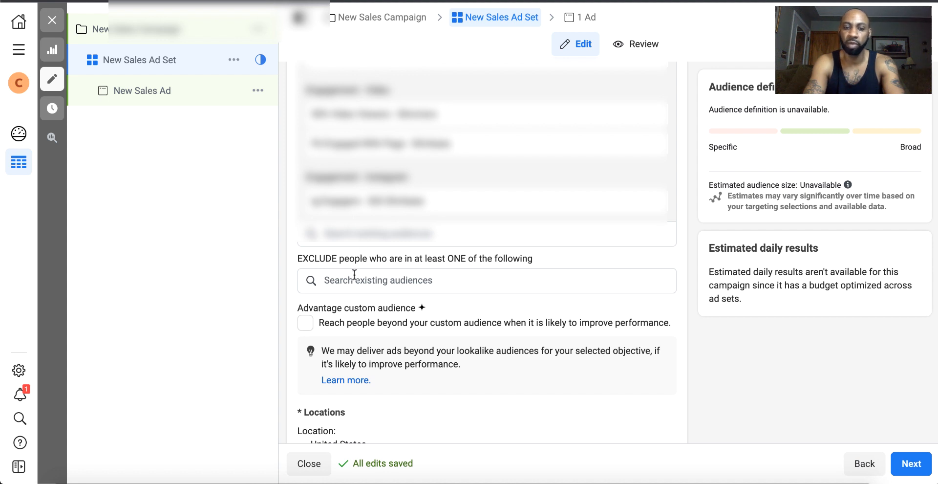
pyautogui.moveTo(352, 274)
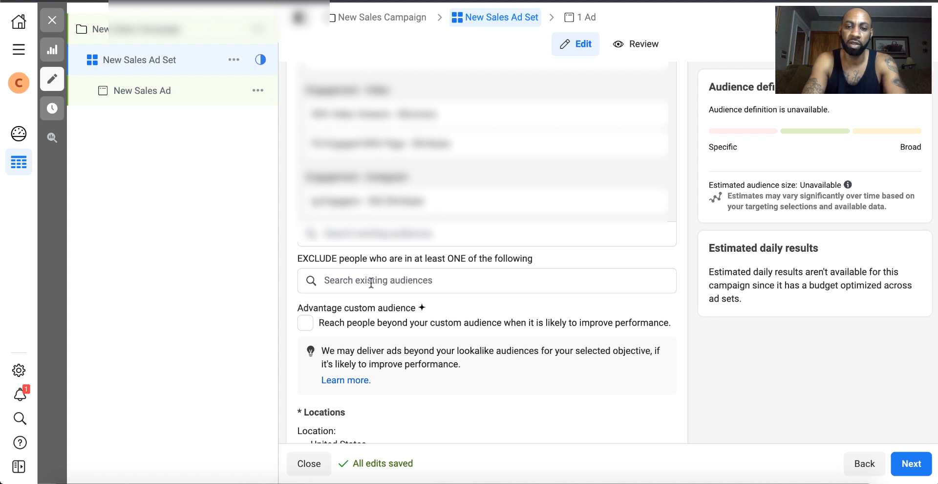
pyautogui.scroll(-3)
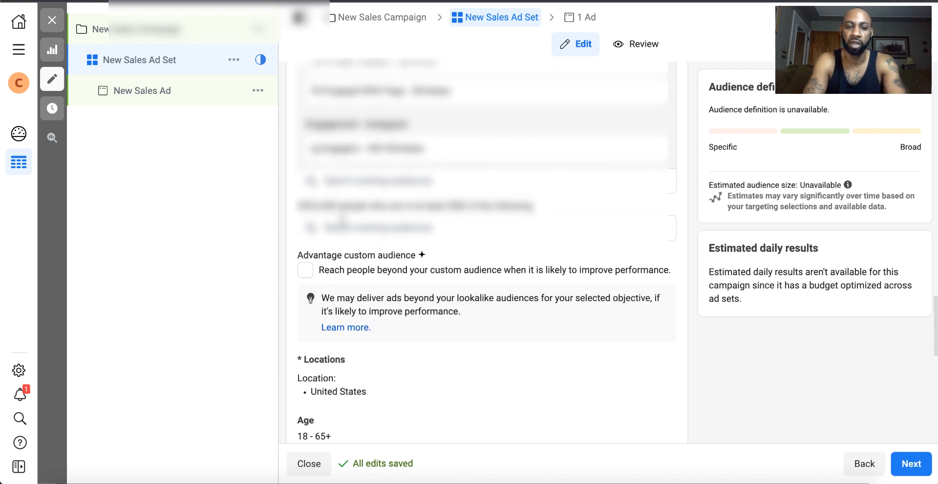
pyautogui.click(486, 227)
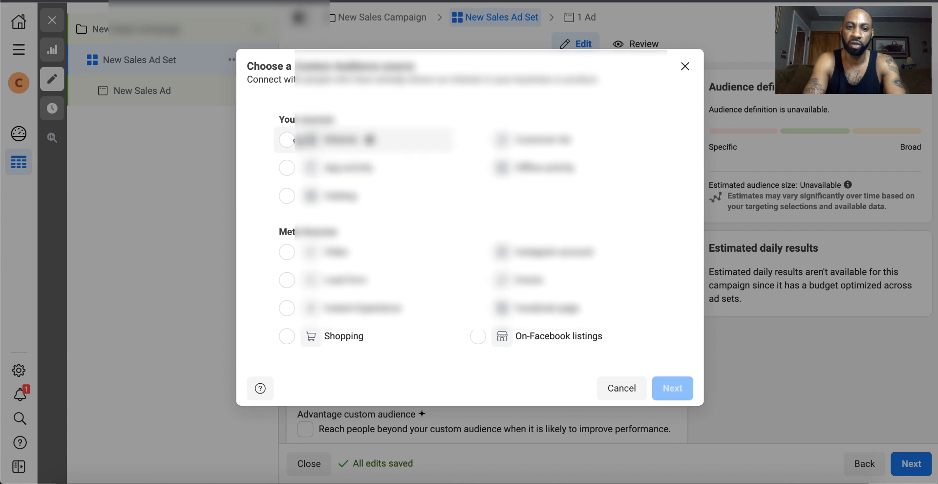
# Step: Create the 30-day 'All Purchasers' website audience from the Purchase event and return
pyautogui.click(671, 387)
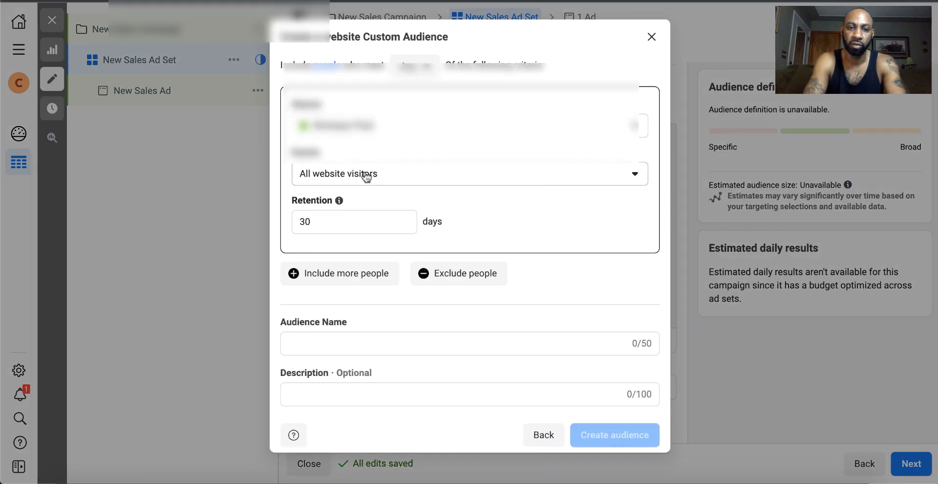
pyautogui.click(469, 173)
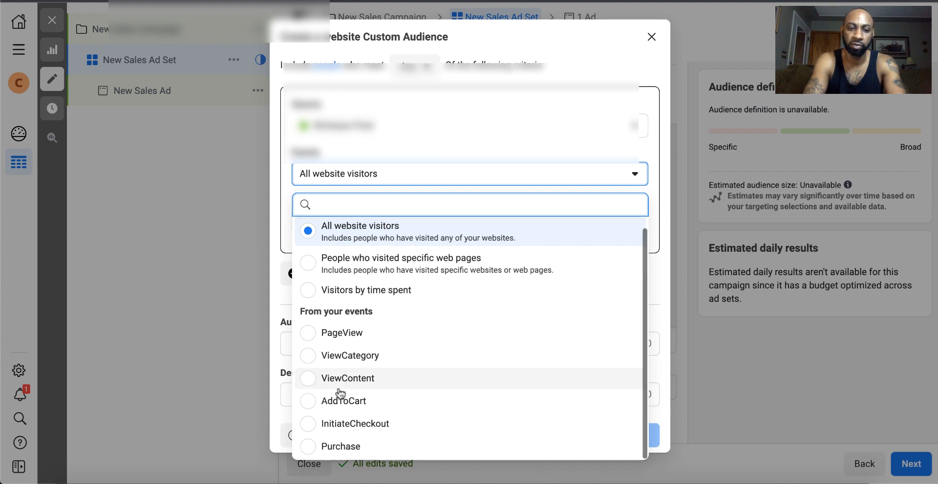
pyautogui.moveTo(315, 450)
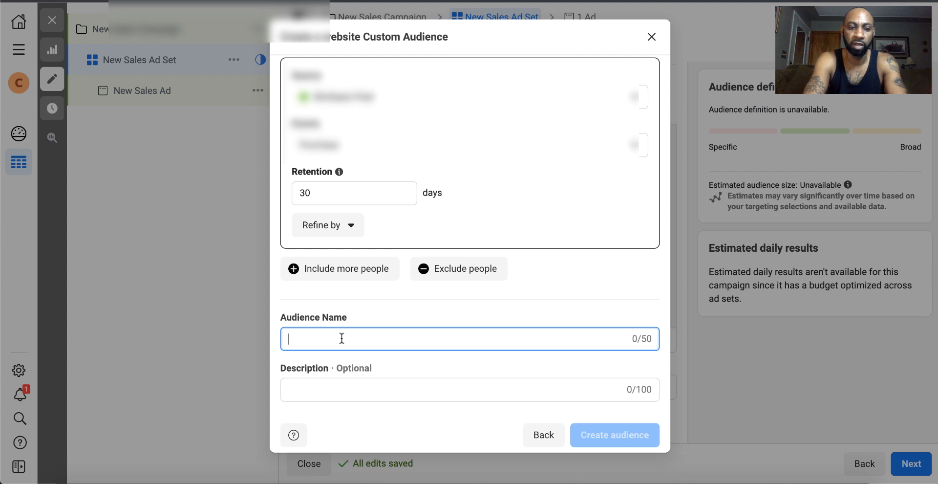
pyautogui.write('Purcah')
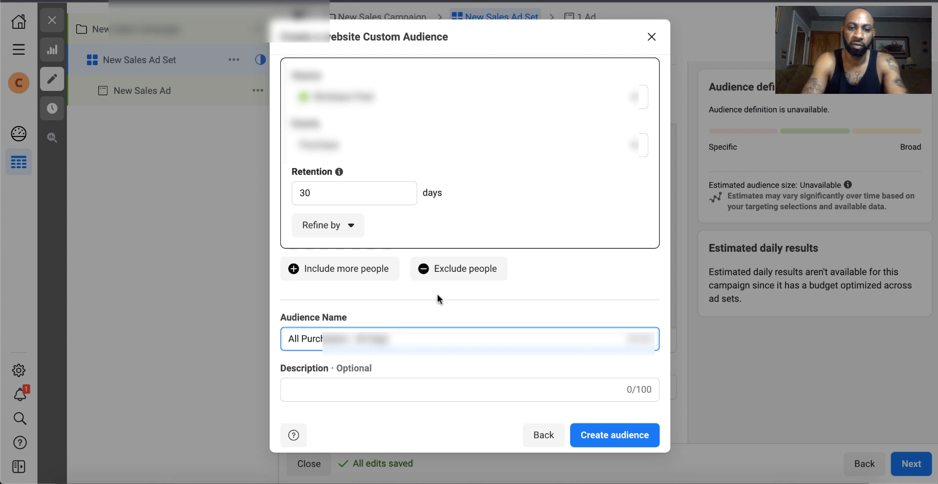
pyautogui.moveTo(503, 378)
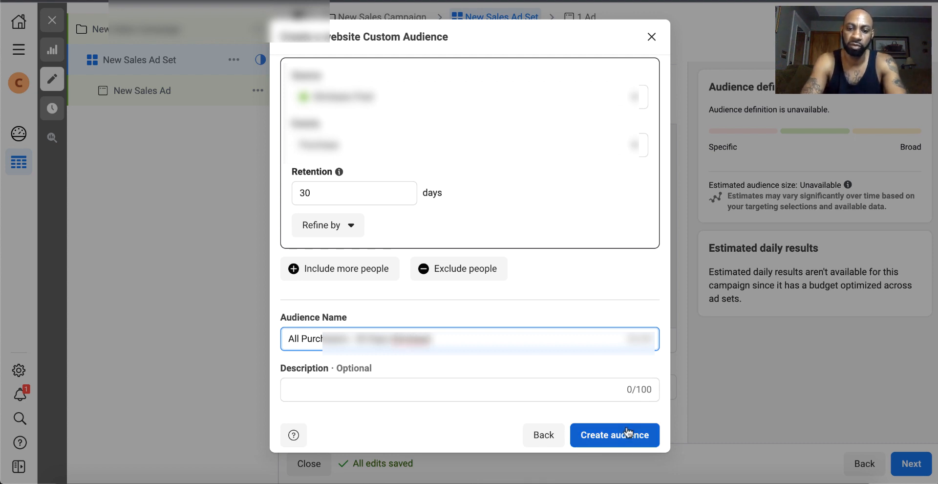
pyautogui.click(613, 435)
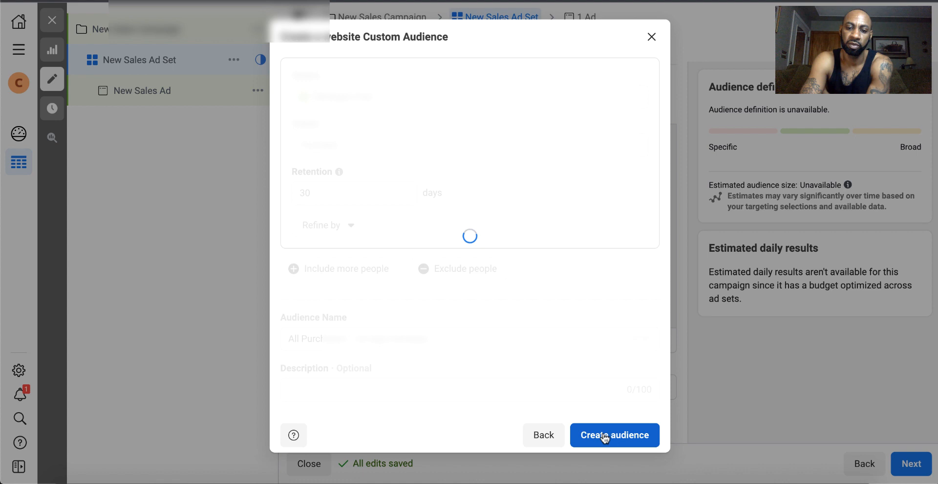
pyautogui.click(613, 434)
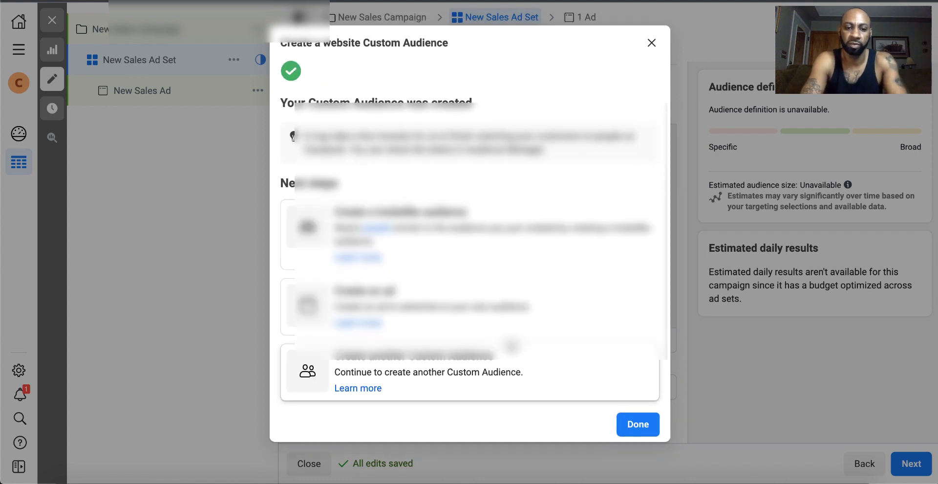
pyautogui.click(637, 423)
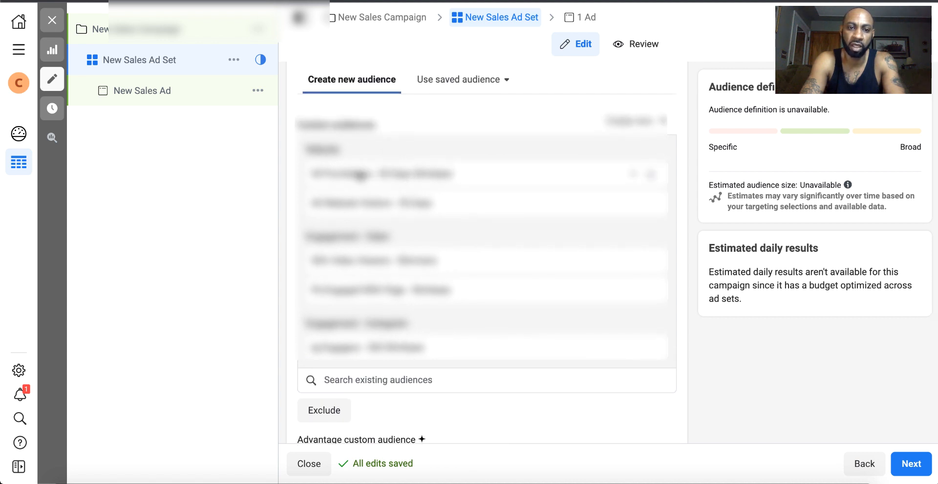
pyautogui.moveTo(365, 281)
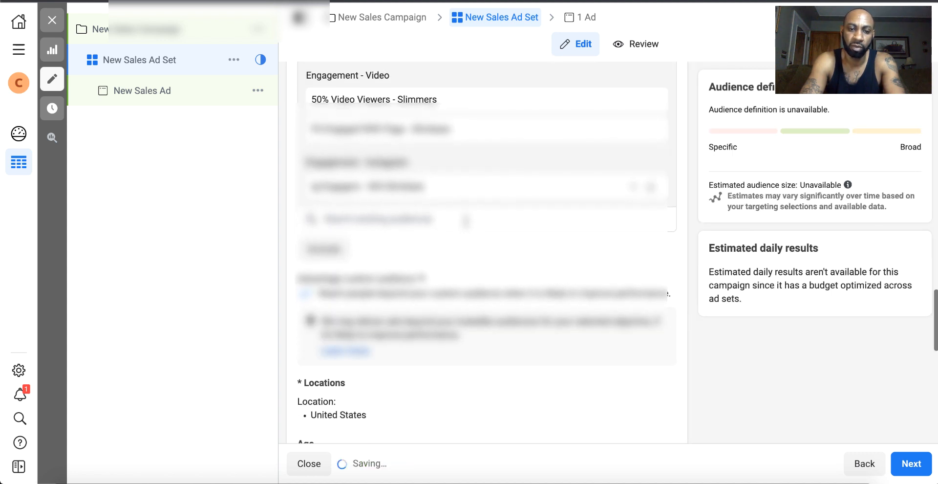
pyautogui.scroll(-3)
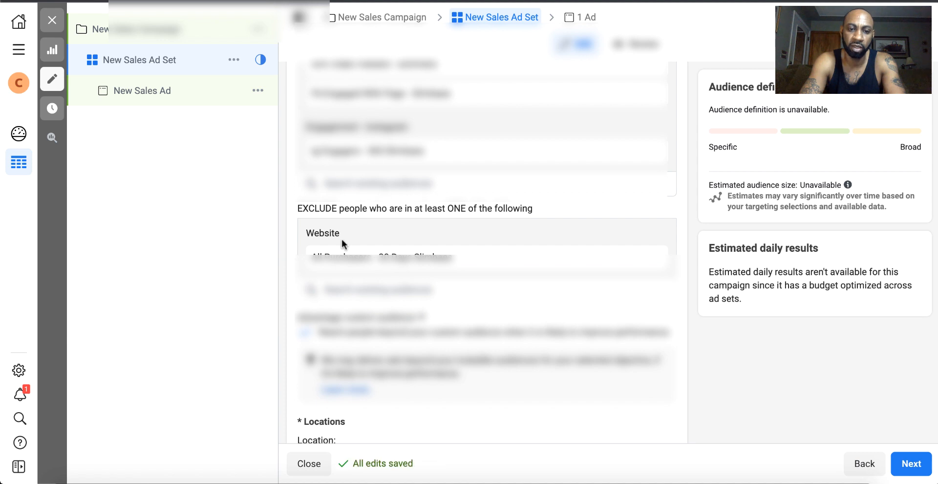
pyautogui.scroll(-3)
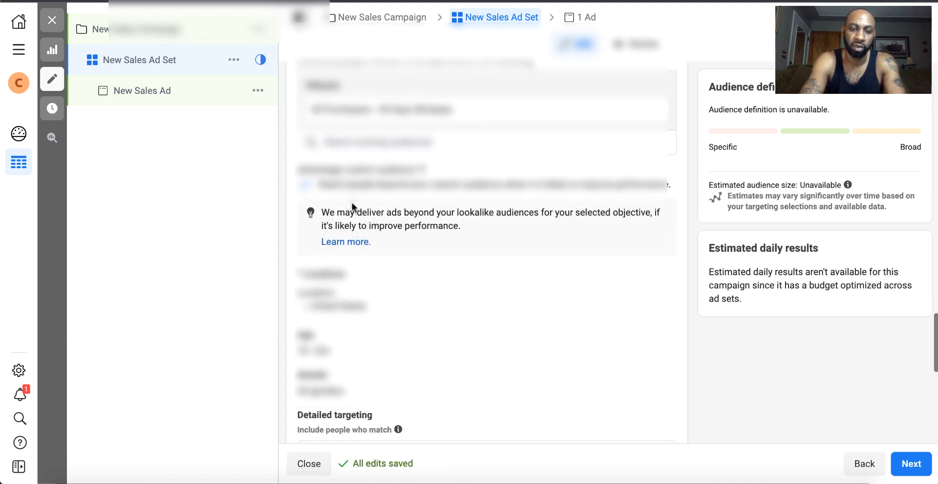
pyautogui.scroll(-3)
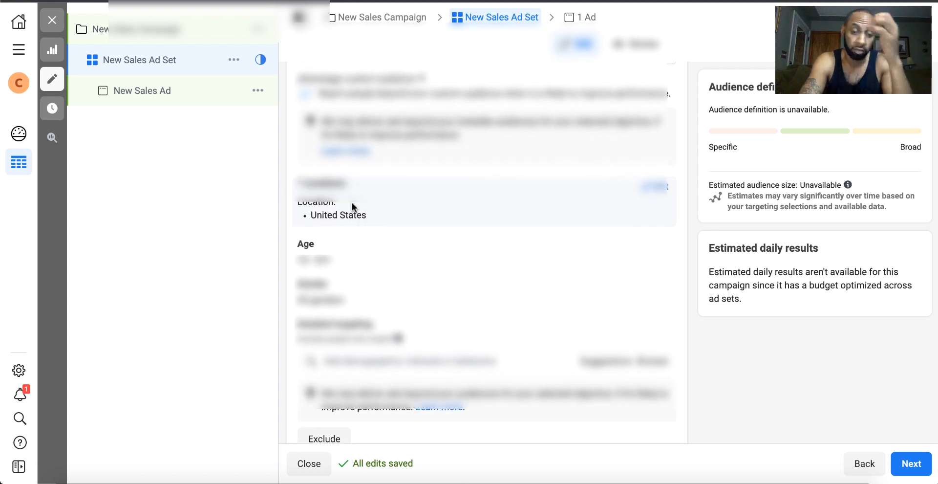
pyautogui.scroll(-3)
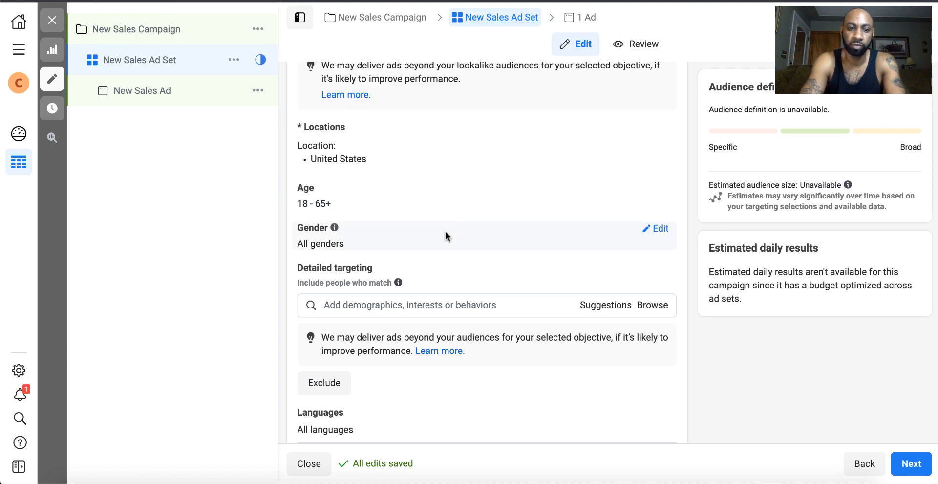
pyautogui.moveTo(466, 254)
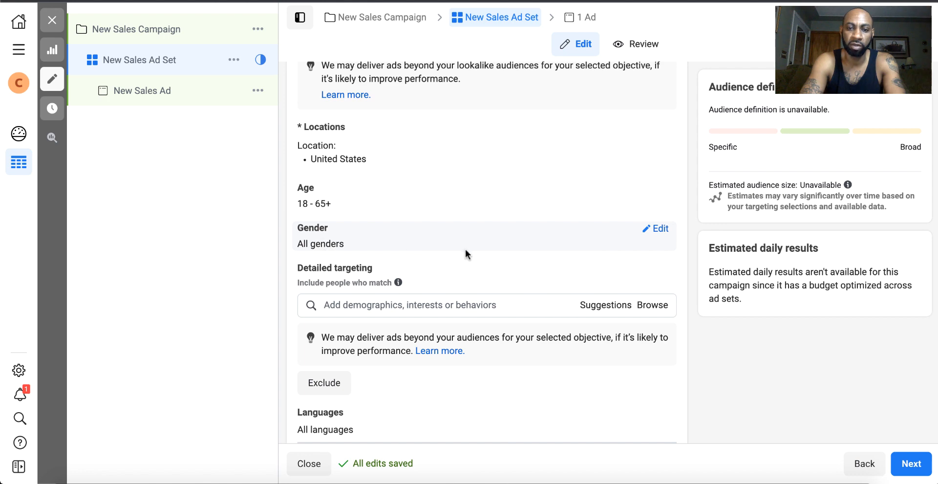
pyautogui.scroll(-3)
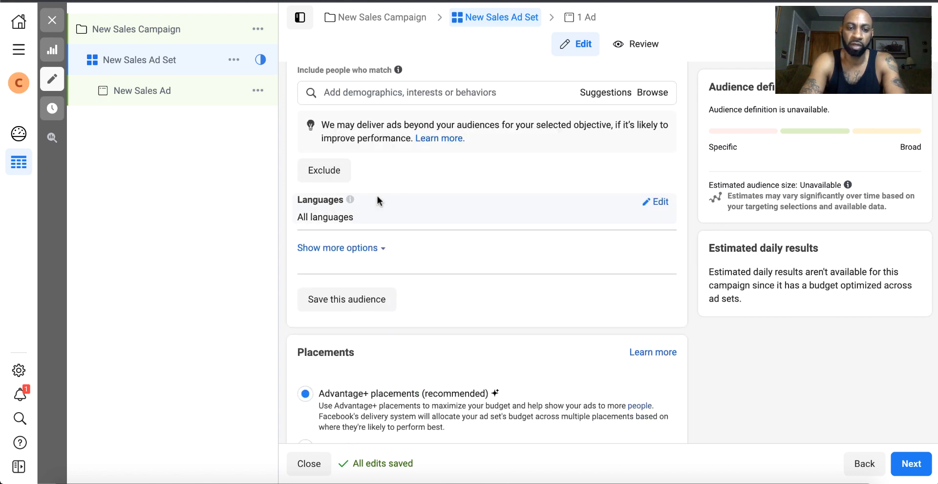
pyautogui.moveTo(459, 209)
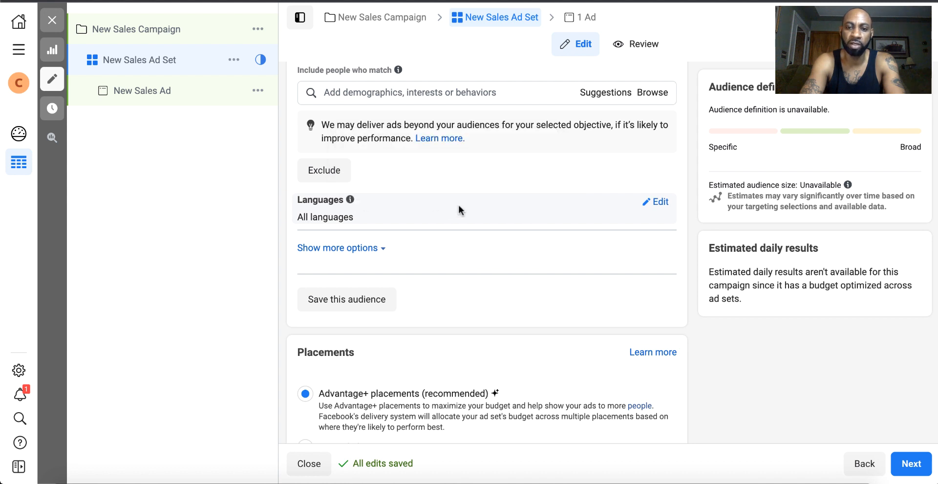
pyautogui.moveTo(438, 224)
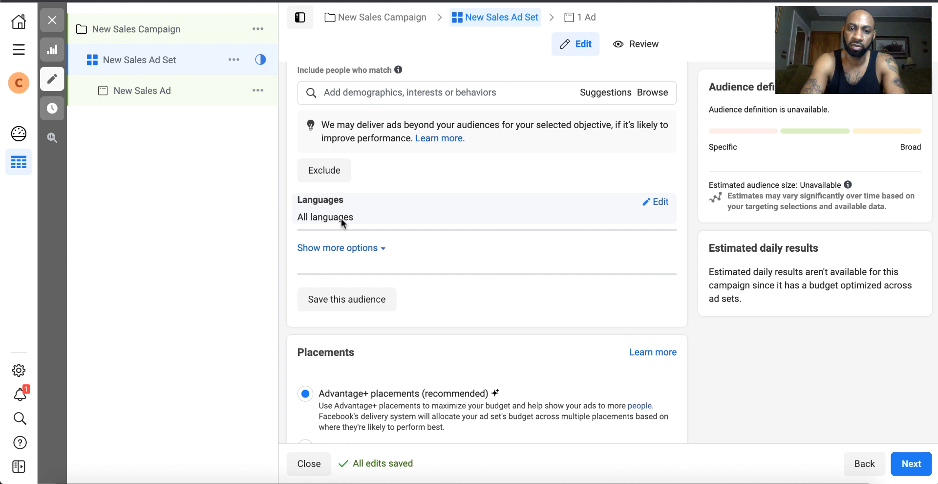
pyautogui.scroll(-3)
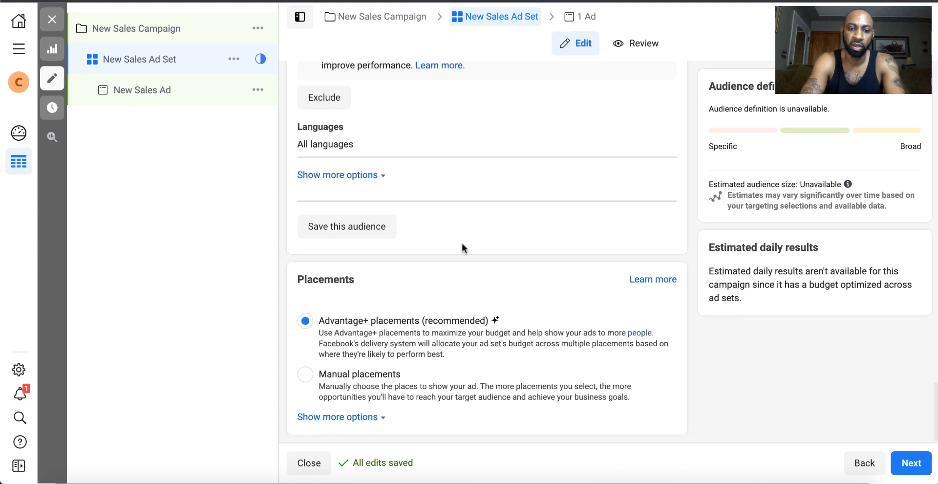
pyautogui.moveTo(420, 336)
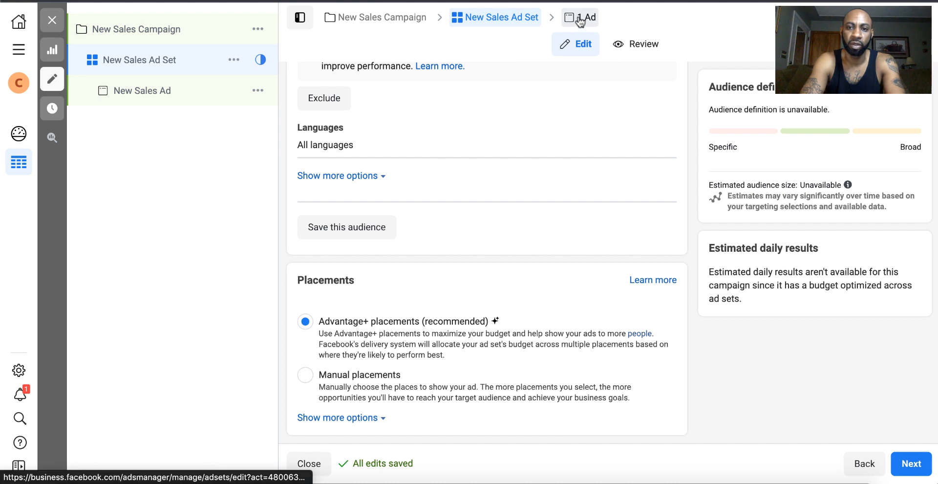
# Step: Open the New Sales Ad and set its creative source to Manual upload, Single image or video
pyautogui.click(587, 16)
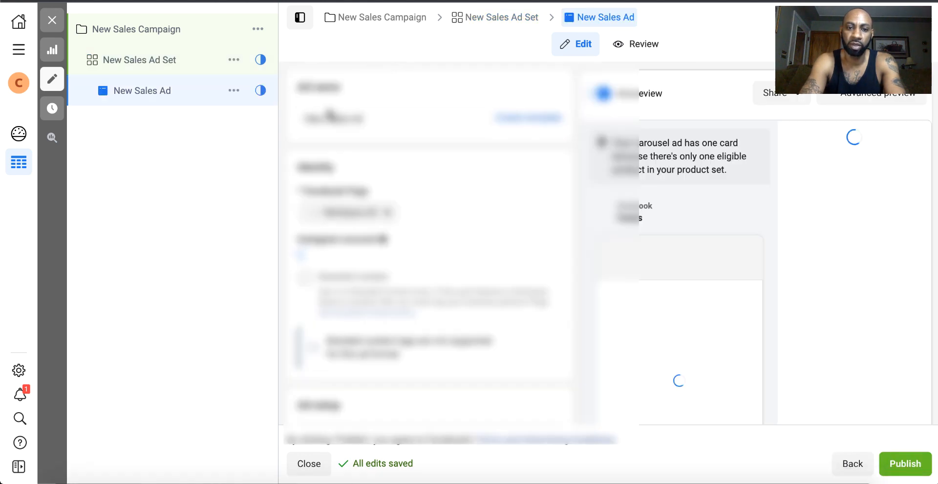
pyautogui.scroll(-3)
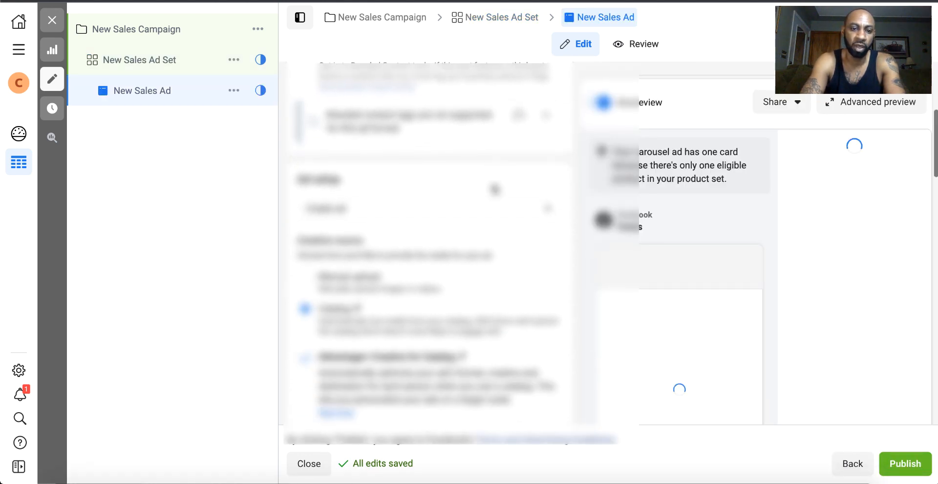
pyautogui.scroll(-3)
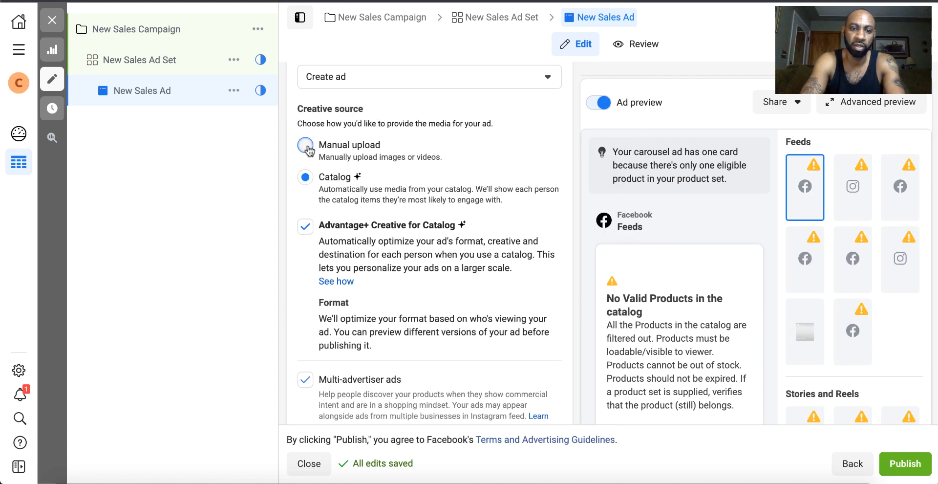
pyautogui.click(305, 145)
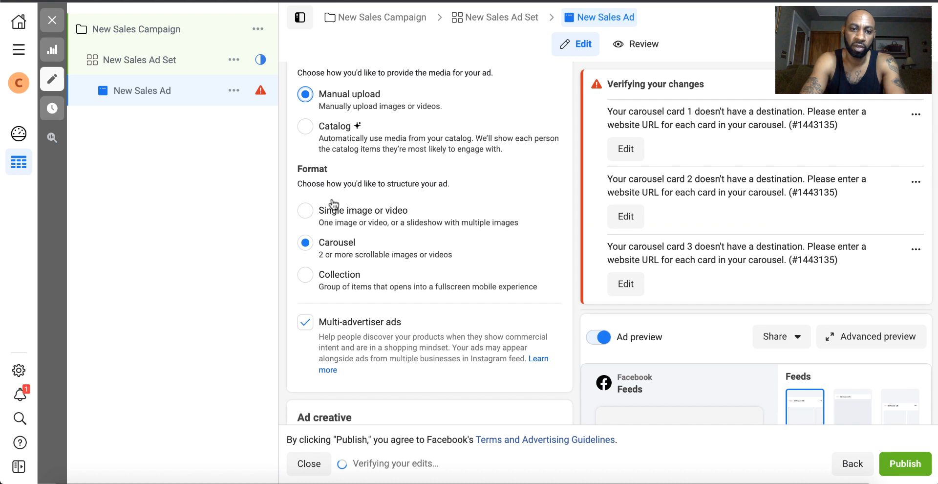
pyautogui.click(305, 210)
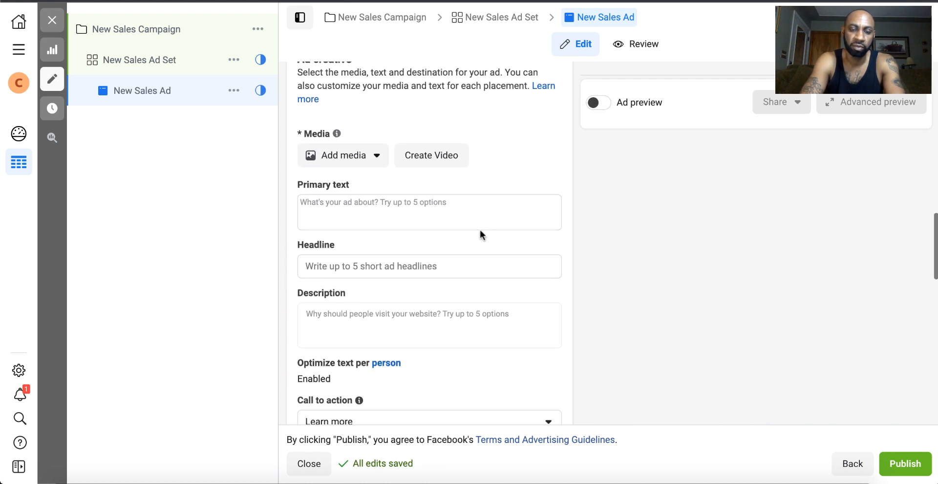
pyautogui.click(343, 155)
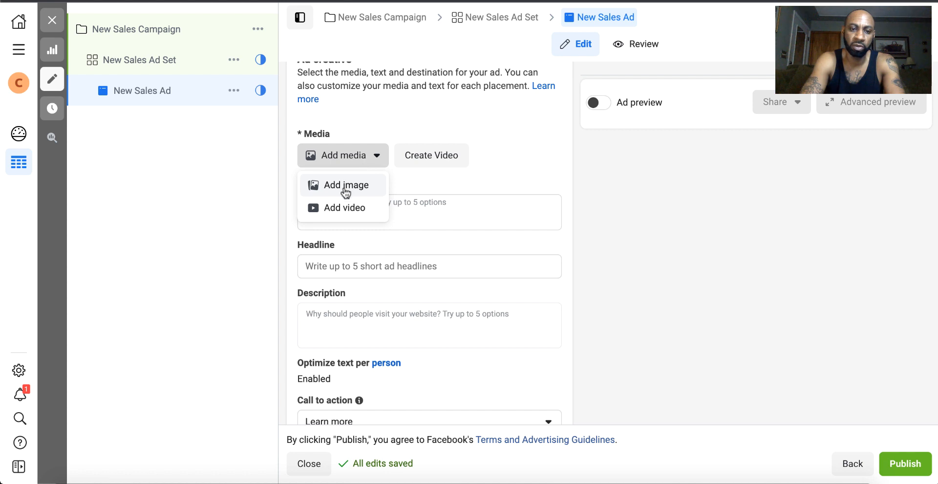
pyautogui.moveTo(392, 190)
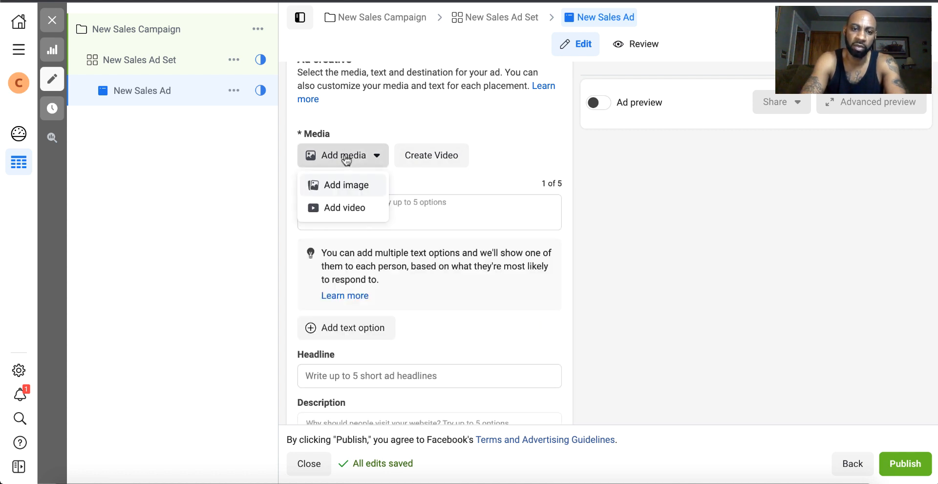
pyautogui.click(429, 212)
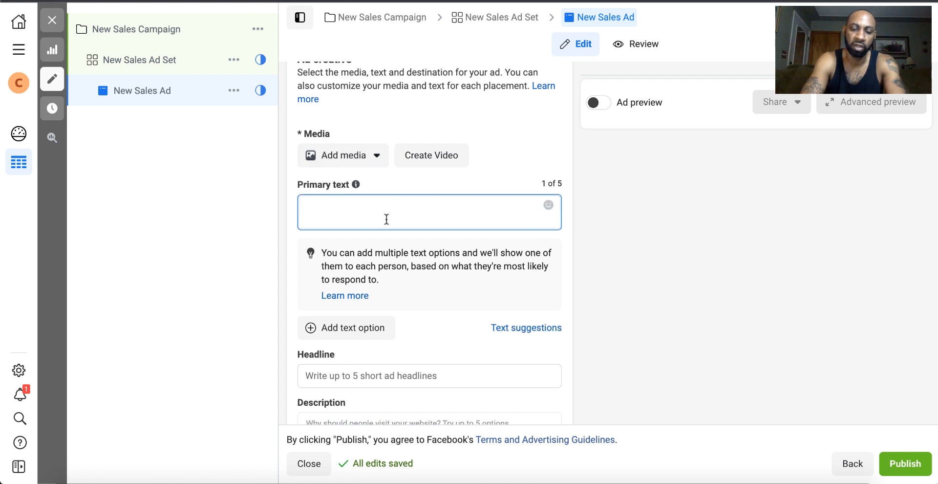
pyautogui.scroll(-3)
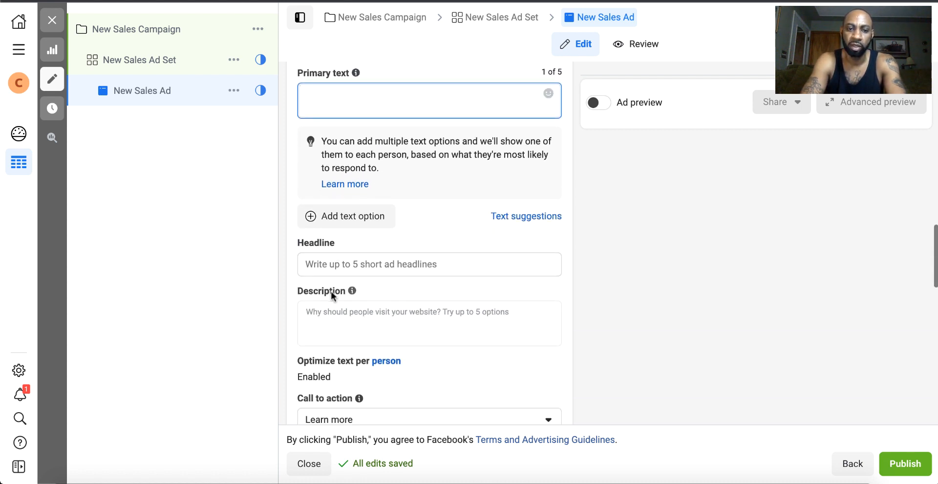
pyautogui.click(428, 264)
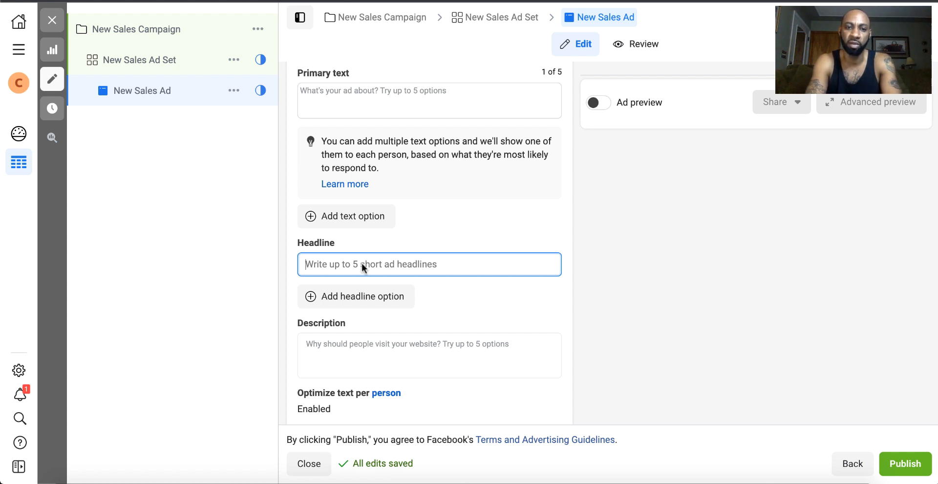
pyautogui.click(429, 100)
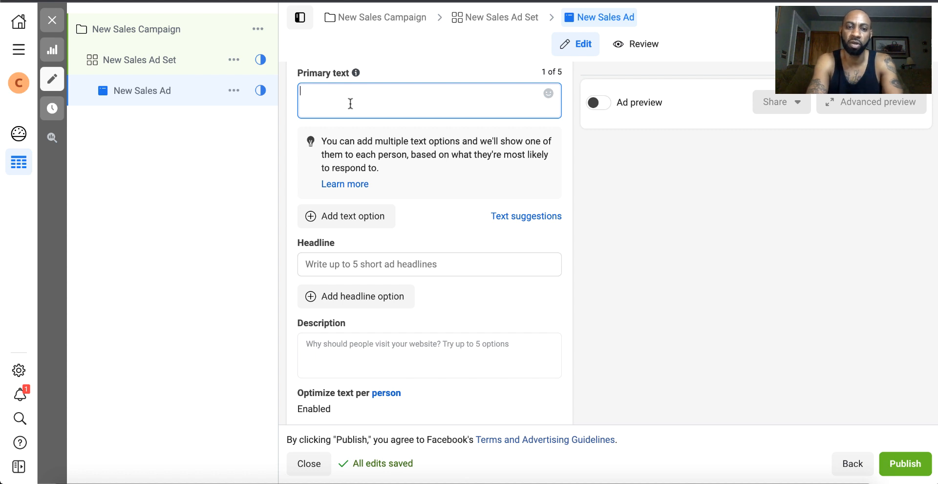
pyautogui.scroll(-3)
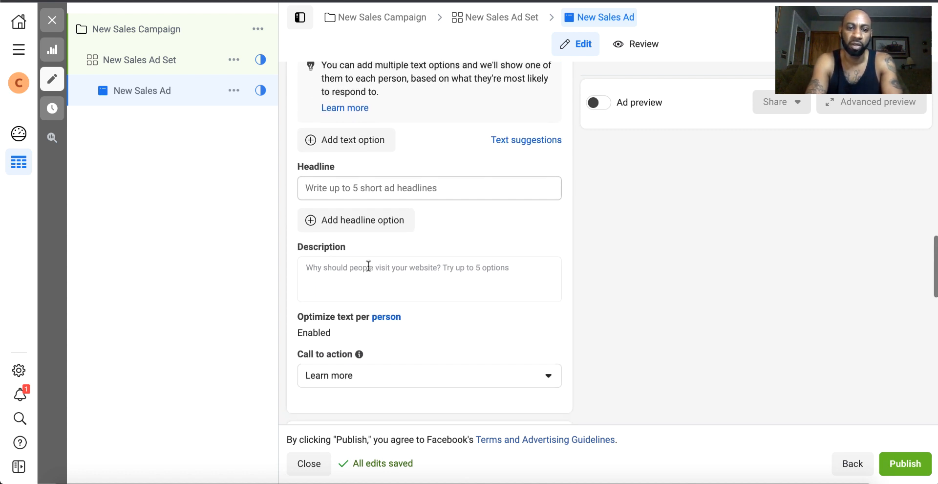
pyautogui.click(429, 187)
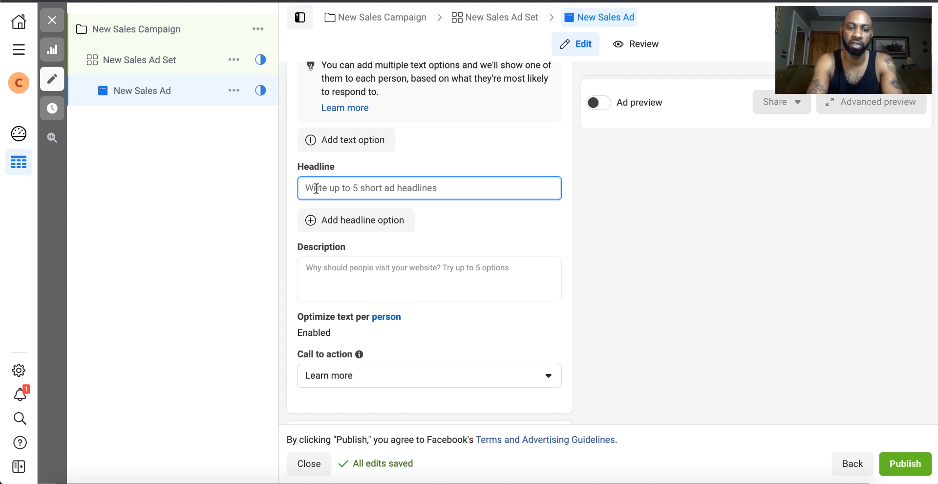
pyautogui.scroll(-3)
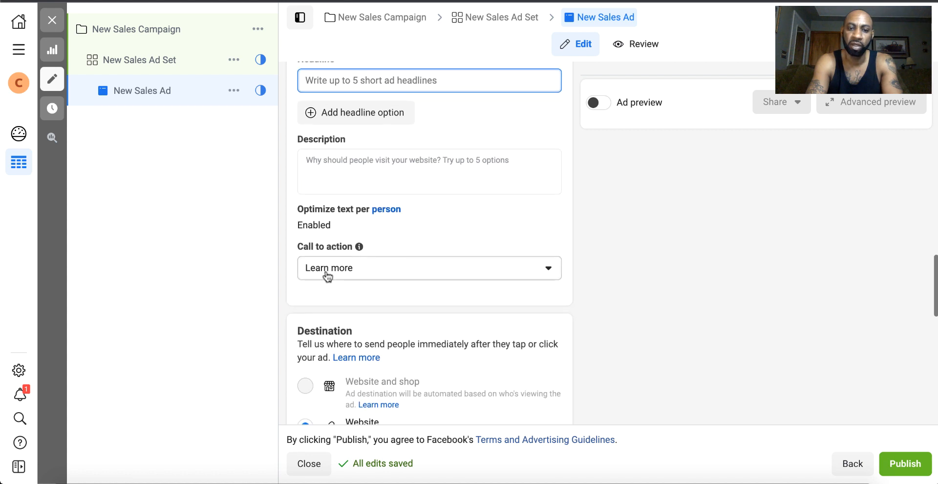
pyautogui.click(428, 267)
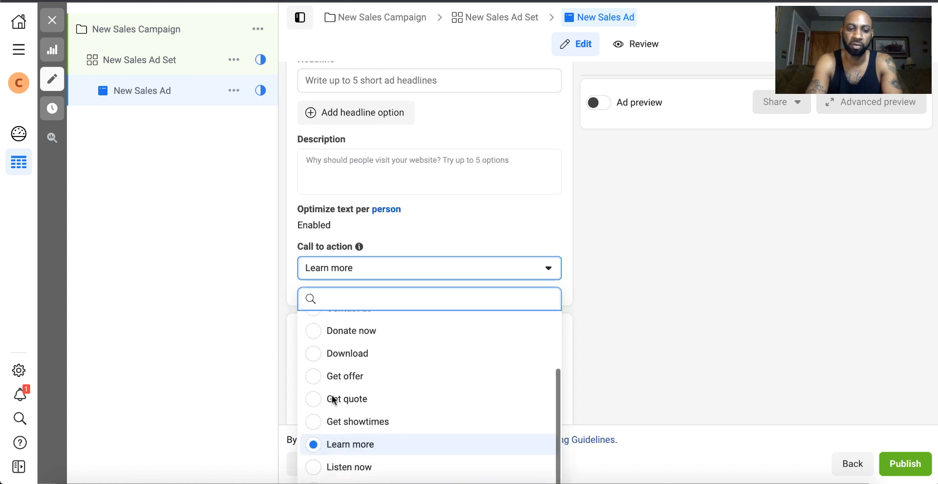
pyautogui.scroll(-3)
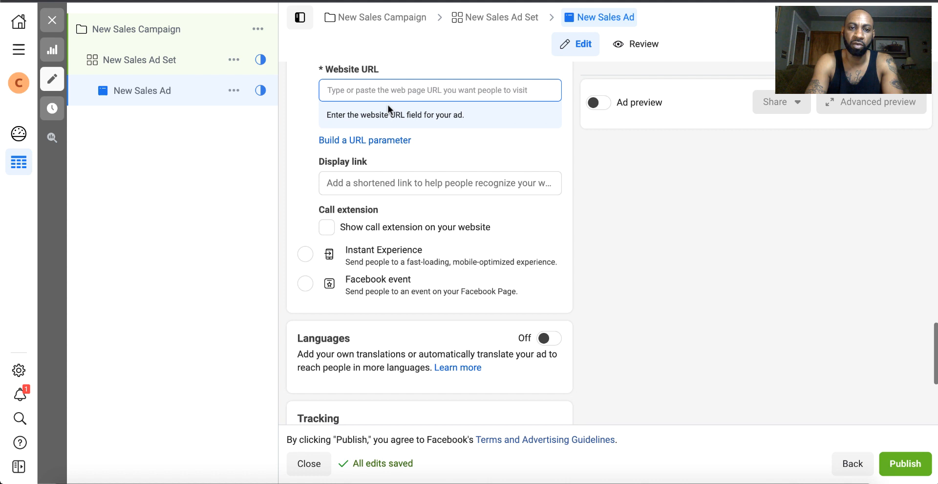
pyautogui.click(440, 90)
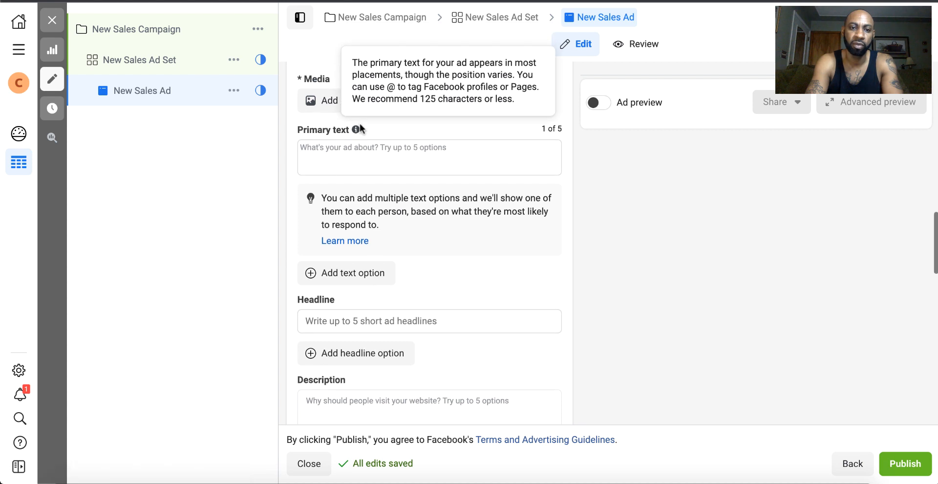
pyautogui.click(429, 157)
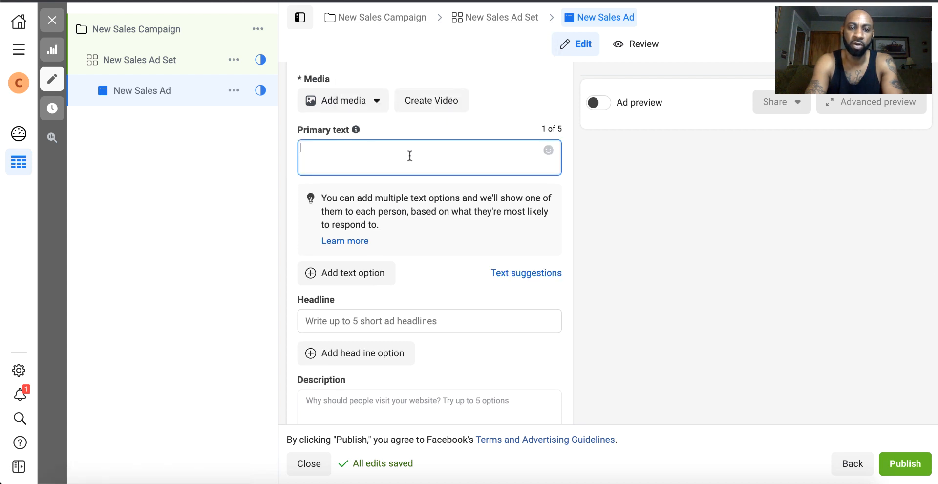
pyautogui.scroll(-3)
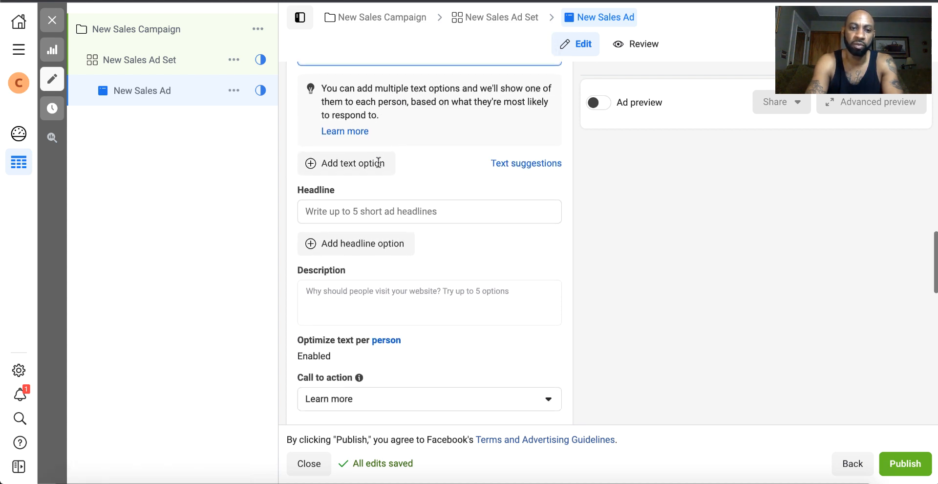
pyautogui.scroll(-3)
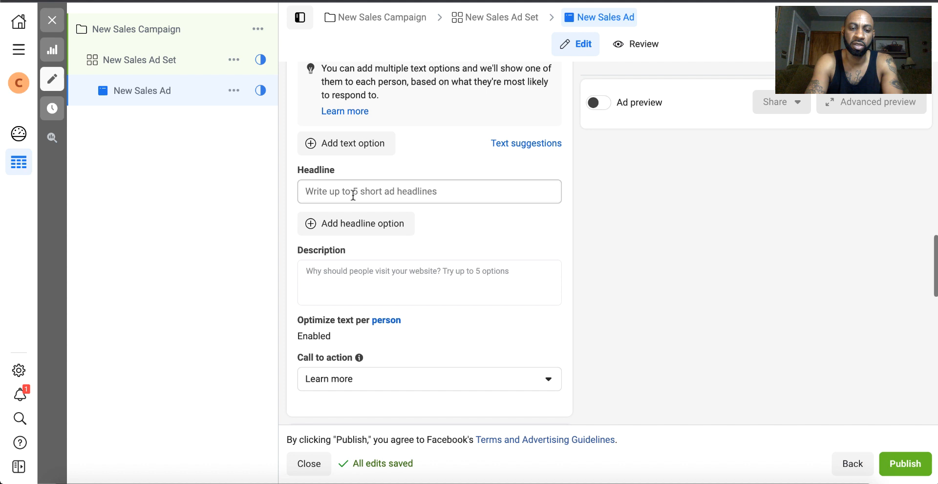
pyautogui.scroll(-3)
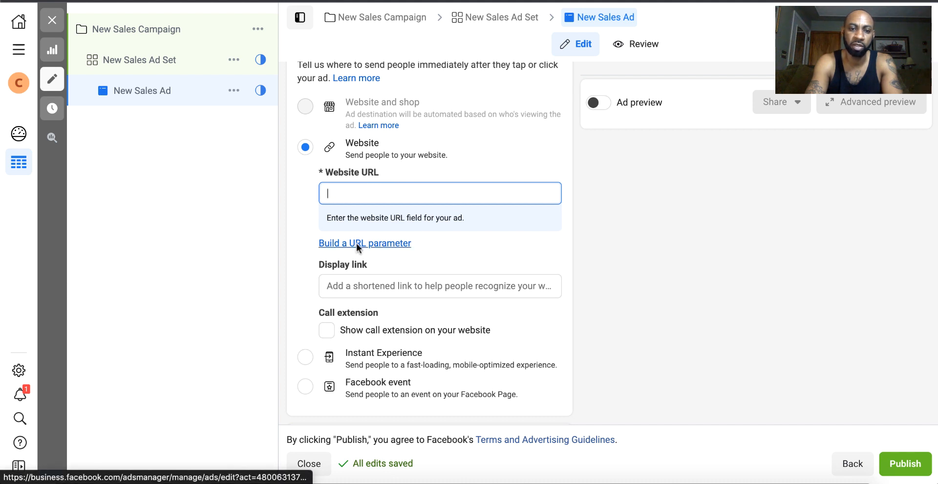
pyautogui.moveTo(293, 246)
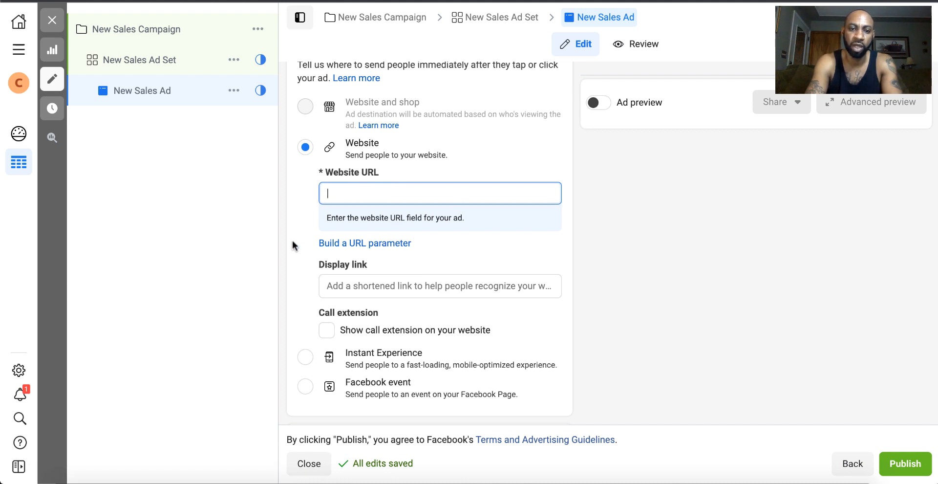
pyautogui.moveTo(289, 255)
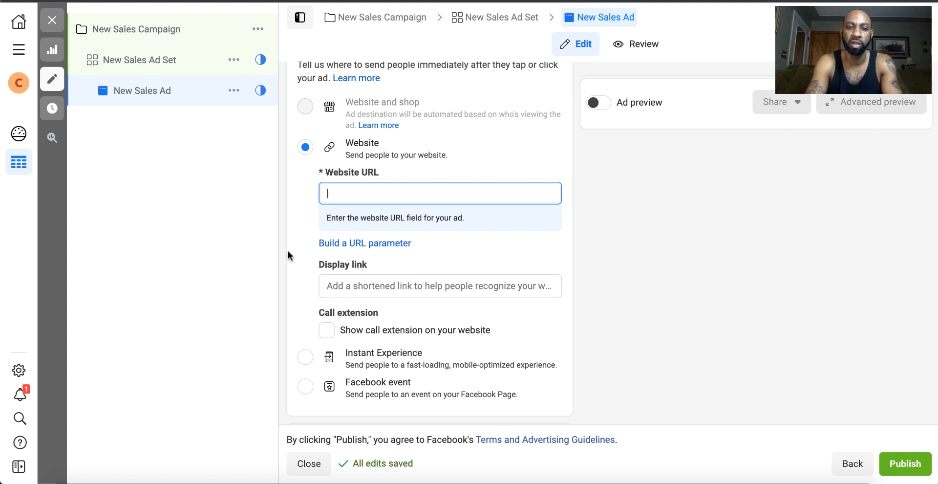
pyautogui.moveTo(386, 203)
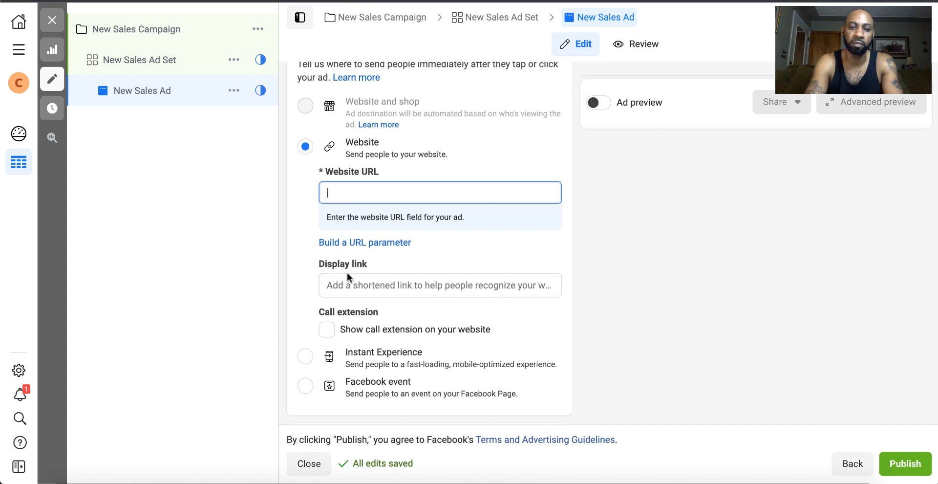
# Step: Enable Website Events with the Ads Pixel for Shopify Facebook Ad dataset and close the editor
pyautogui.scroll(-3)
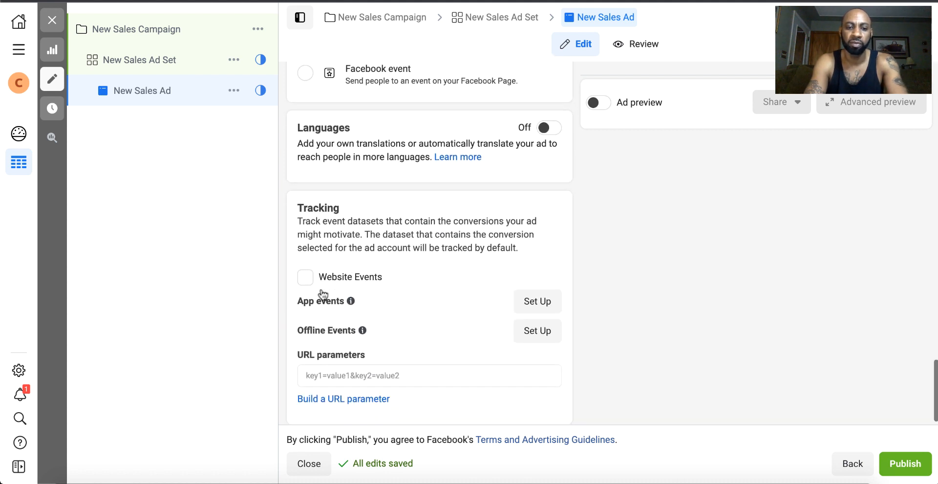
pyautogui.click(305, 276)
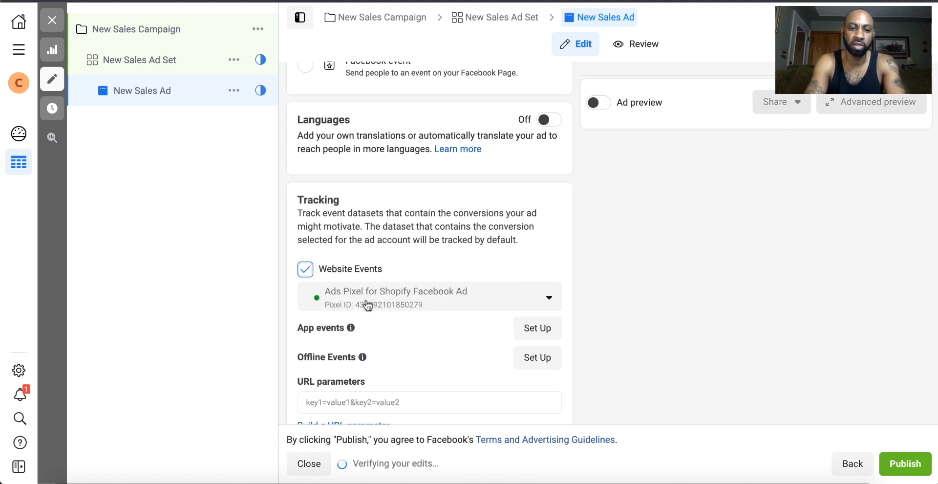
pyautogui.click(429, 367)
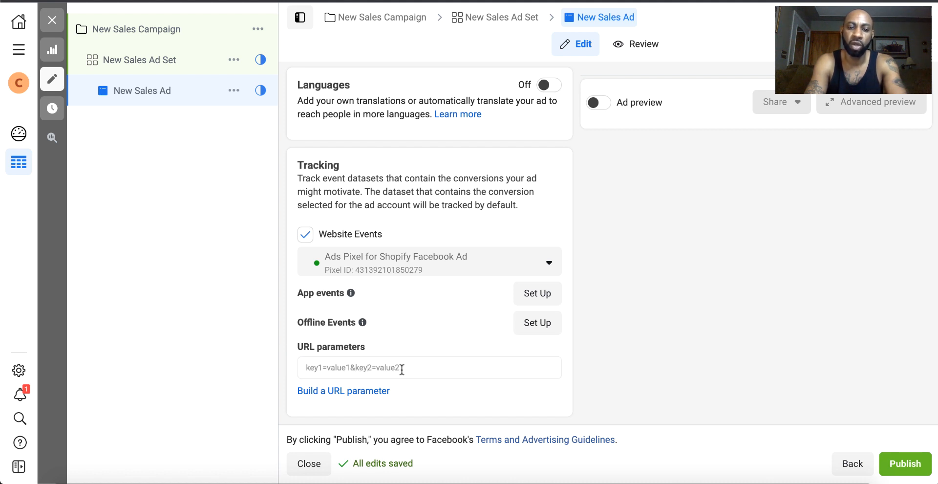
pyautogui.click(429, 367)
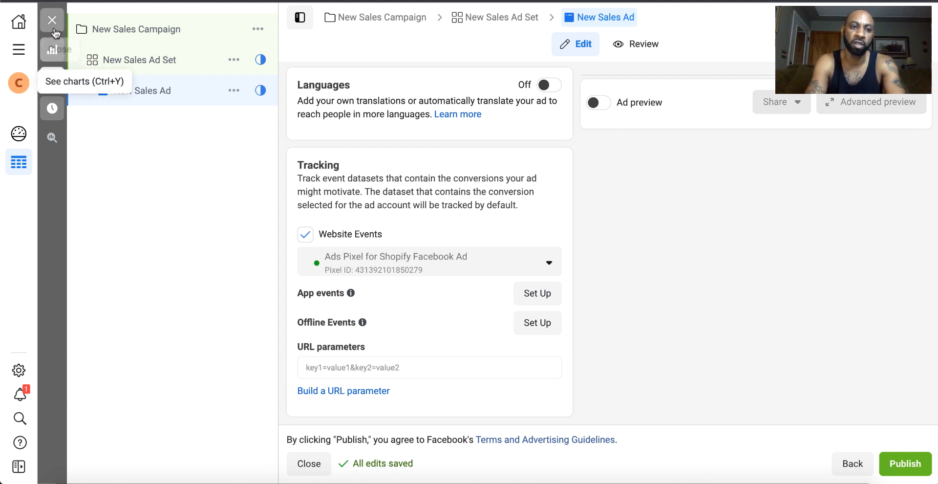
pyautogui.moveTo(52, 19)
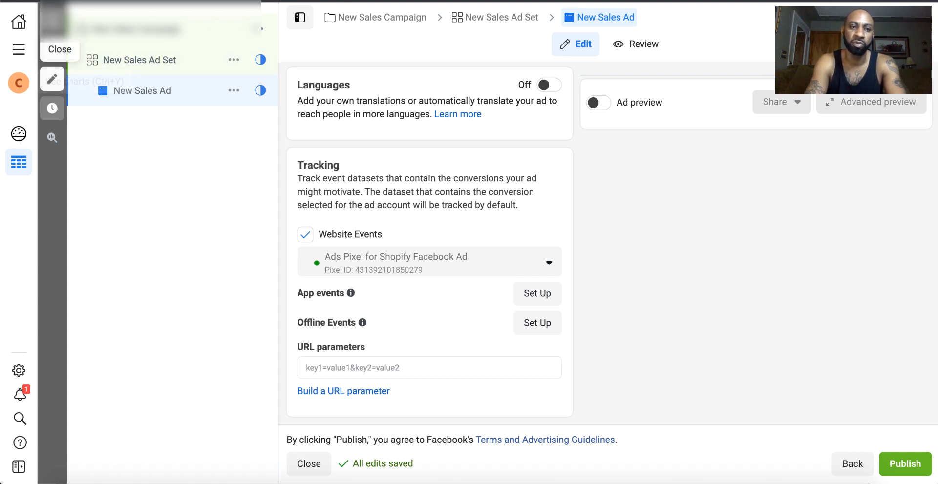
pyautogui.click(309, 463)
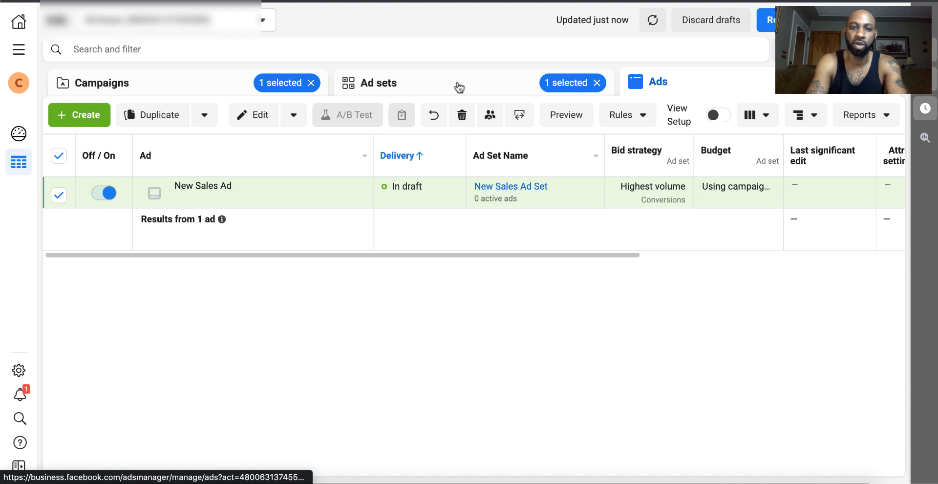
# Step: Go to the Campaigns list and select New Sales Campaign
pyautogui.click(101, 82)
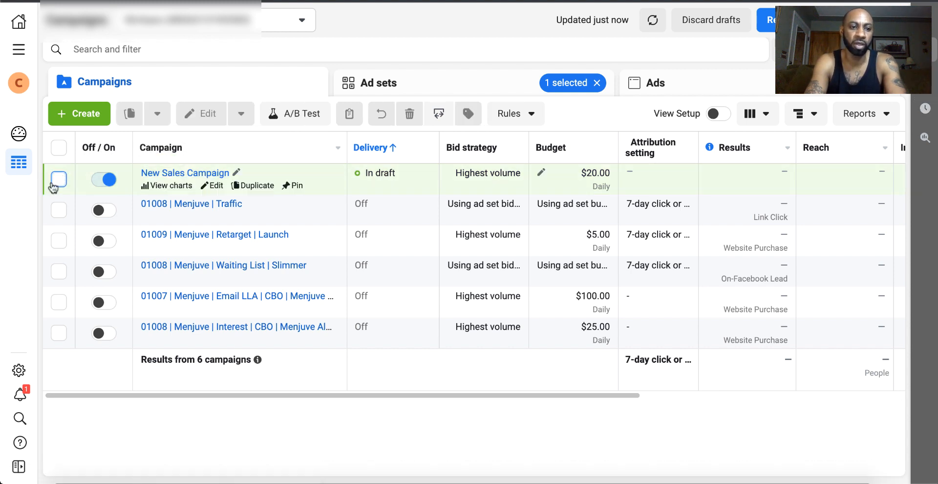
pyautogui.click(59, 178)
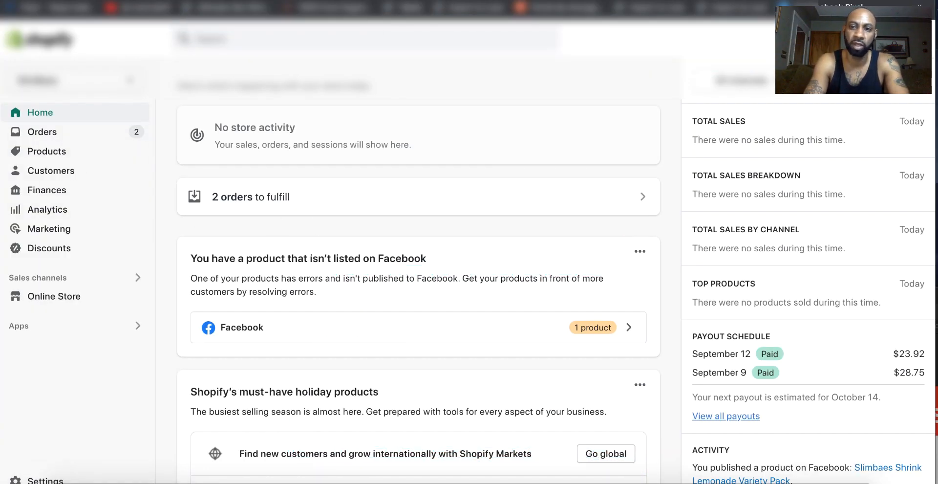
# Step: Scroll the Shopify products list and open the watermelon lemonade product
pyautogui.scroll(-3)
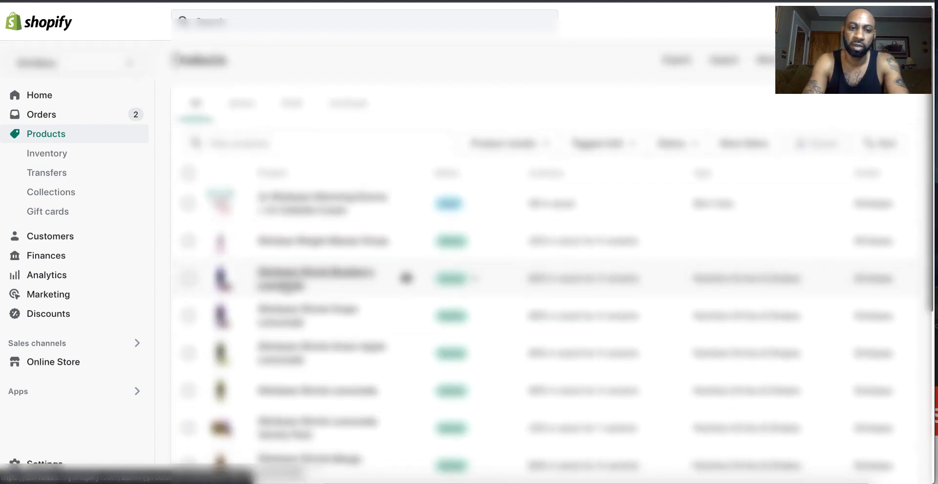
pyautogui.scroll(-3)
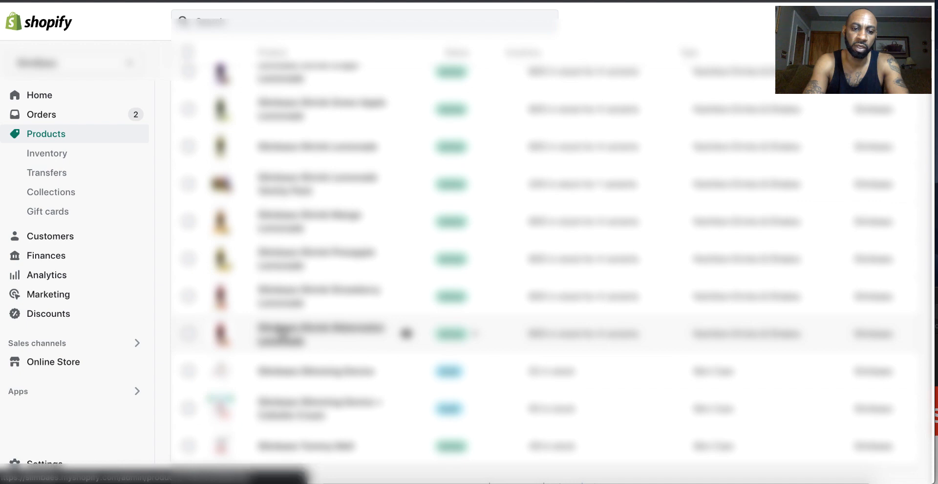
pyautogui.click(320, 333)
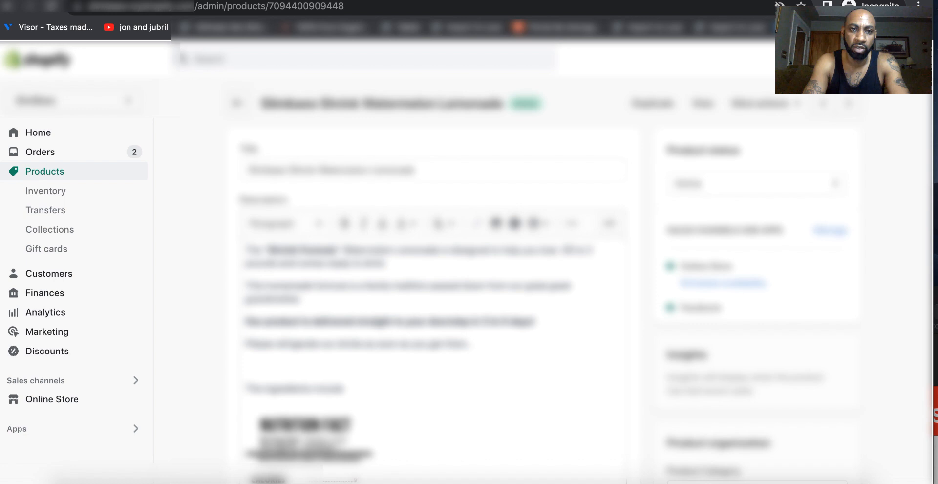
pyautogui.click(287, 6)
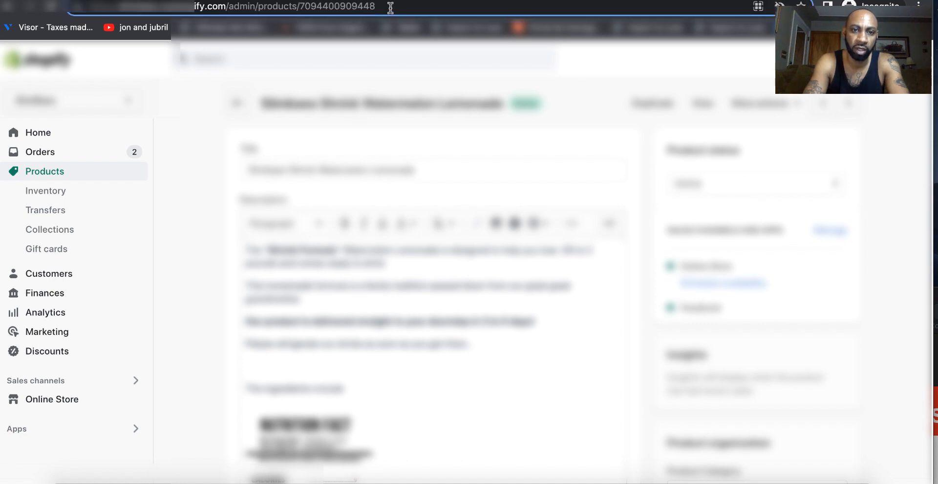
pyautogui.doubleClick(335, 6)
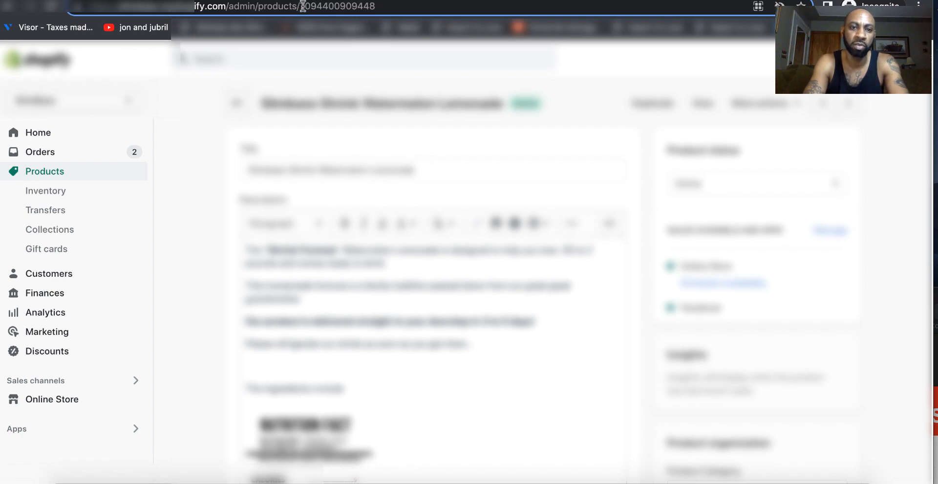
pyautogui.doubleClick(335, 6)
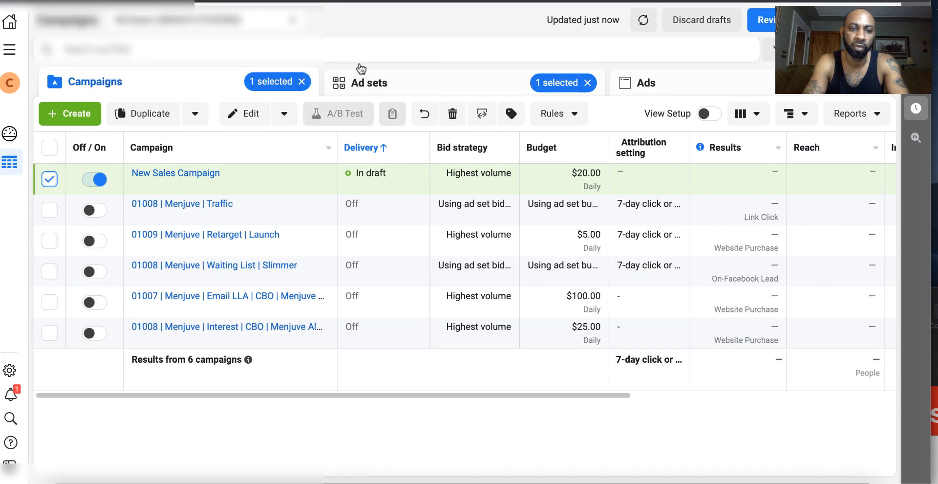
# Step: Edit the New Sales Ad Set and scroll down to its Audience section
pyautogui.click(369, 83)
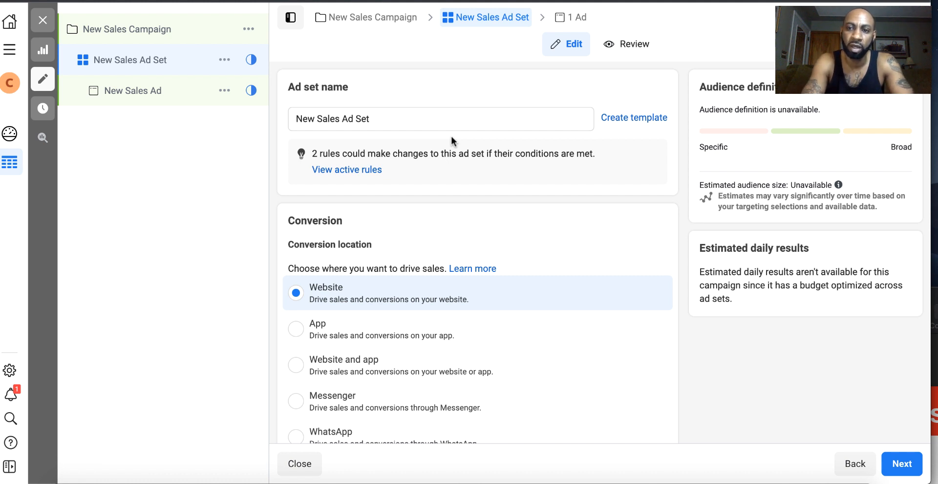
pyautogui.moveTo(435, 191)
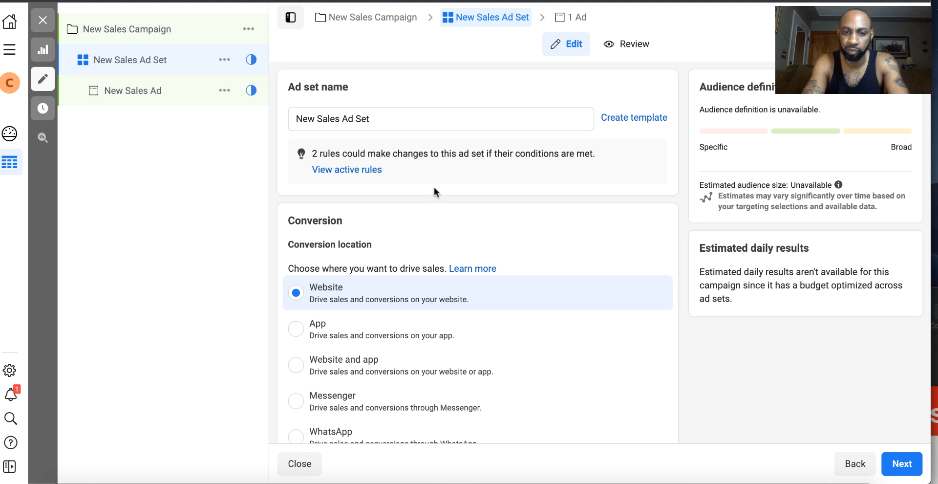
pyautogui.scroll(-3)
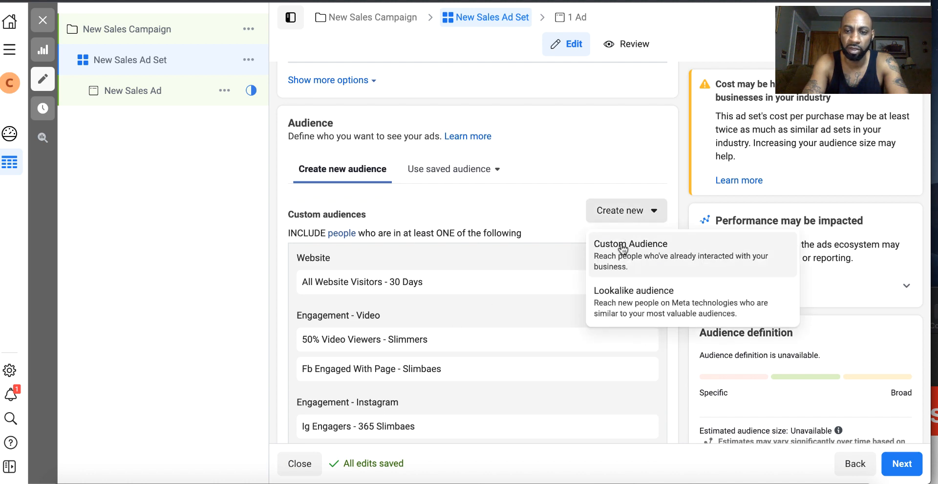
pyautogui.moveTo(399, 170)
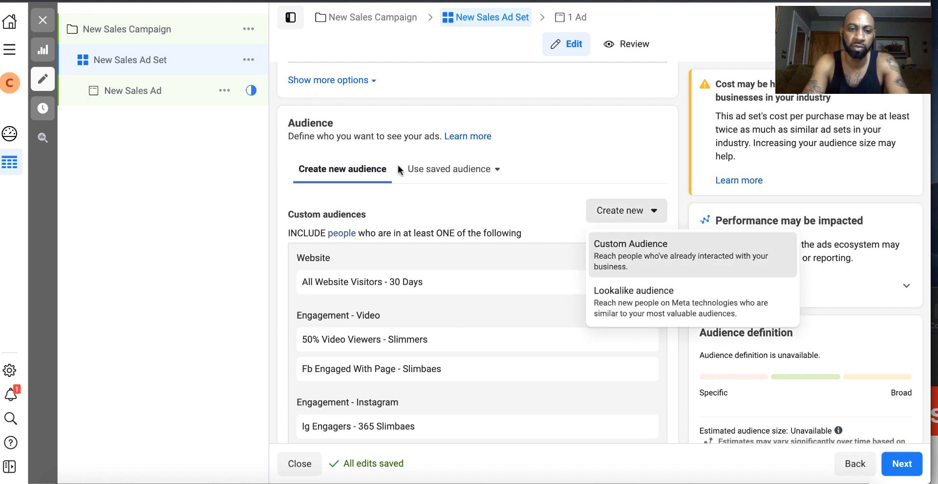
# Step: Start a website Custom Audience and open its Events dropdown
pyautogui.click(630, 242)
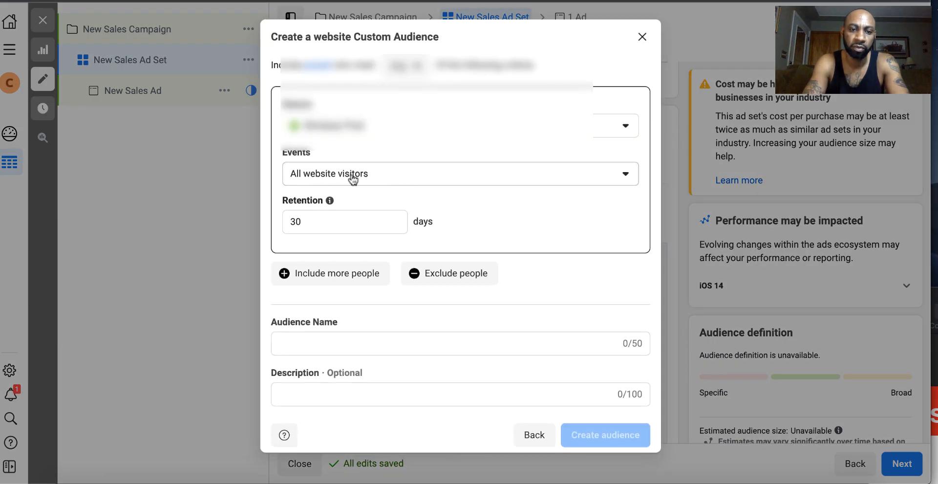
pyautogui.moveTo(386, 185)
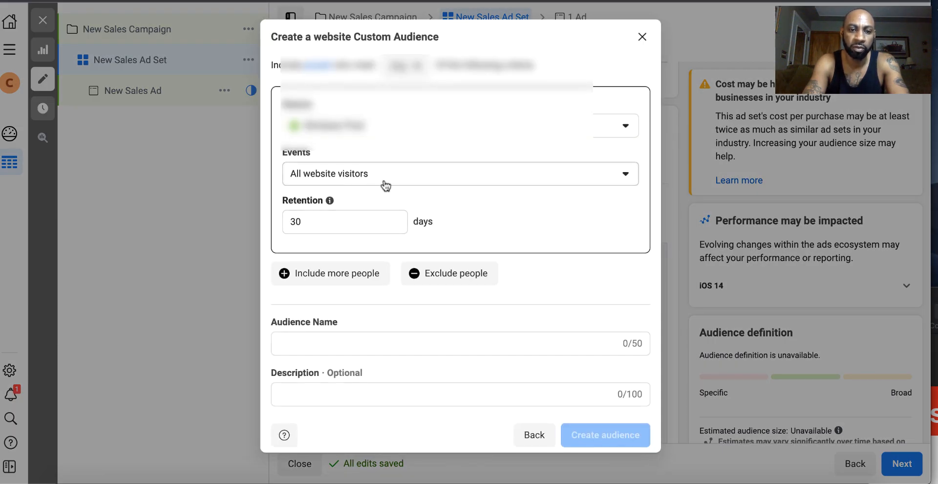
pyautogui.click(458, 174)
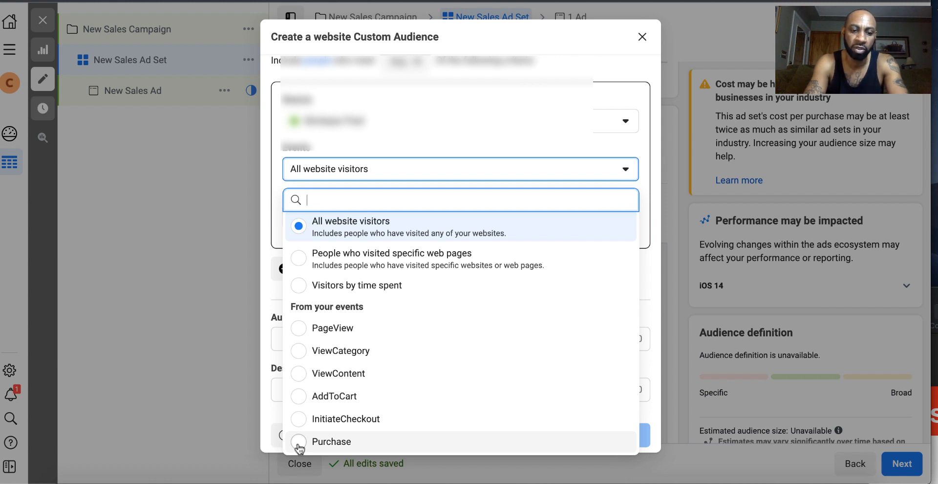
pyautogui.moveTo(320, 386)
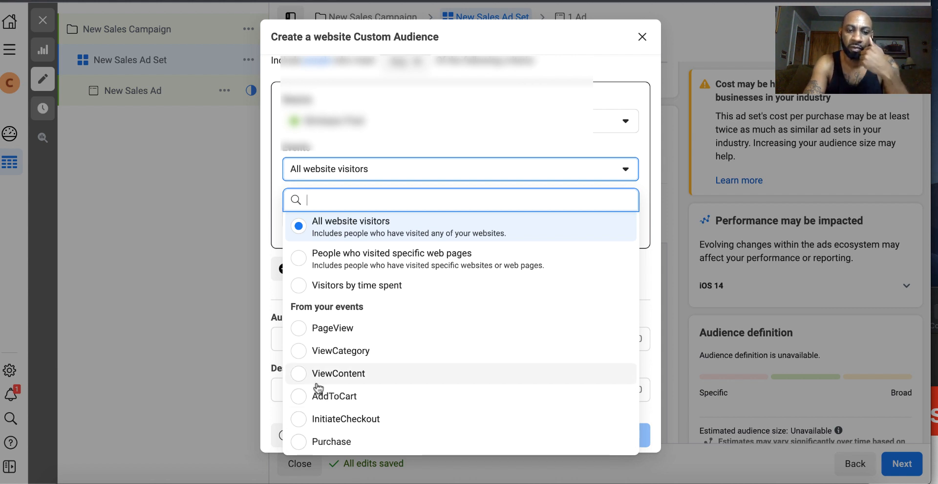
# Step: Choose ViewContent as the audience event with a 30-day retention period
pyautogui.click(338, 373)
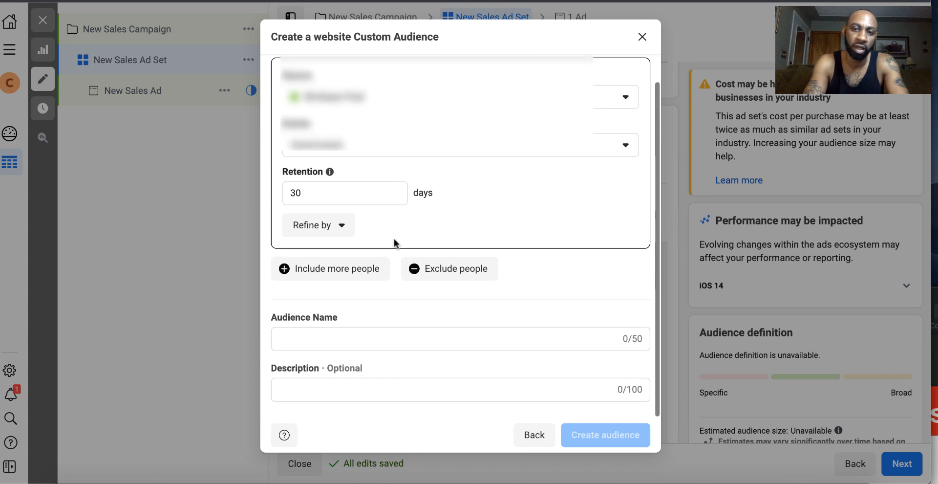
pyautogui.click(345, 192)
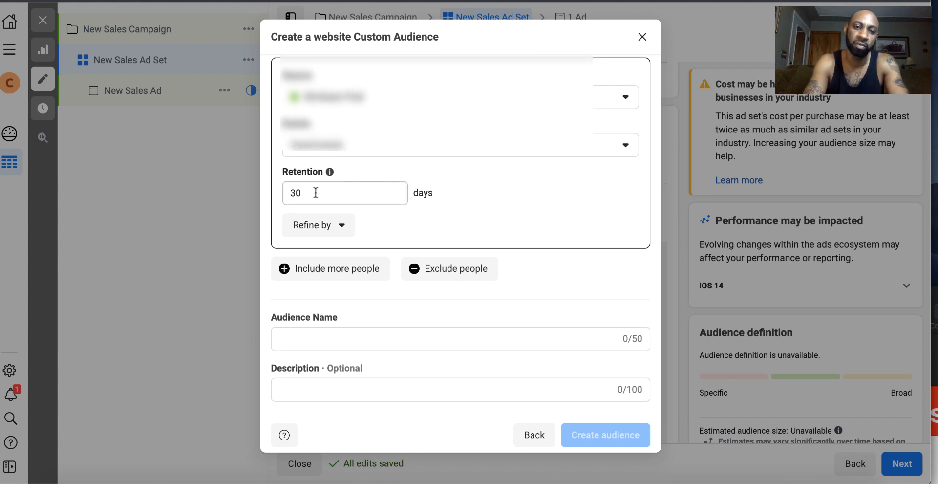
pyautogui.tripleClick(315, 192)
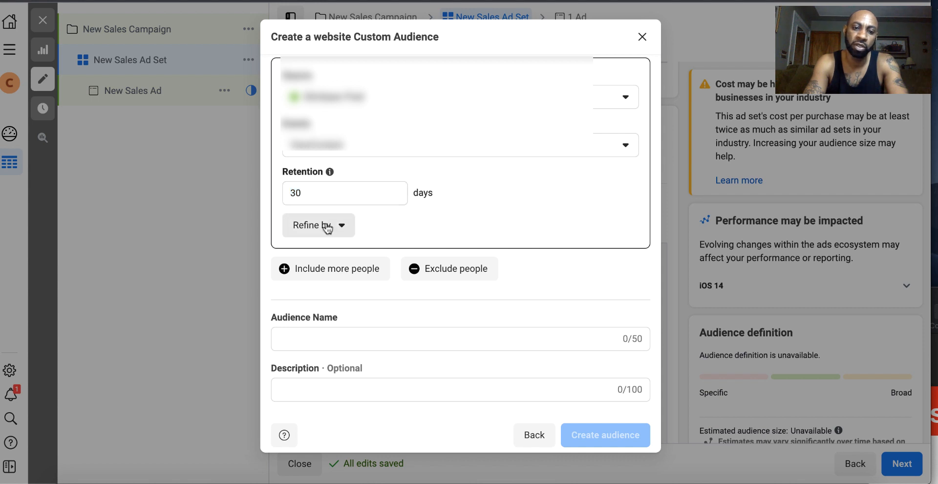
pyautogui.click(317, 226)
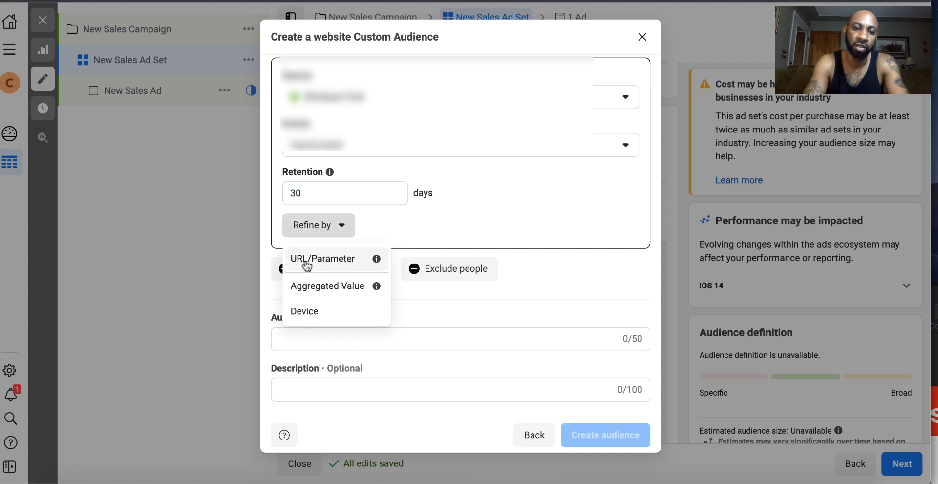
pyautogui.click(322, 258)
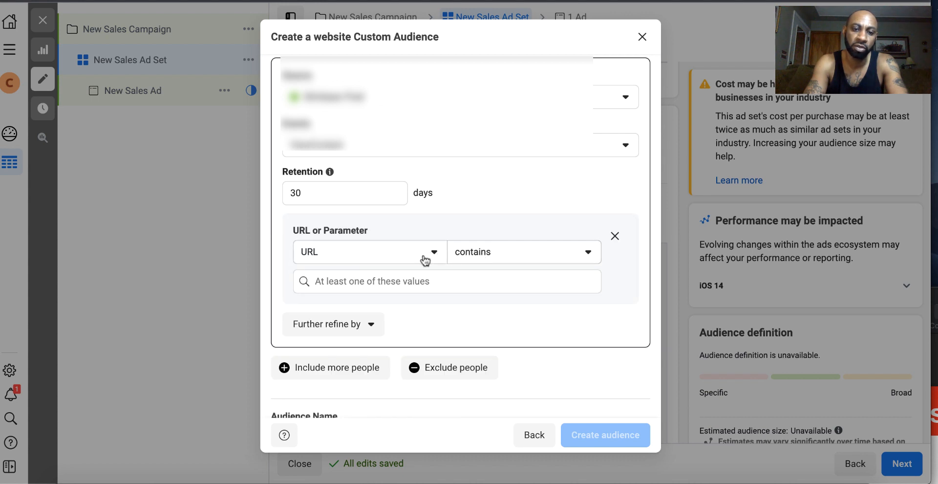
pyautogui.click(368, 252)
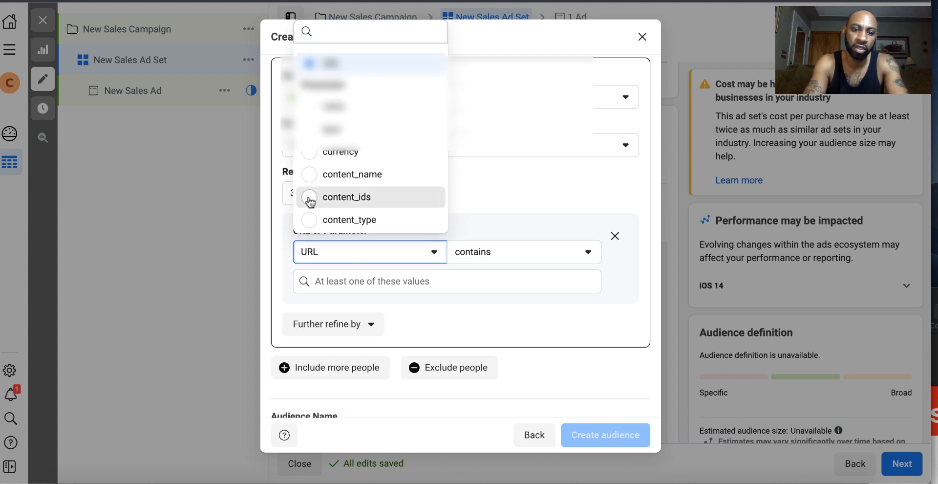
pyautogui.click(346, 196)
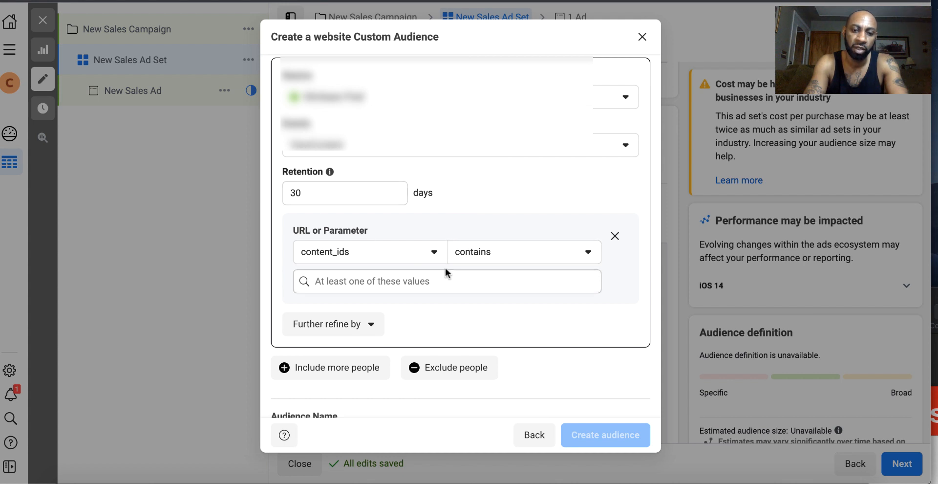
pyautogui.write('7094400909448')
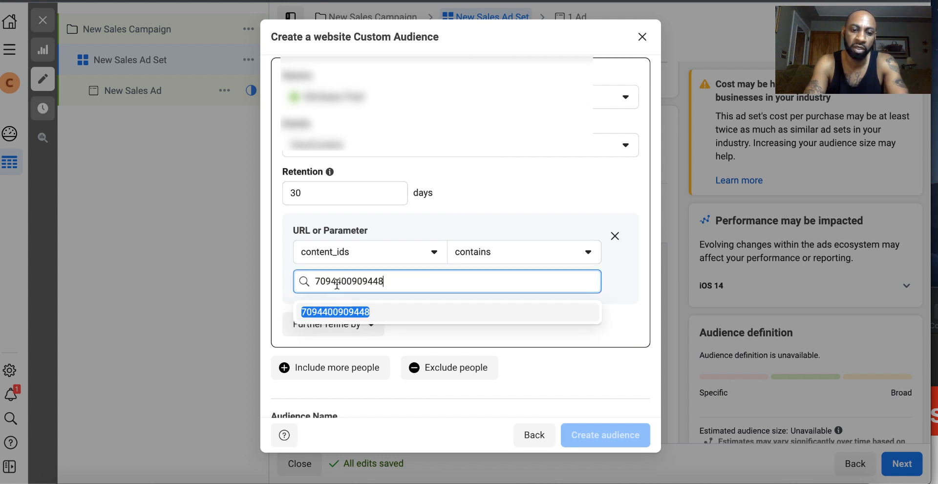
pyautogui.click(335, 311)
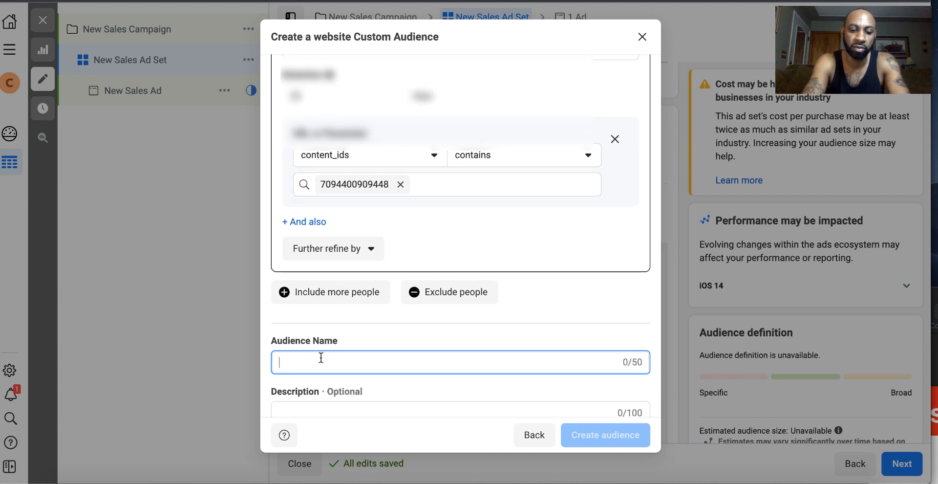
pyautogui.write('test')
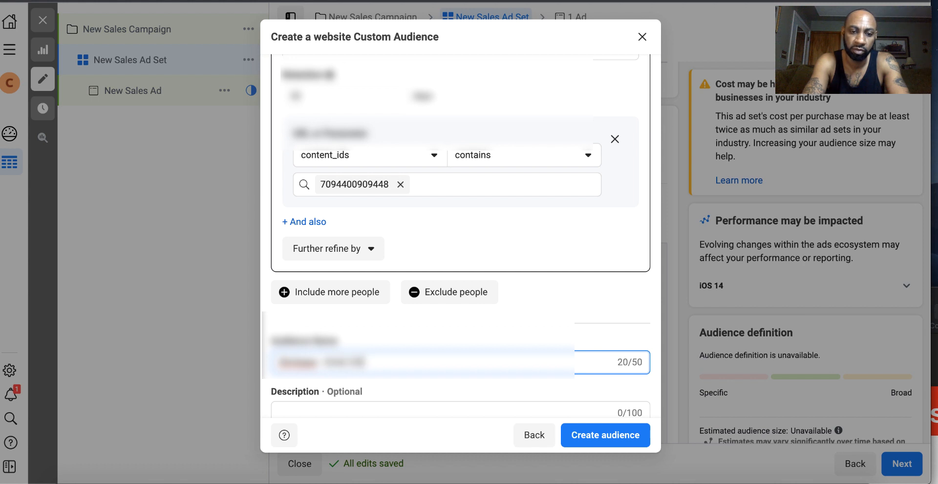
pyautogui.moveTo(420, 381)
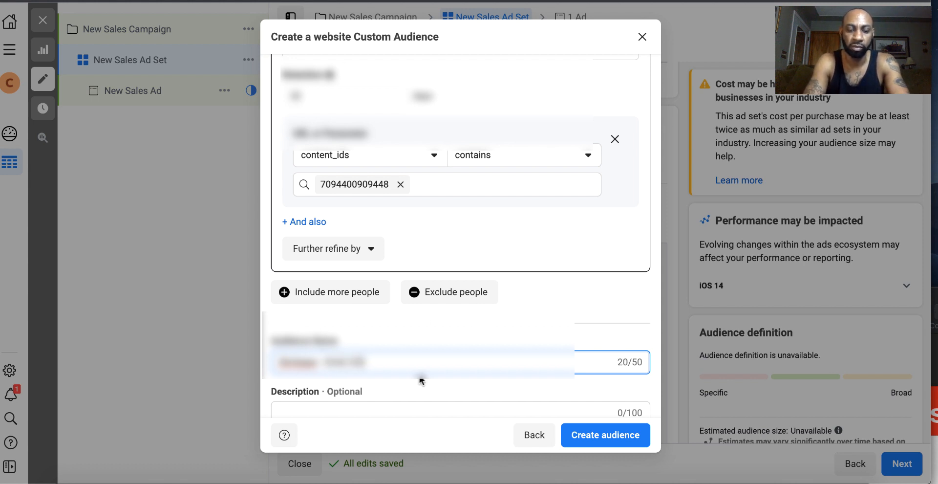
pyautogui.scroll(-3)
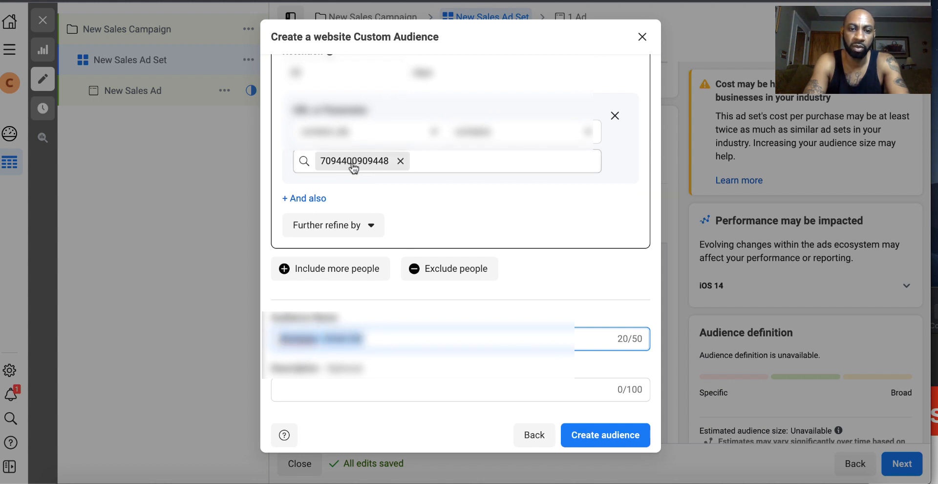
pyautogui.moveTo(442, 194)
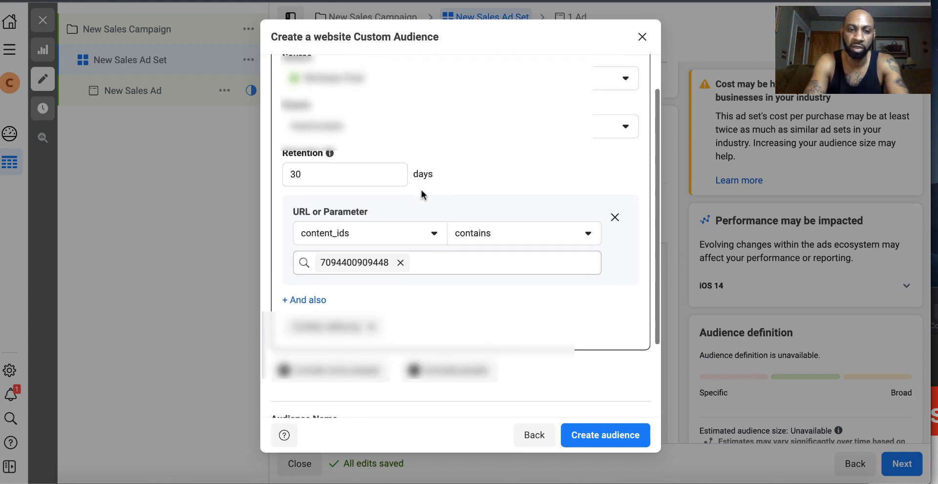
pyautogui.scroll(-3)
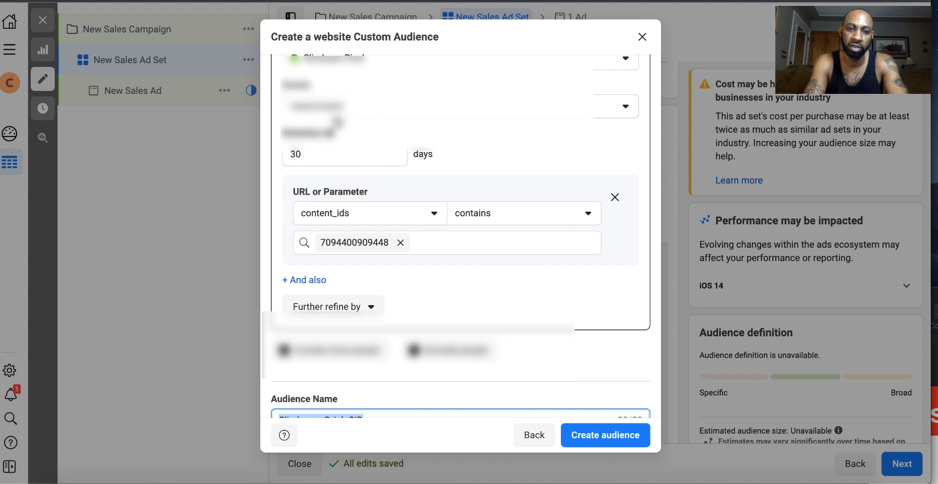
pyautogui.scroll(-3)
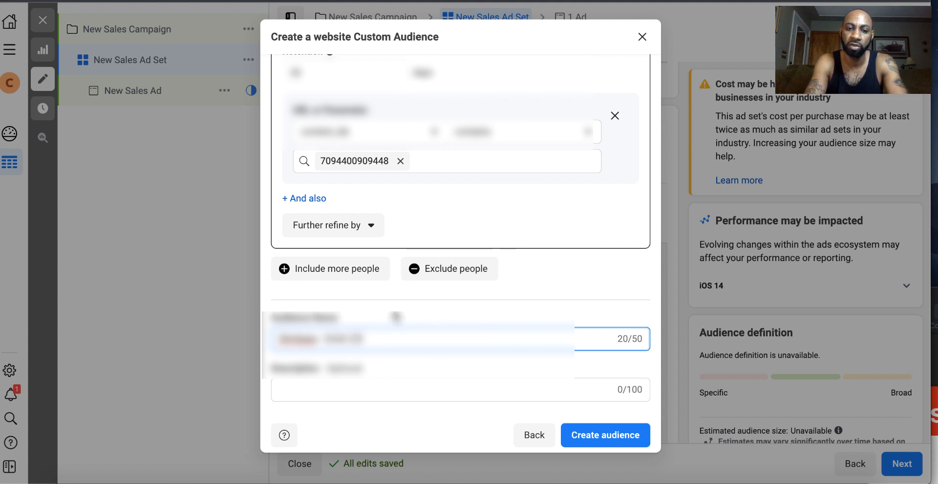
pyautogui.moveTo(517, 249)
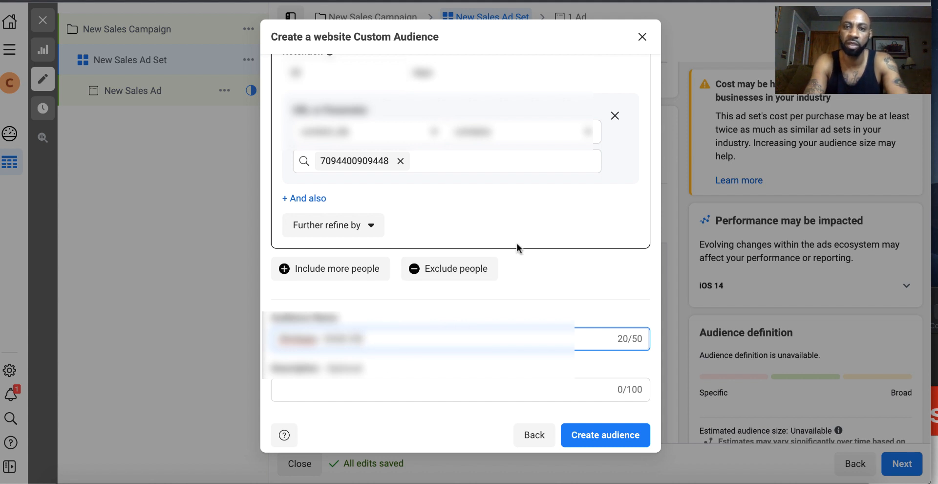
pyautogui.moveTo(600, 208)
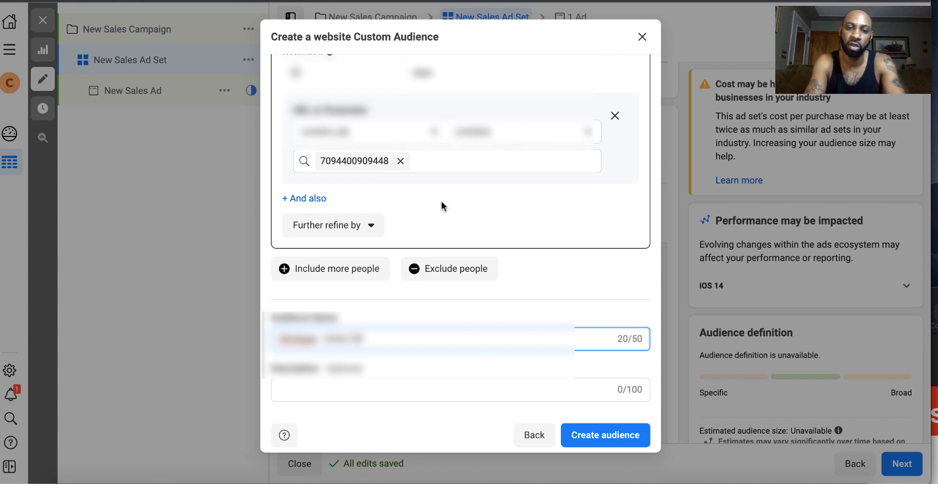
pyautogui.moveTo(397, 212)
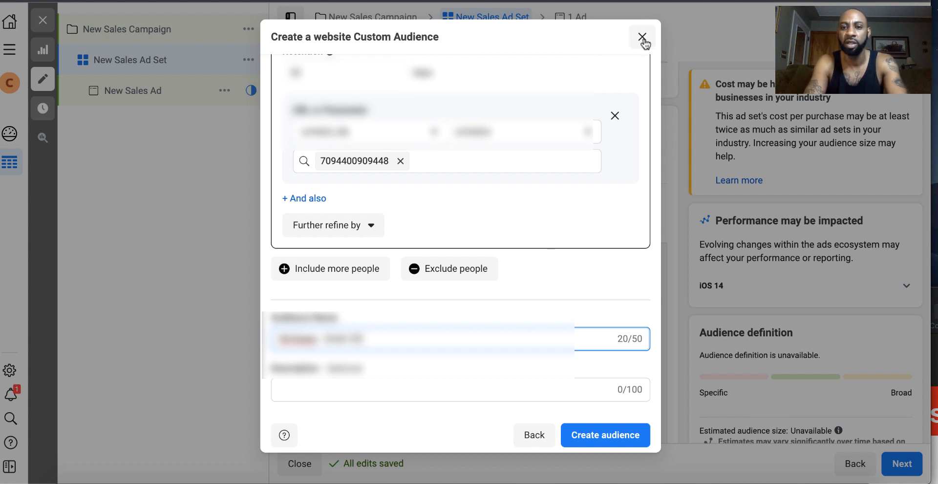
pyautogui.moveTo(661, 51)
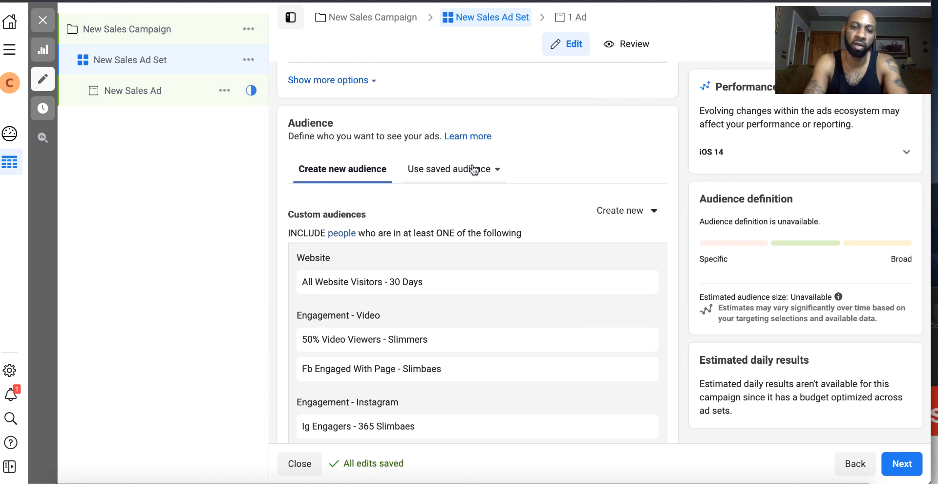
# Step: Scroll through the ad set's Audience section to review the included and excluded audiences
pyautogui.scroll(-3)
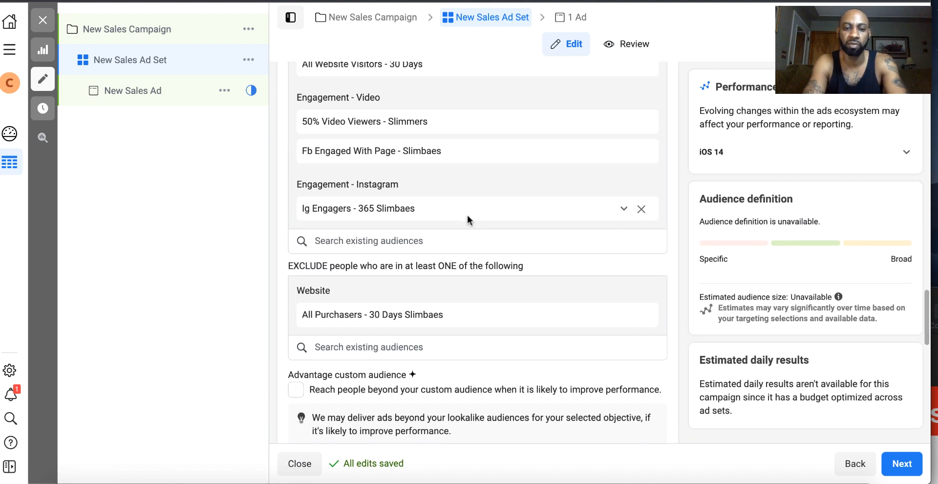
pyautogui.scroll(-3)
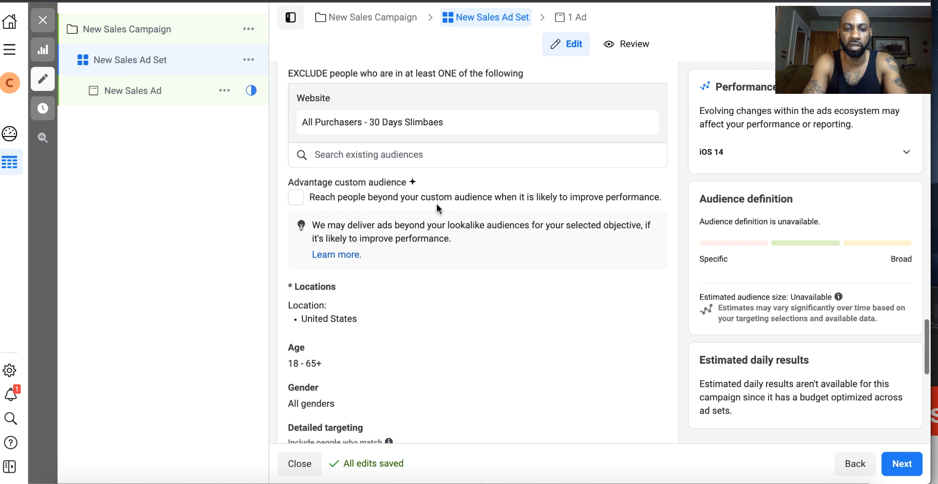
pyautogui.scroll(3)
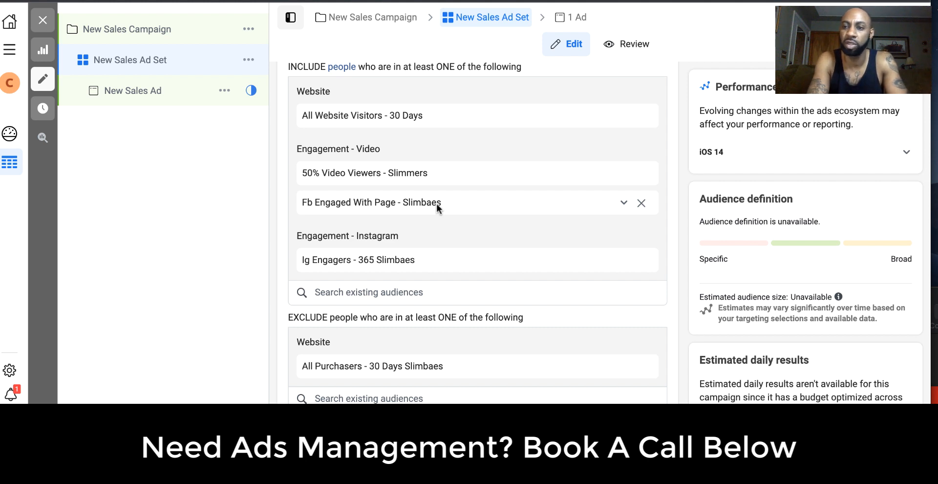
pyautogui.moveTo(199, 191)
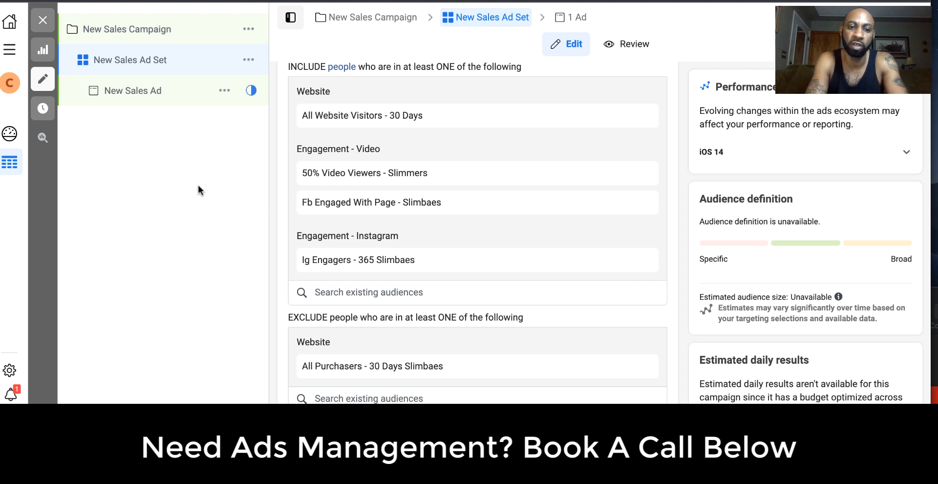
pyautogui.moveTo(237, 207)
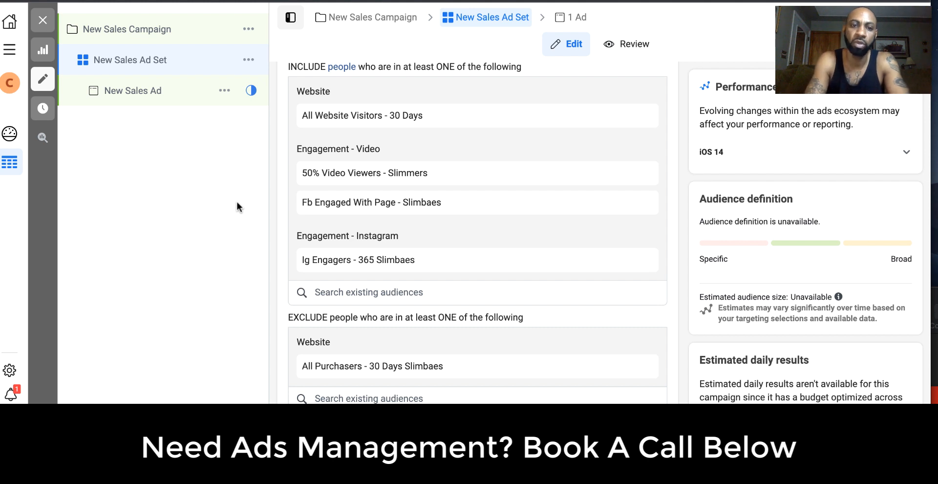
pyautogui.moveTo(148, 198)
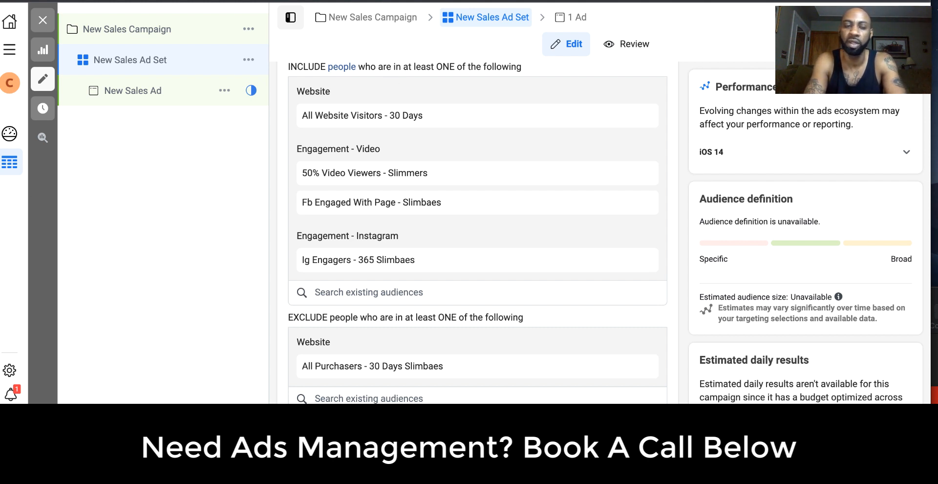
pyautogui.moveTo(289, 159)
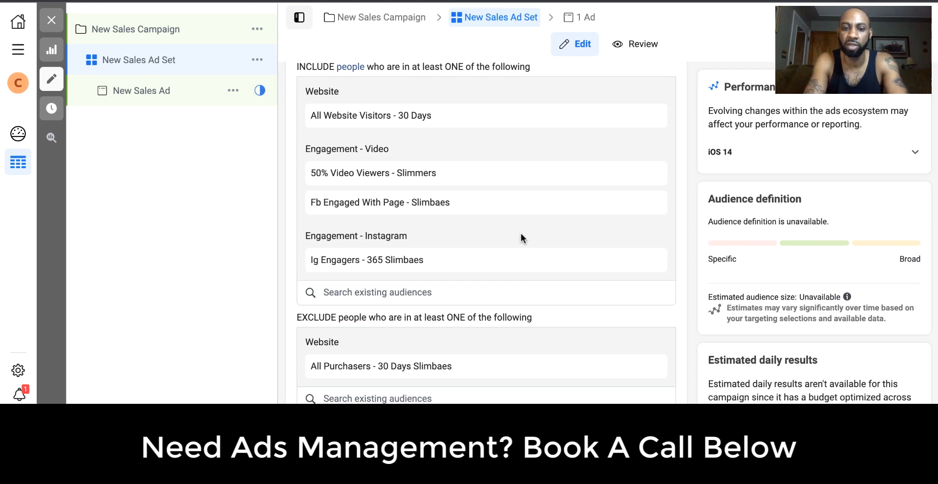
pyautogui.scroll(-3)
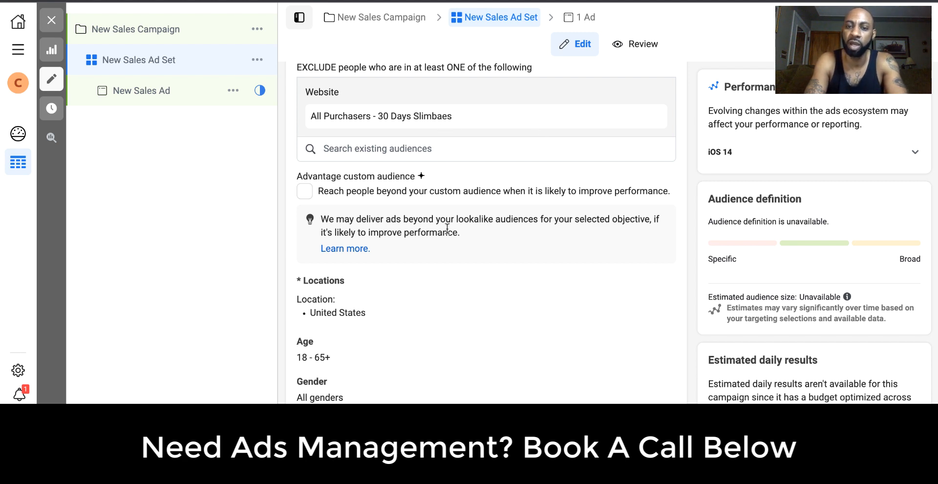
pyautogui.scroll(-3)
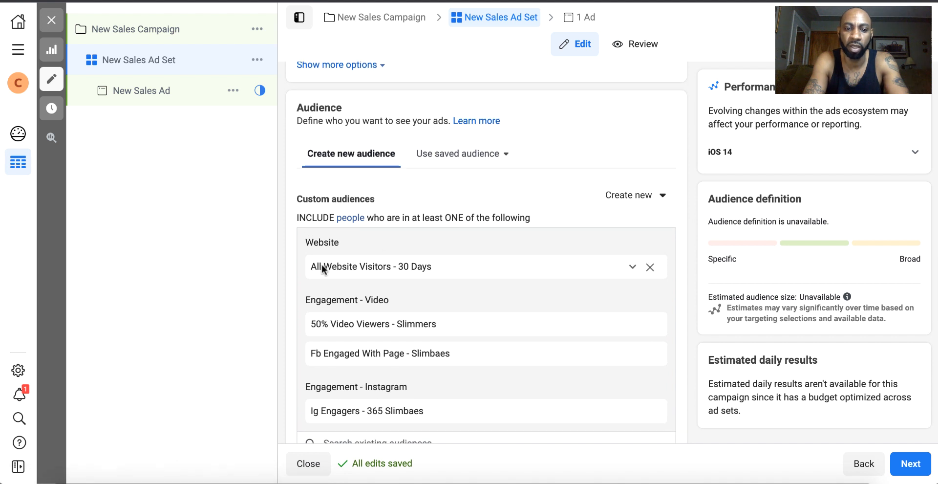
pyautogui.moveTo(331, 272)
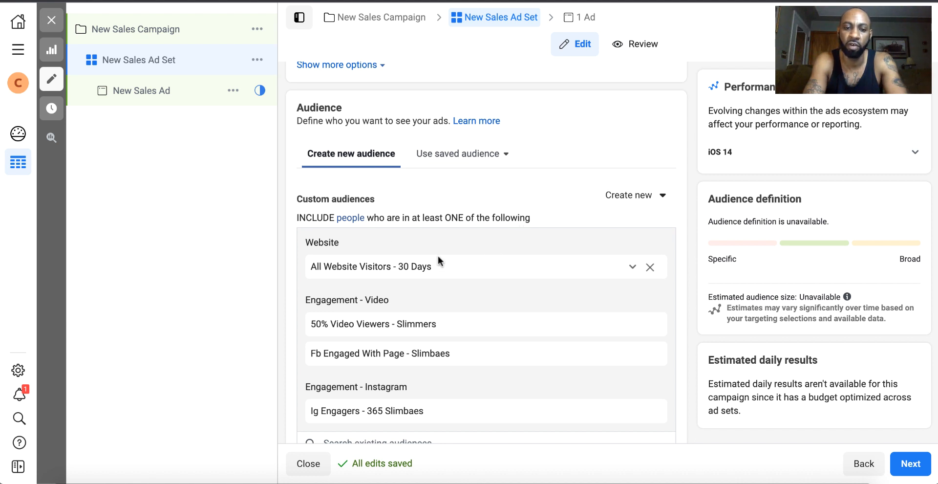
pyautogui.moveTo(352, 271)
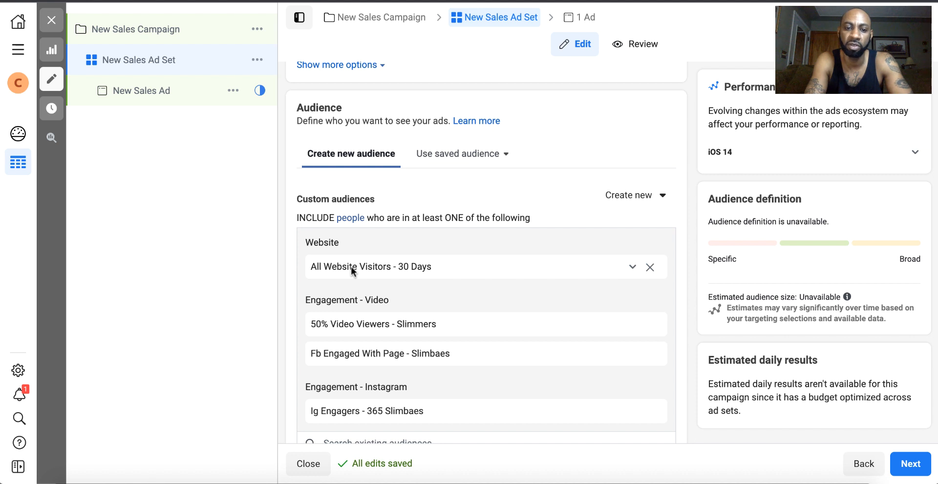
pyautogui.moveTo(405, 274)
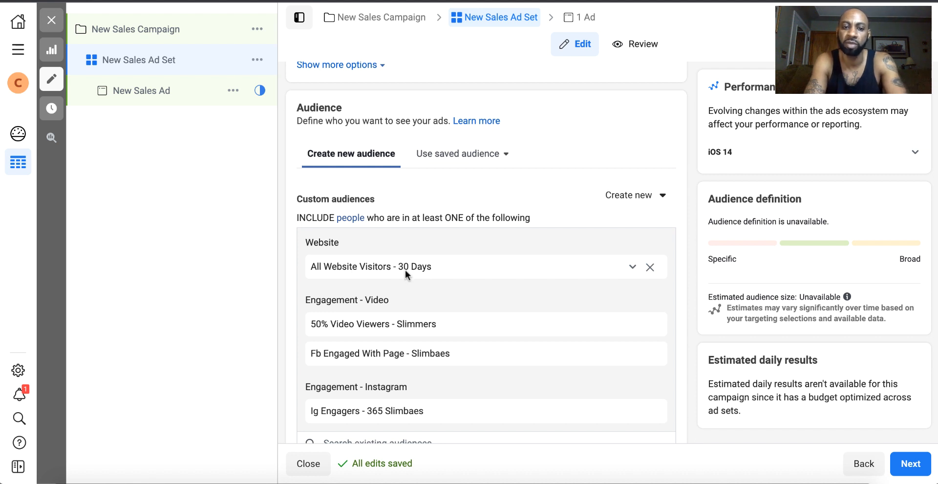
pyautogui.moveTo(317, 271)
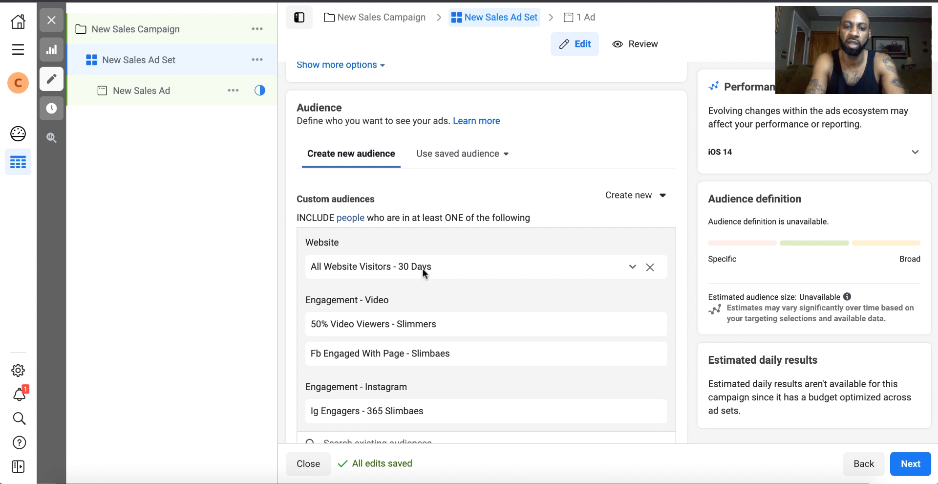
pyautogui.moveTo(384, 276)
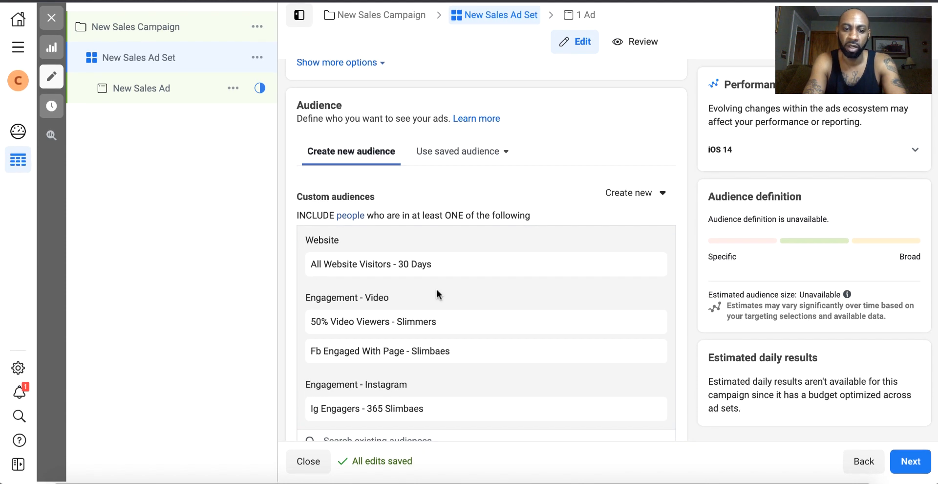
pyautogui.scroll(-3)
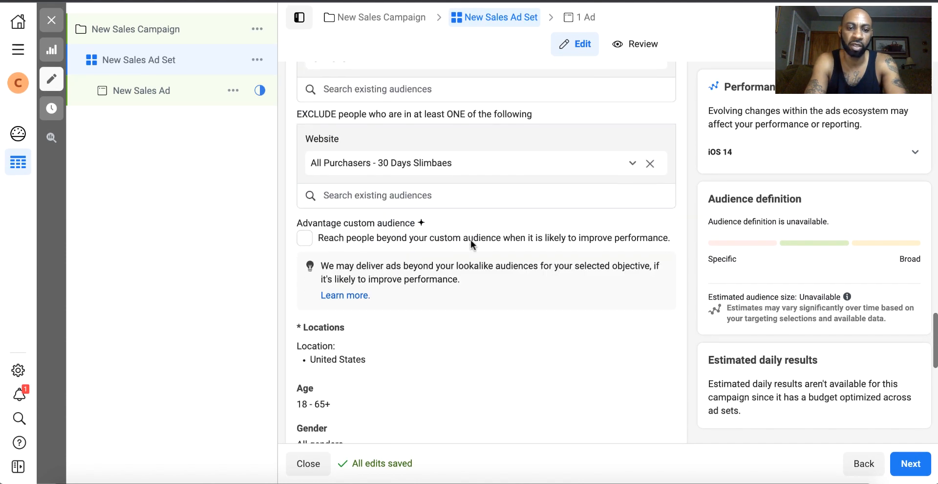
pyautogui.scroll(-3)
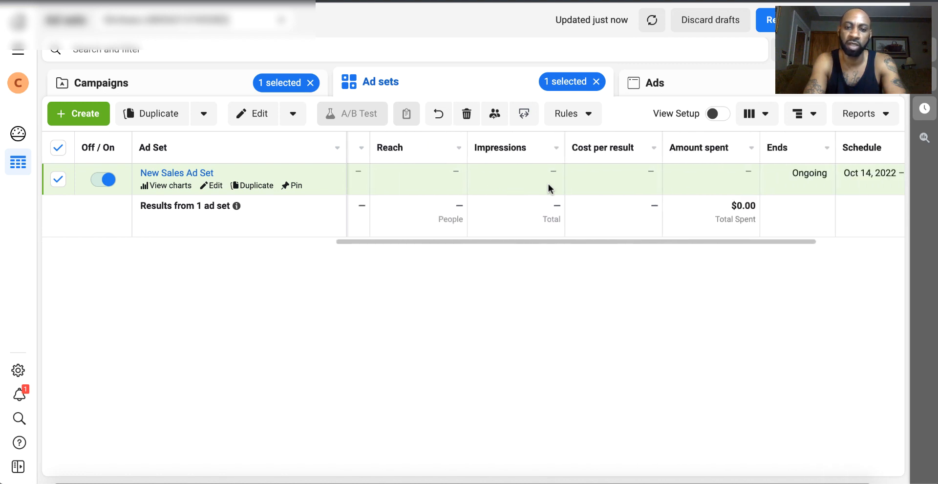
# Step: Scroll the ad sets list right to see New Sales Ad Set's delivery, bidding and budget
pyautogui.hscroll(3)
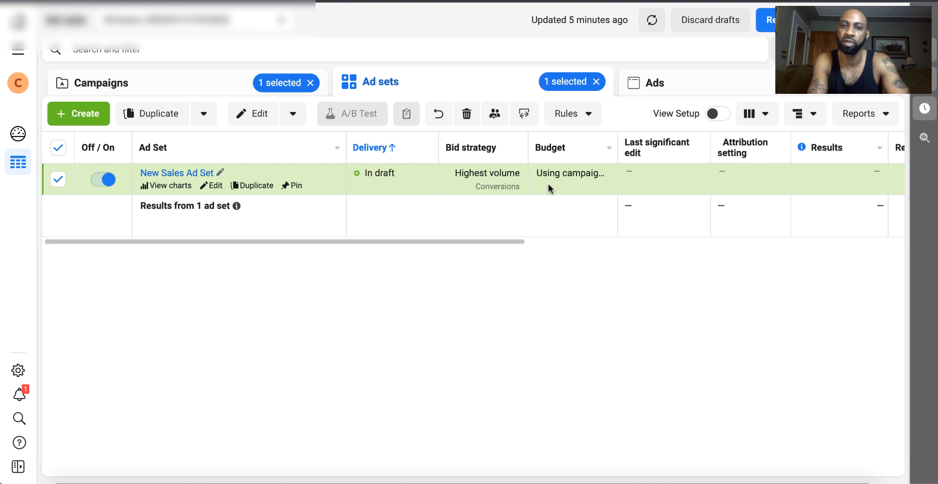
pyautogui.moveTo(500, 206)
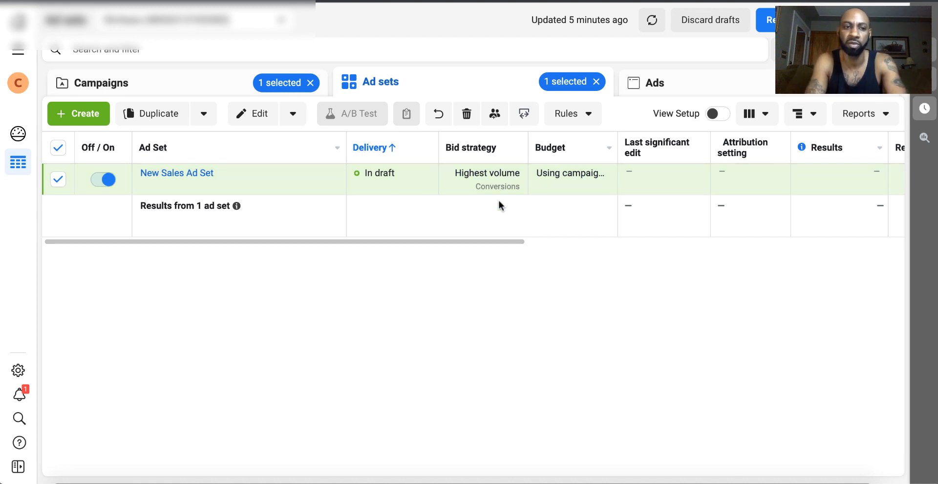
pyautogui.moveTo(428, 285)
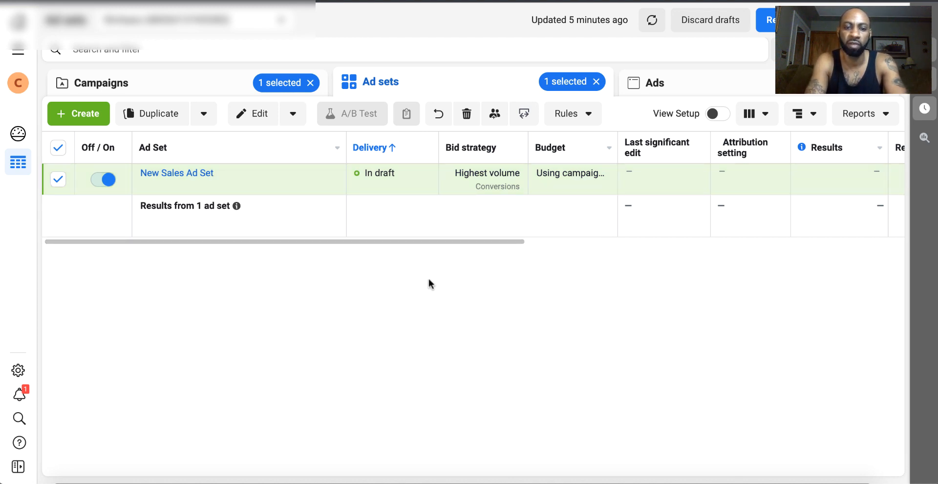